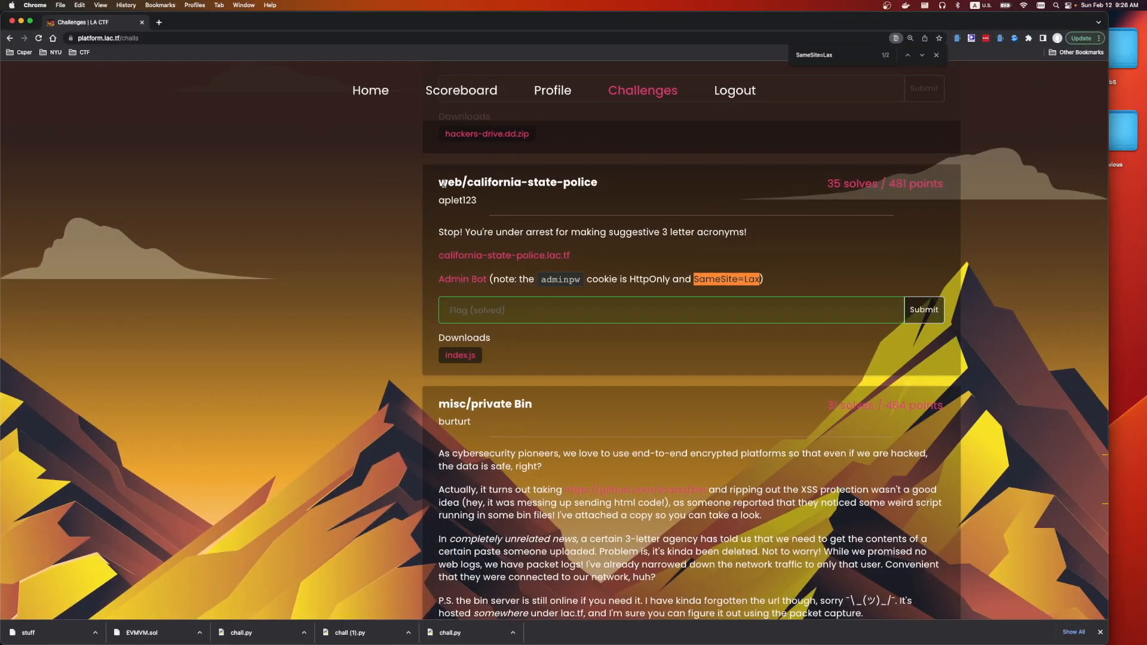
{"action": "mouse_move", "coordinate": [354, 208]}
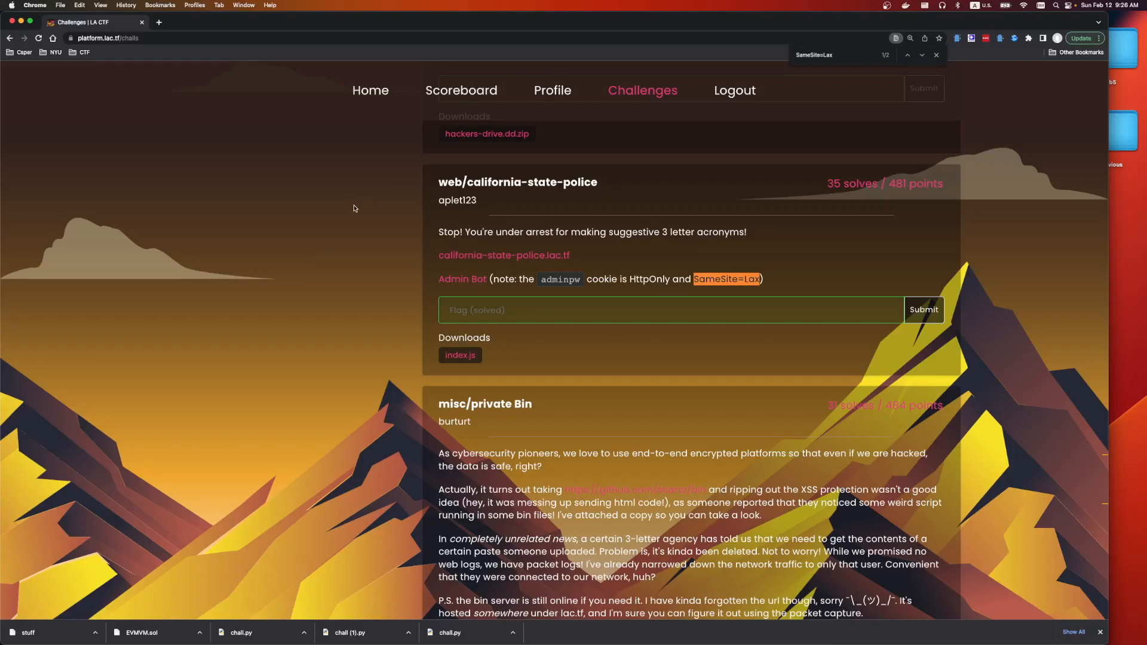
{"action": "mouse_move", "coordinate": [693, 213]}
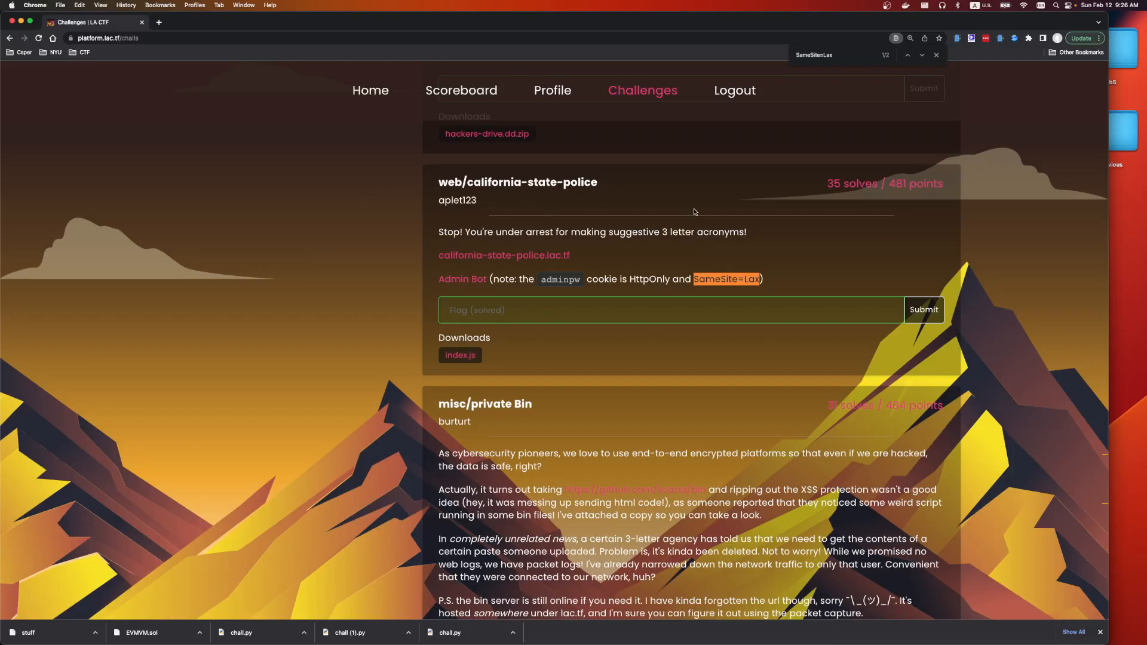
{"action": "mouse_move", "coordinate": [853, 186]}
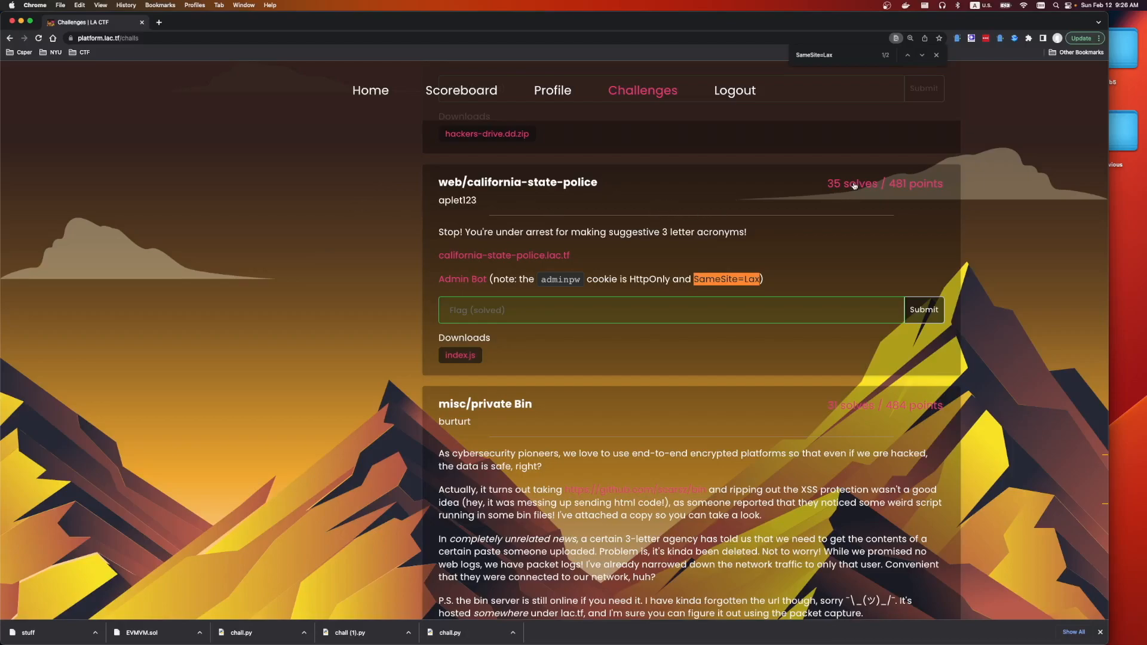
{"action": "mouse_move", "coordinate": [392, 231]}
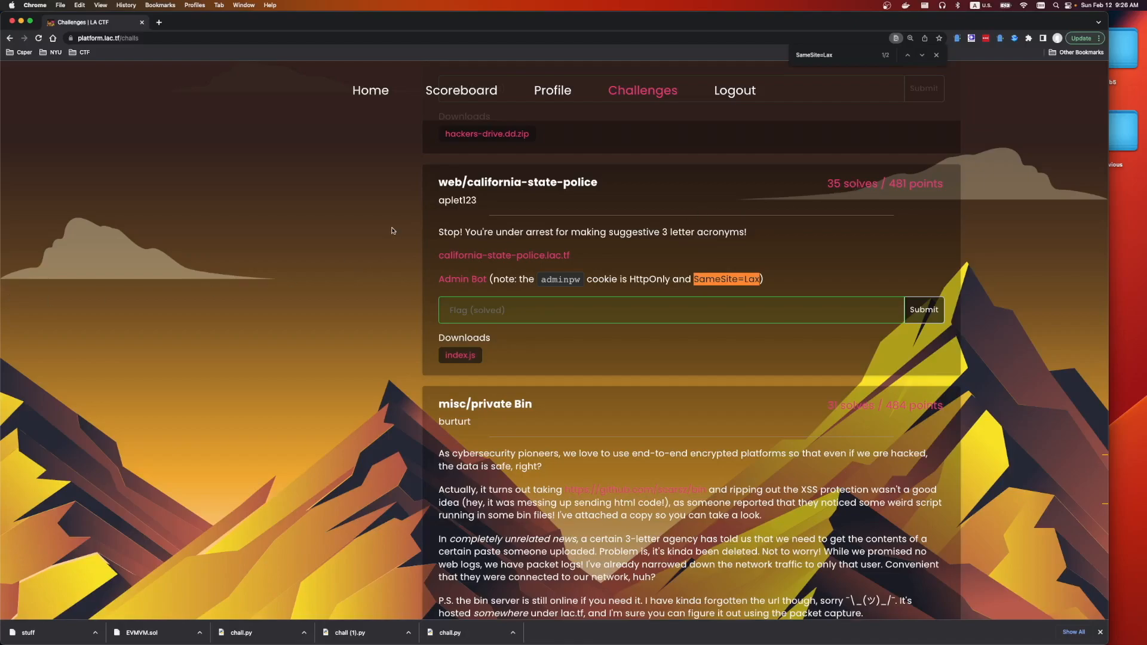
{"action": "mouse_move", "coordinate": [444, 258]}
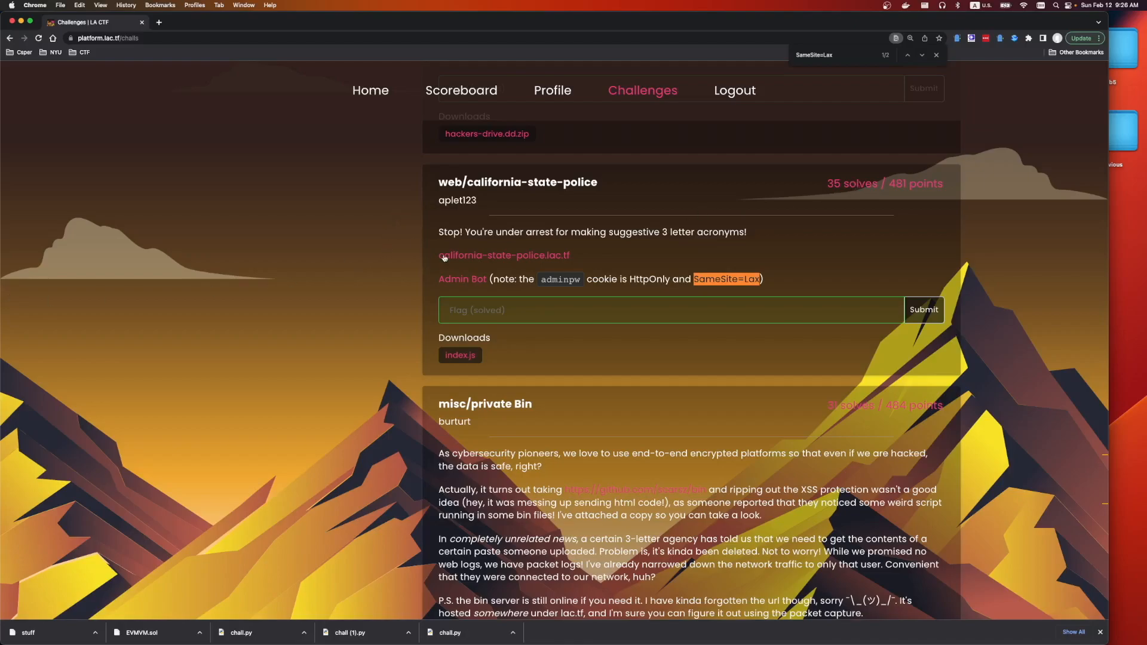
{"action": "mouse_move", "coordinate": [454, 369]}
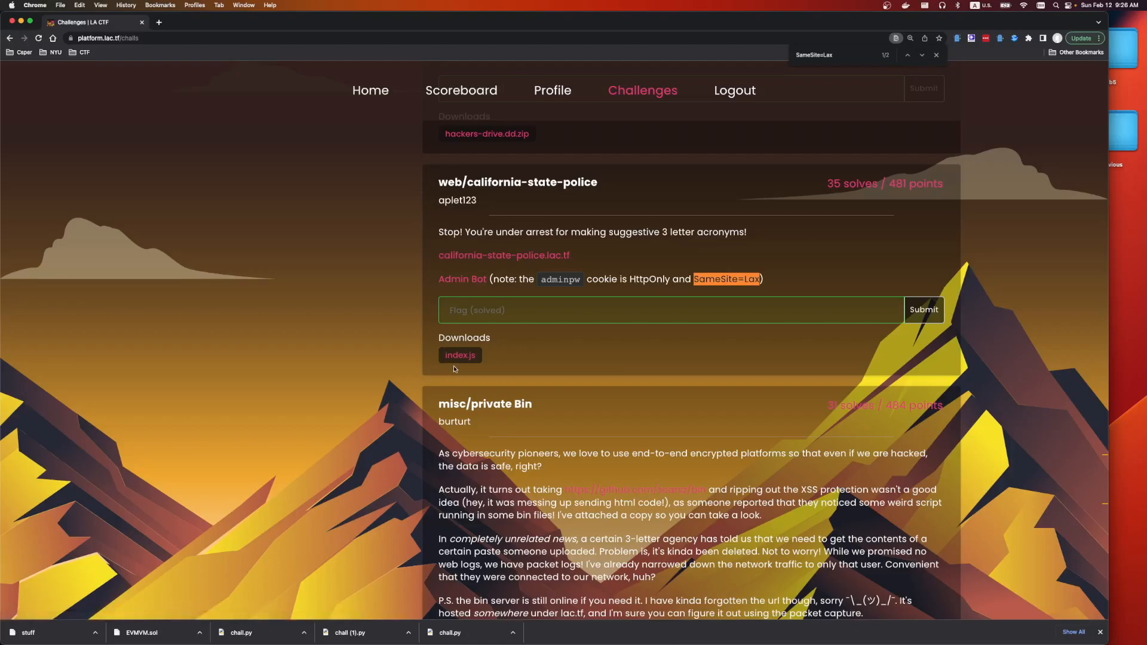
{"action": "mouse_move", "coordinate": [415, 280]}
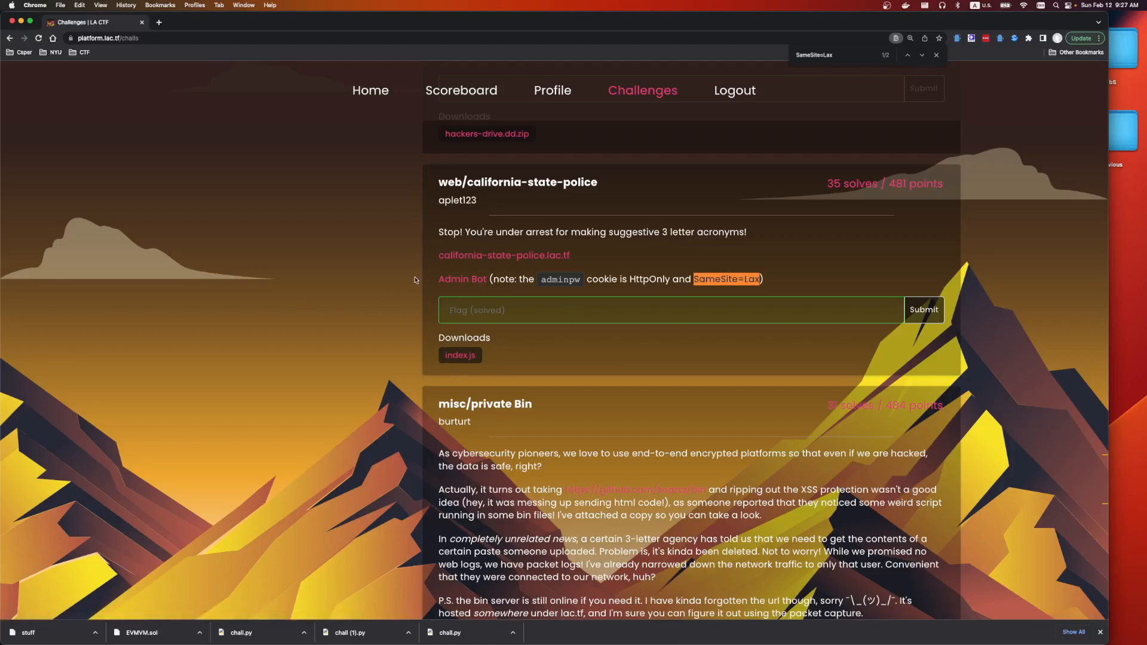
{"action": "mouse_move", "coordinate": [369, 257]}
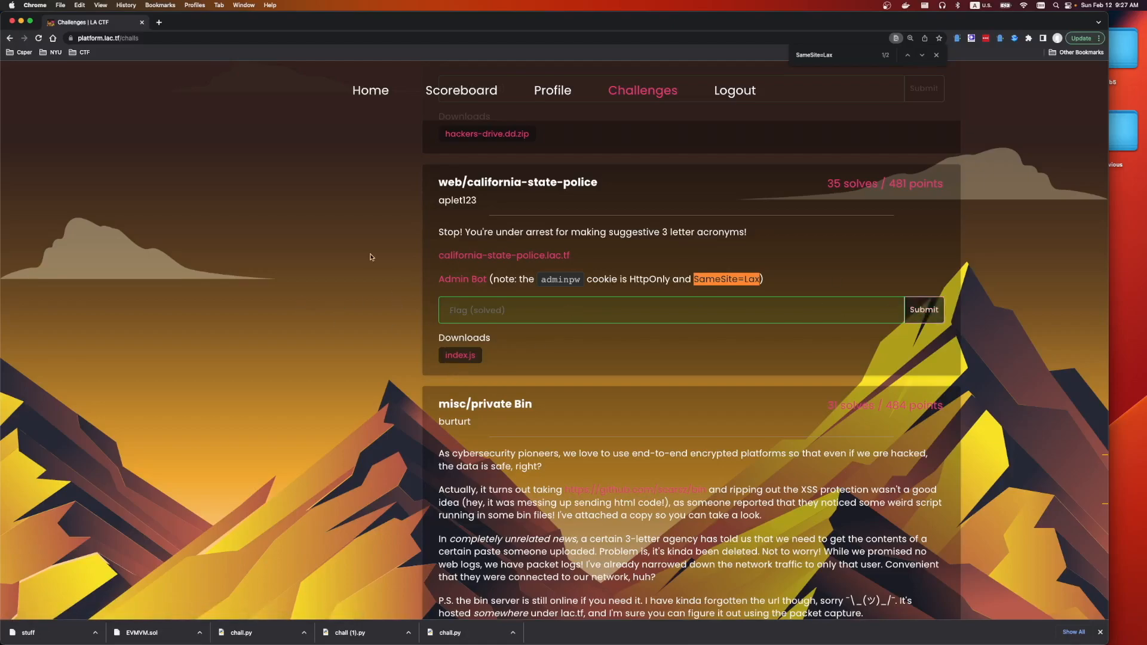
{"action": "mouse_move", "coordinate": [582, 175]}
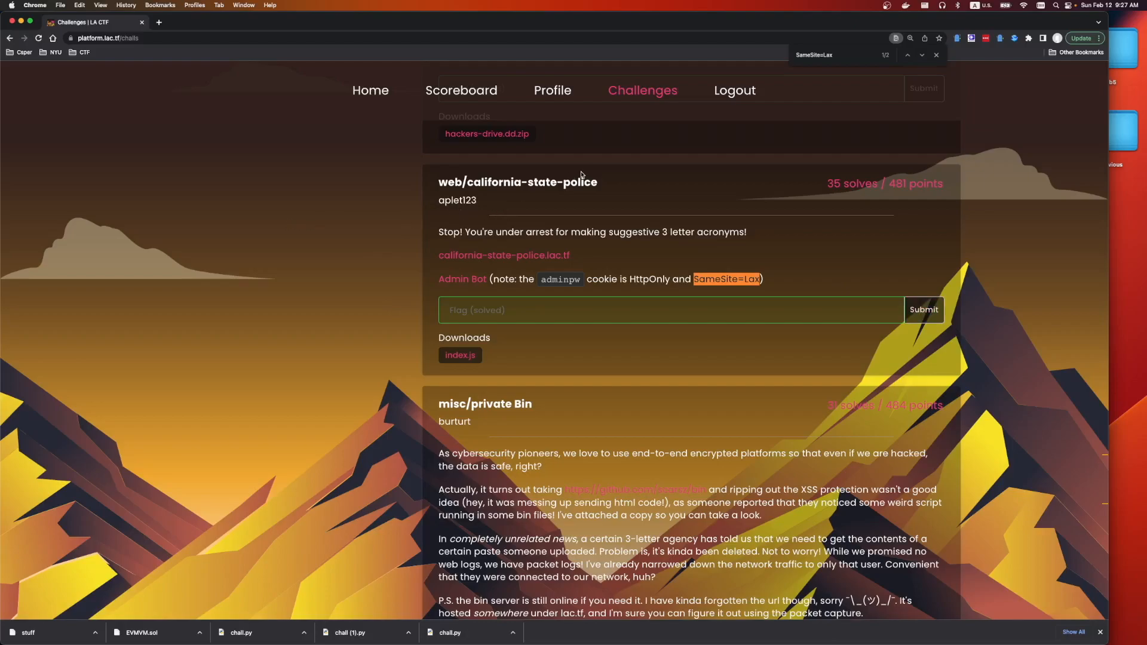
{"action": "mouse_move", "coordinate": [212, 223]}
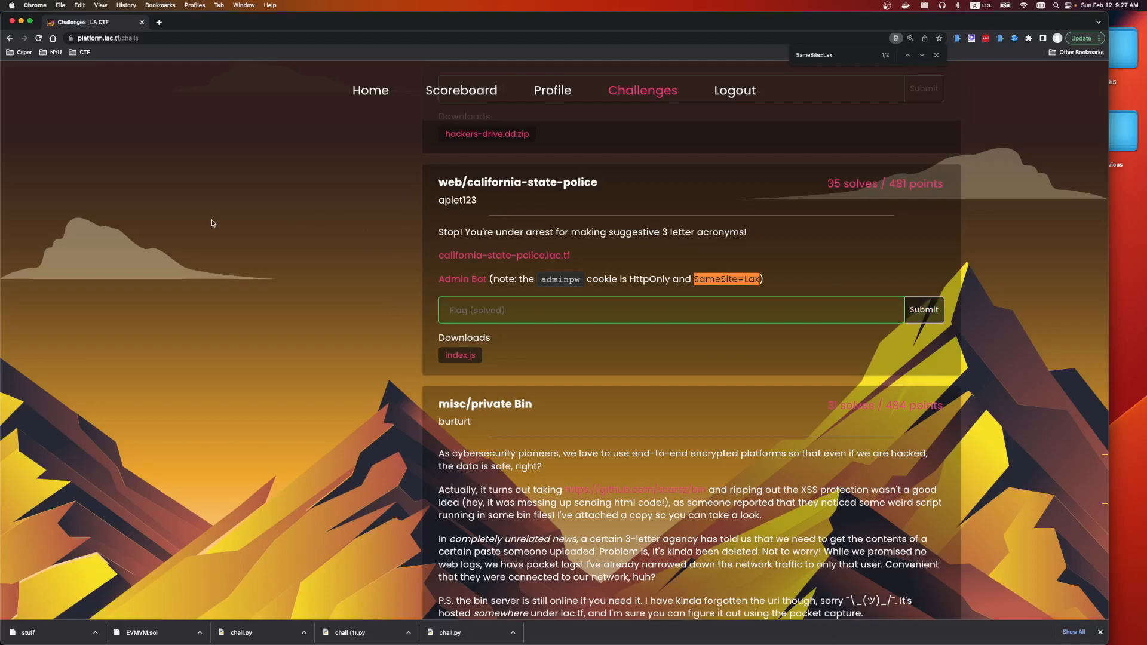
{"action": "mouse_move", "coordinate": [455, 232]}
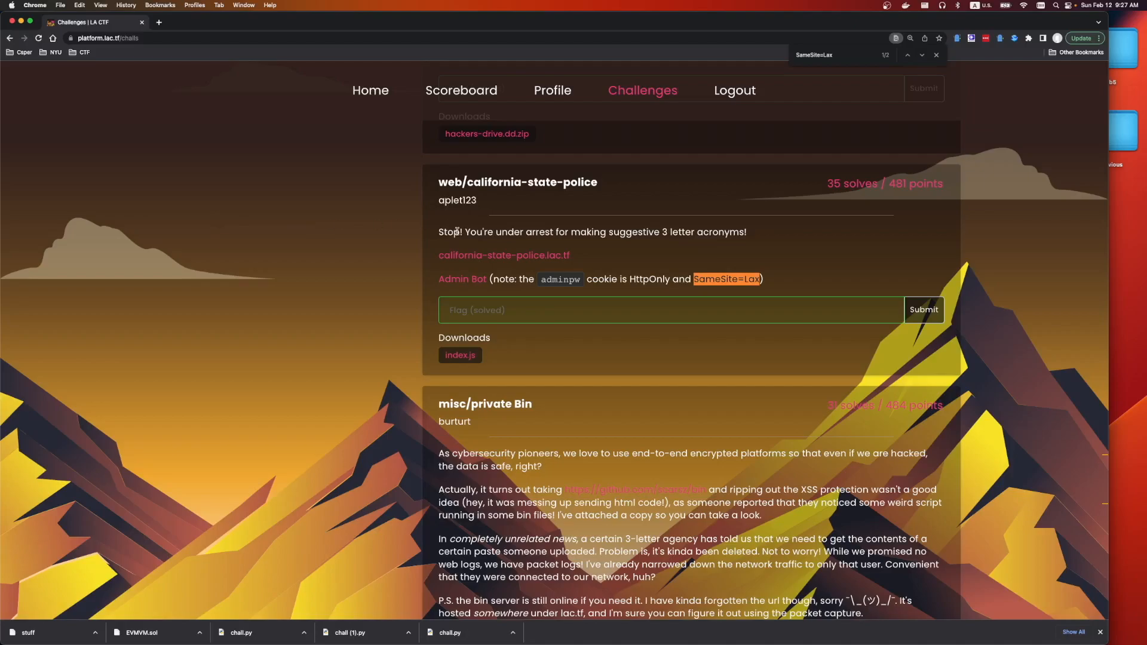
{"action": "mouse_move", "coordinate": [563, 243]}
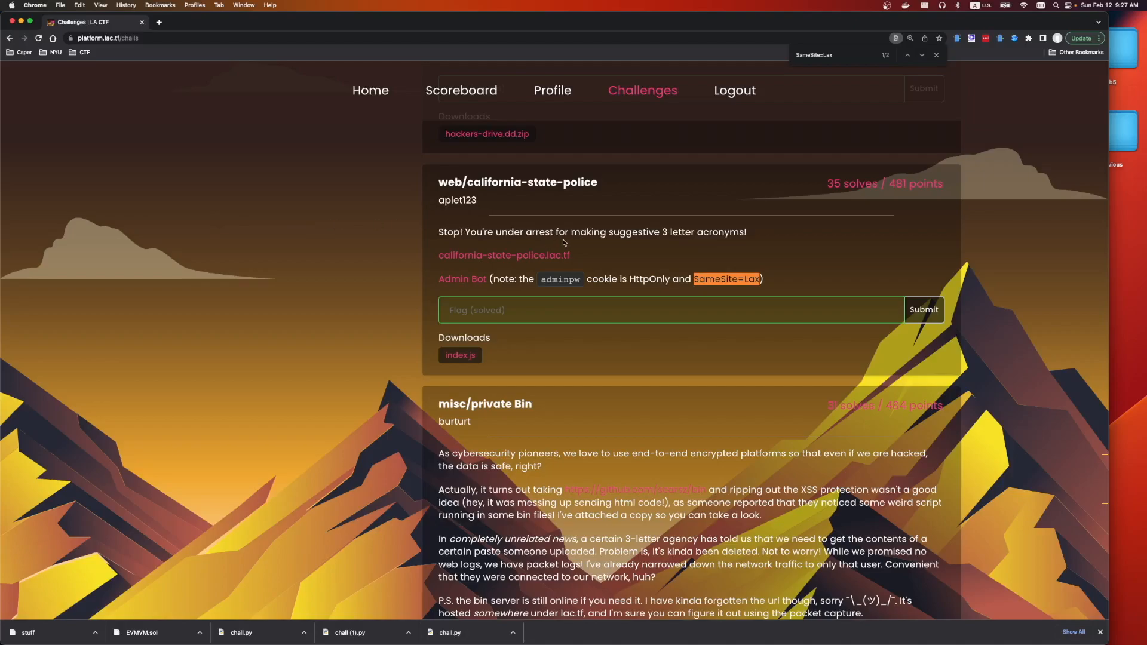
{"action": "mouse_move", "coordinate": [478, 187]}
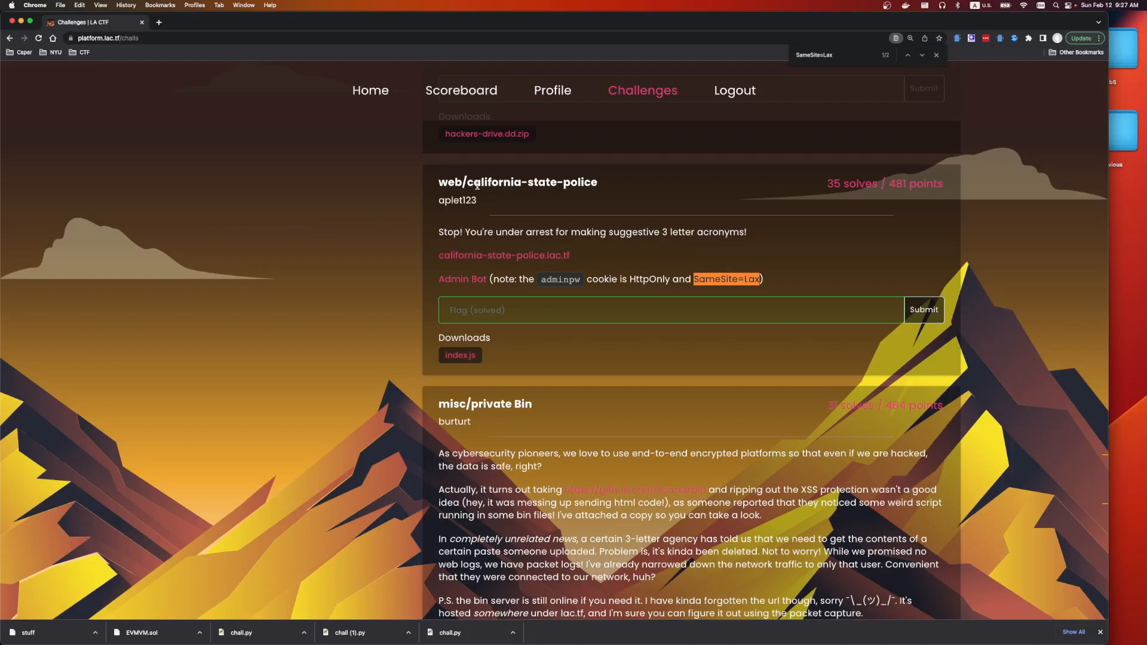
- Open the california-state-police site and its Admin Bot page in new tabs
{"action": "left_click", "coordinate": [503, 255]}
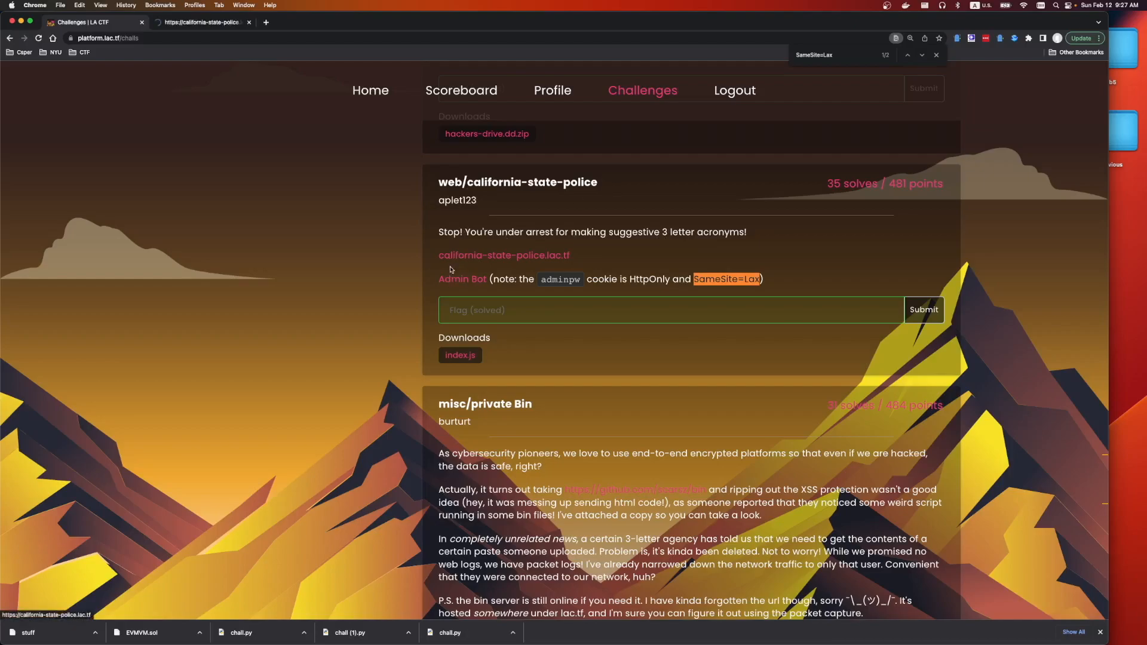
{"action": "left_click", "coordinate": [461, 278]}
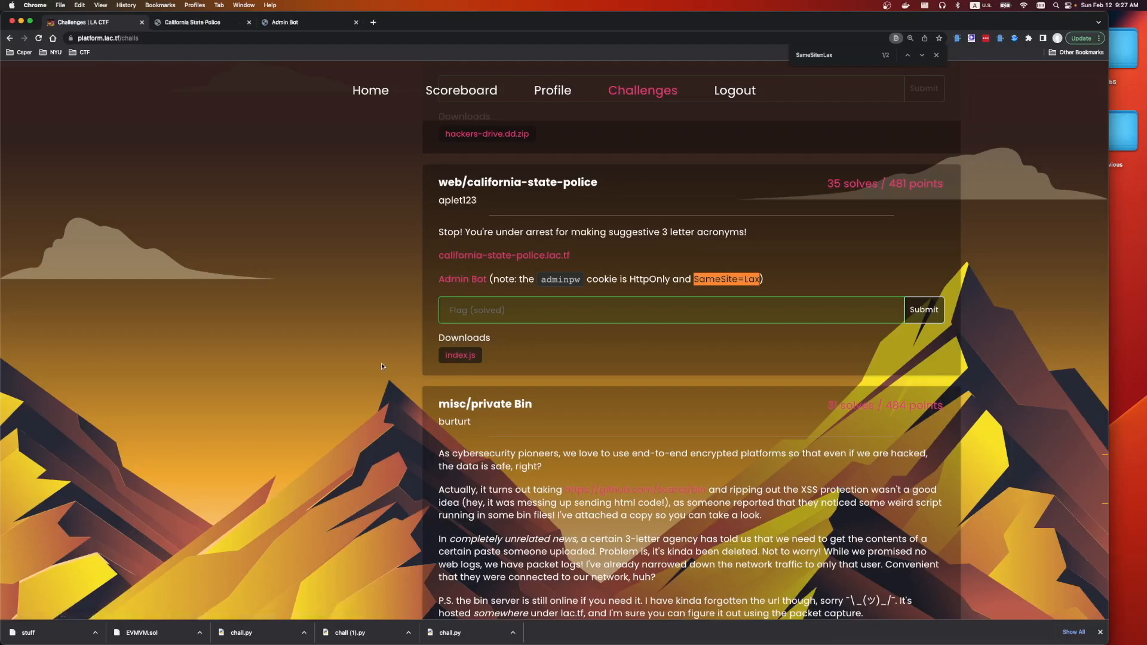
{"action": "mouse_move", "coordinate": [625, 276]}
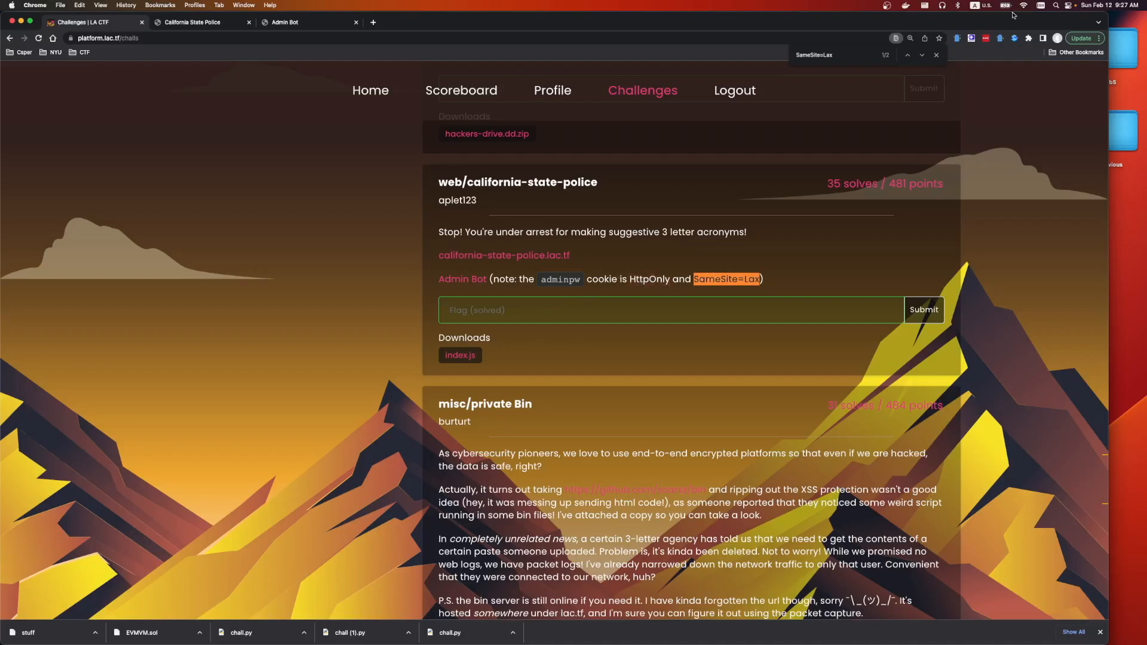
- On the crime-report page start drafting a payload beginning with 'window.cookie='
{"action": "left_click", "coordinate": [934, 53]}
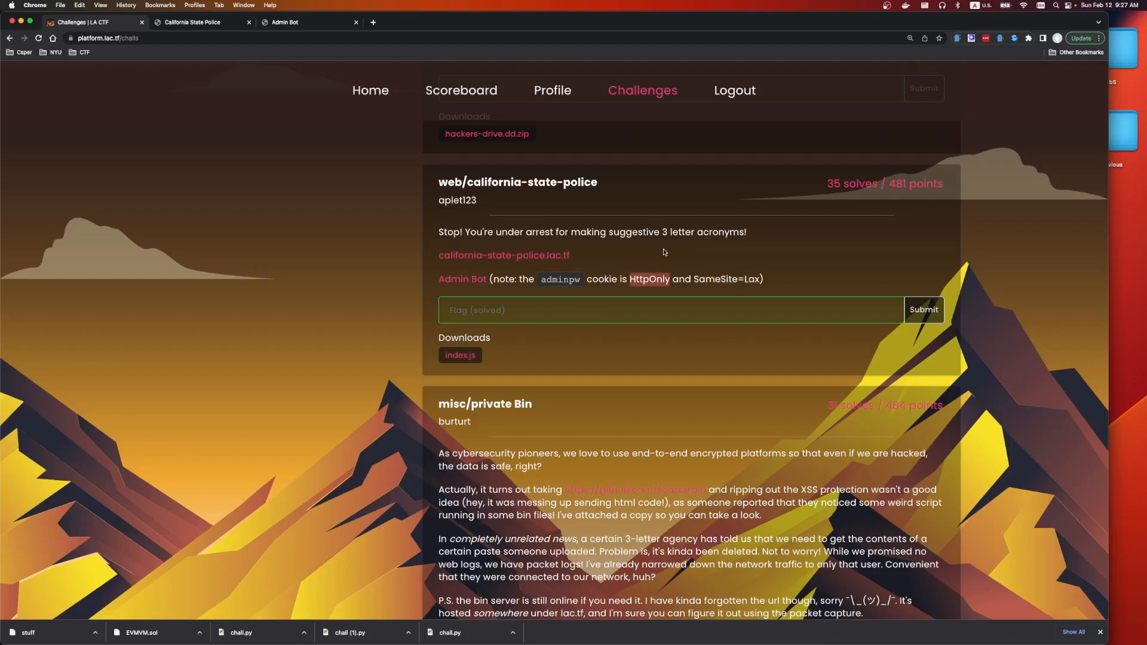
{"action": "type", "text": "window"}
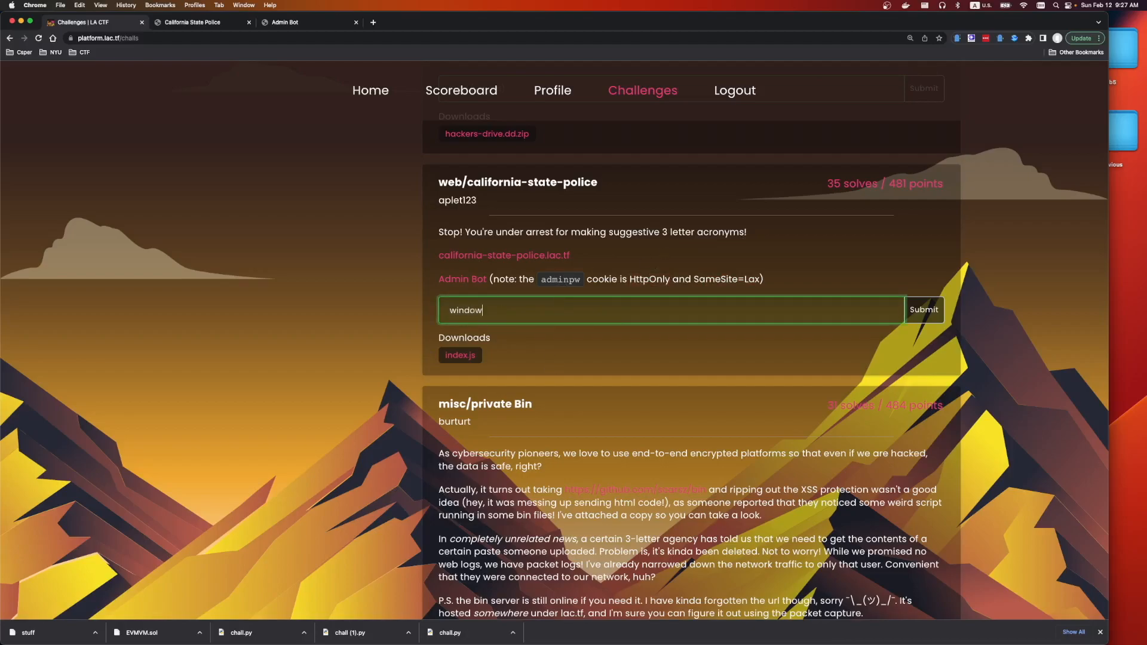
{"action": "type", "text": ".cookie="}
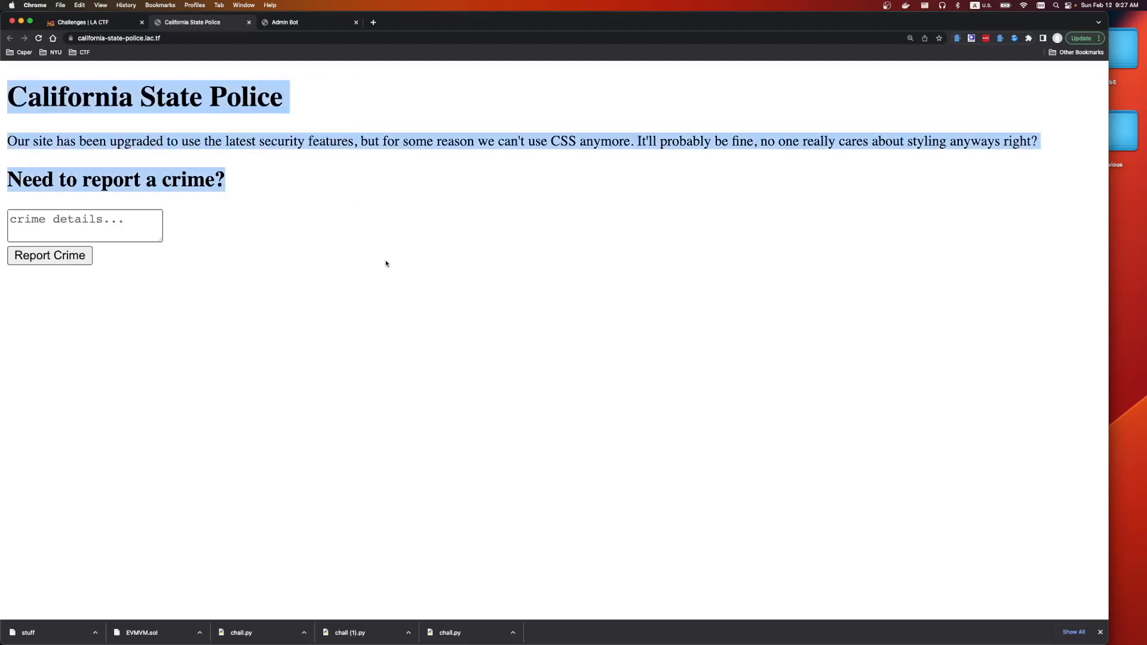
{"action": "mouse_move", "coordinate": [93, 229]}
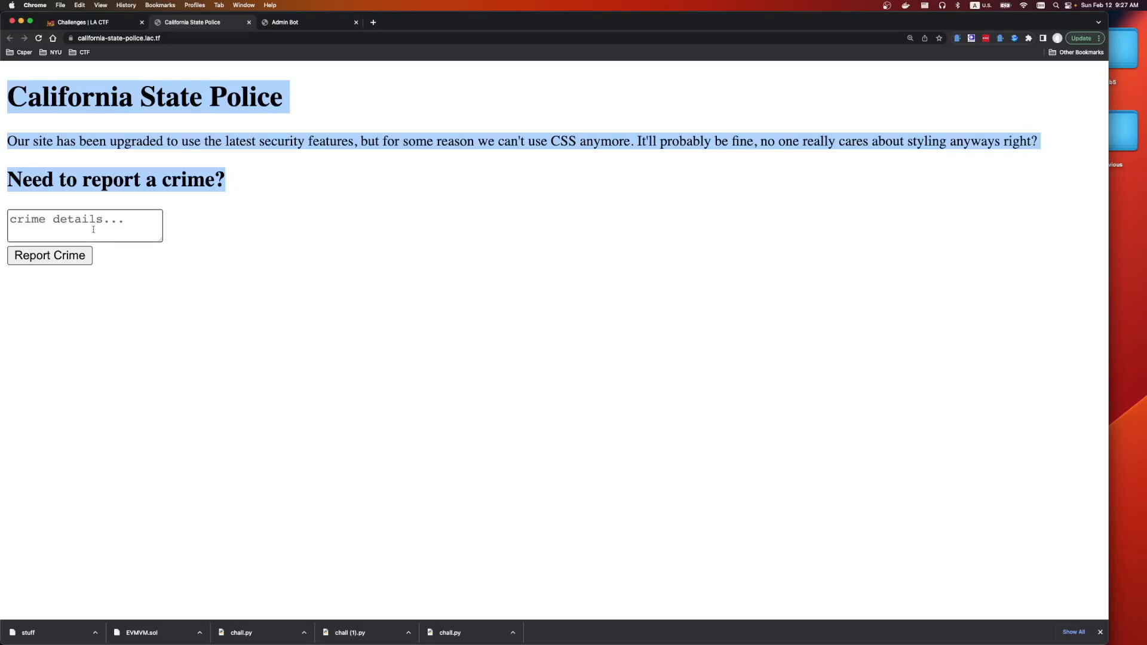
- In DevTools Network, show the page request's response headers with its Content-Security-Policy
{"action": "key", "text": "F12"}
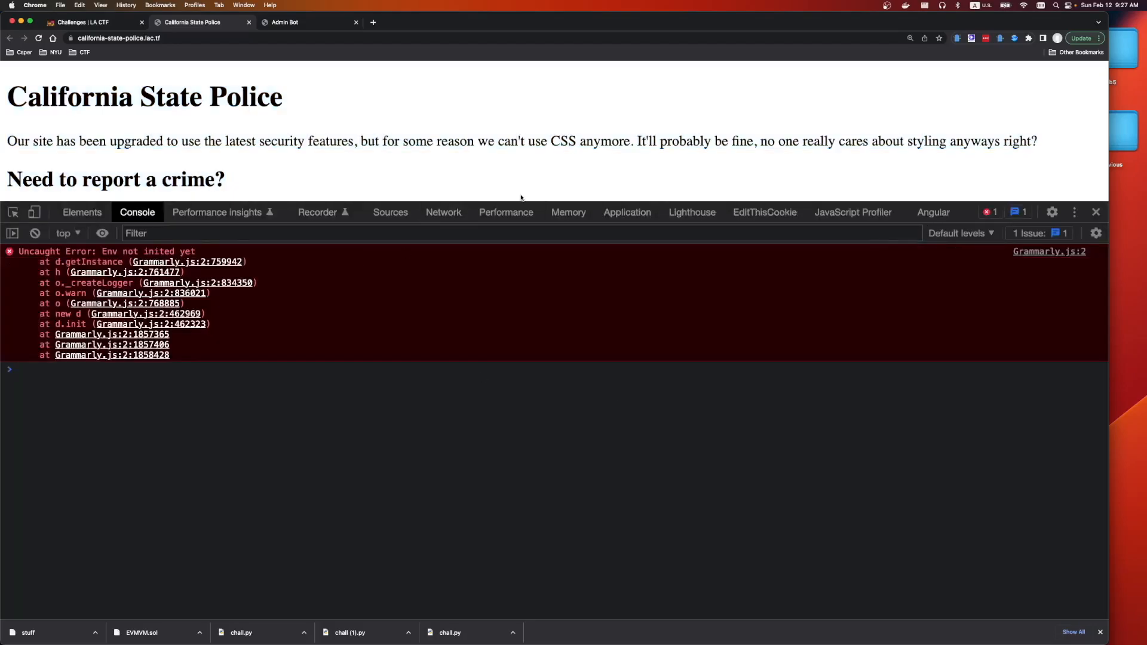
{"action": "left_click", "coordinate": [444, 213]}
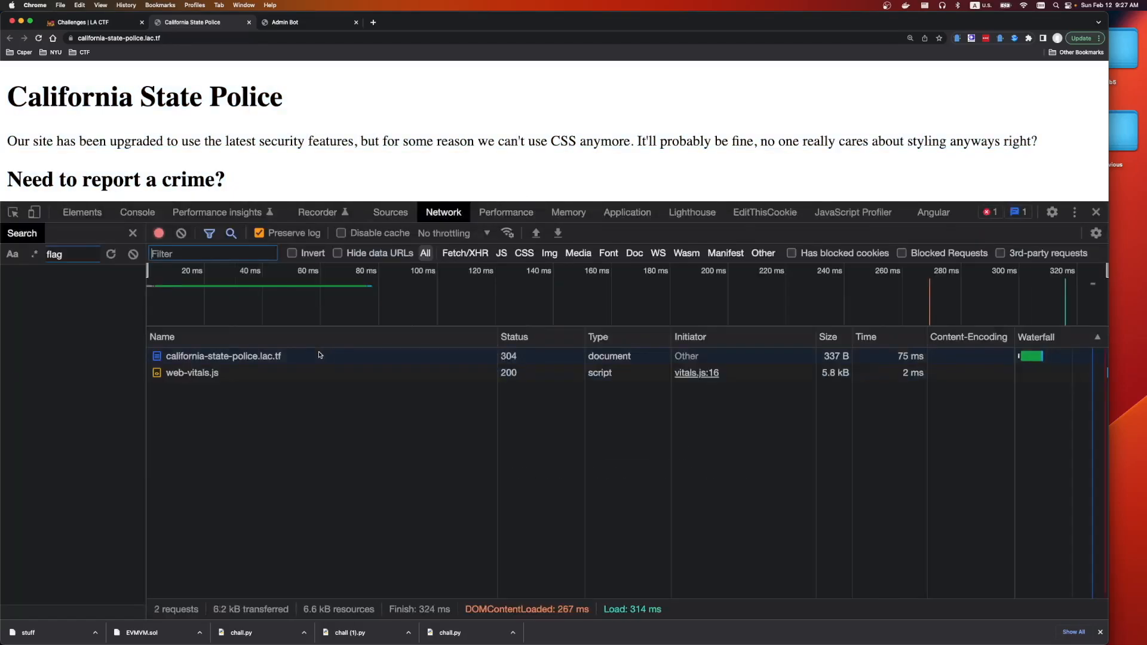
{"action": "left_click", "coordinate": [223, 356]}
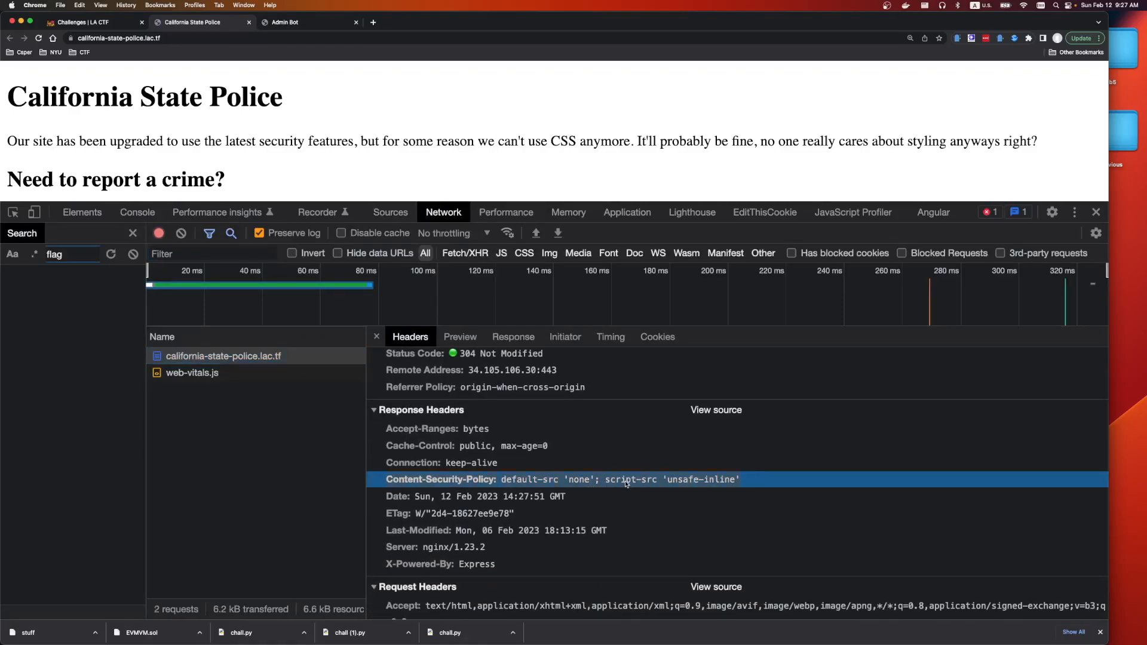
{"action": "scroll", "scroll_direction": "down", "scroll_amount": 3}
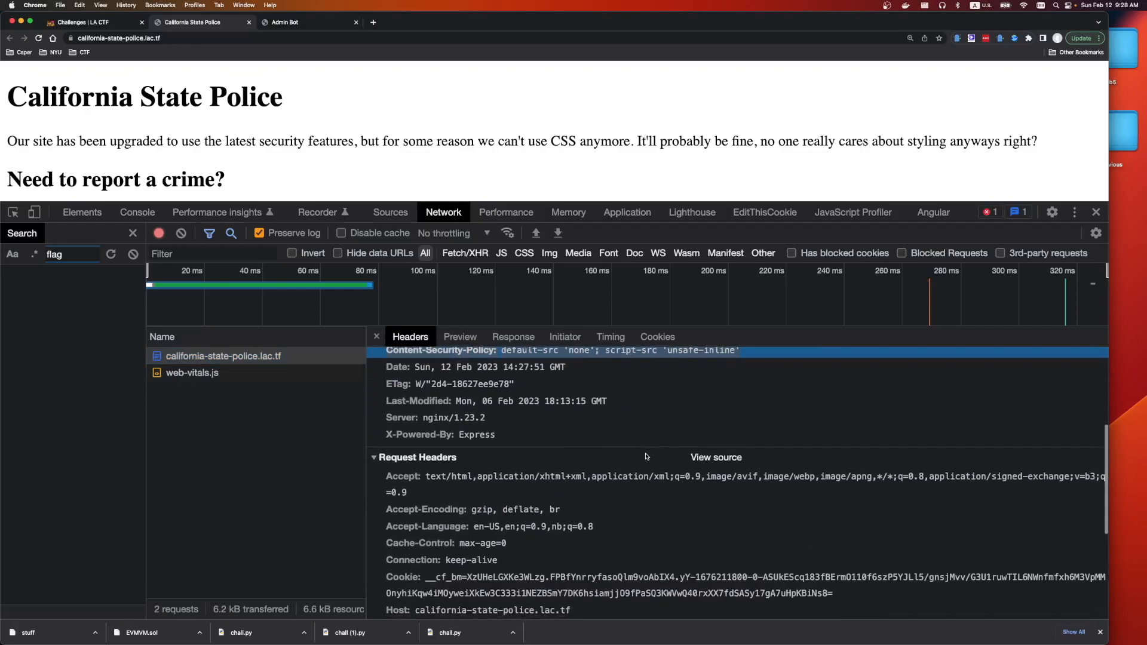
{"action": "mouse_move", "coordinate": [401, 603]}
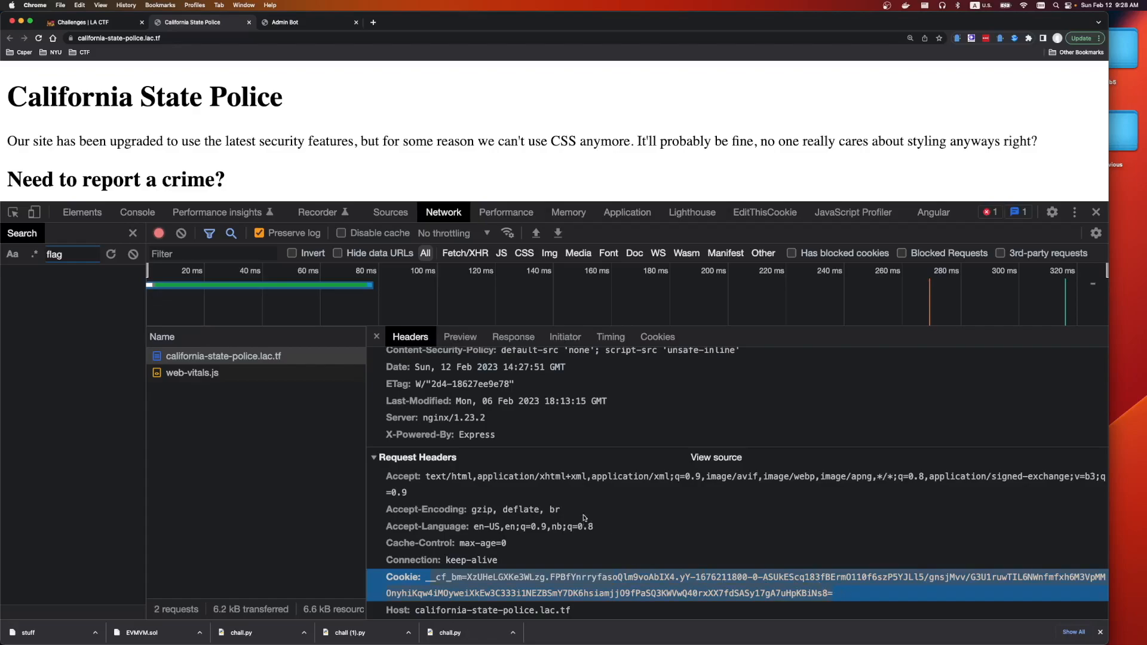
{"action": "scroll", "scroll_direction": "up", "scroll_amount": 3}
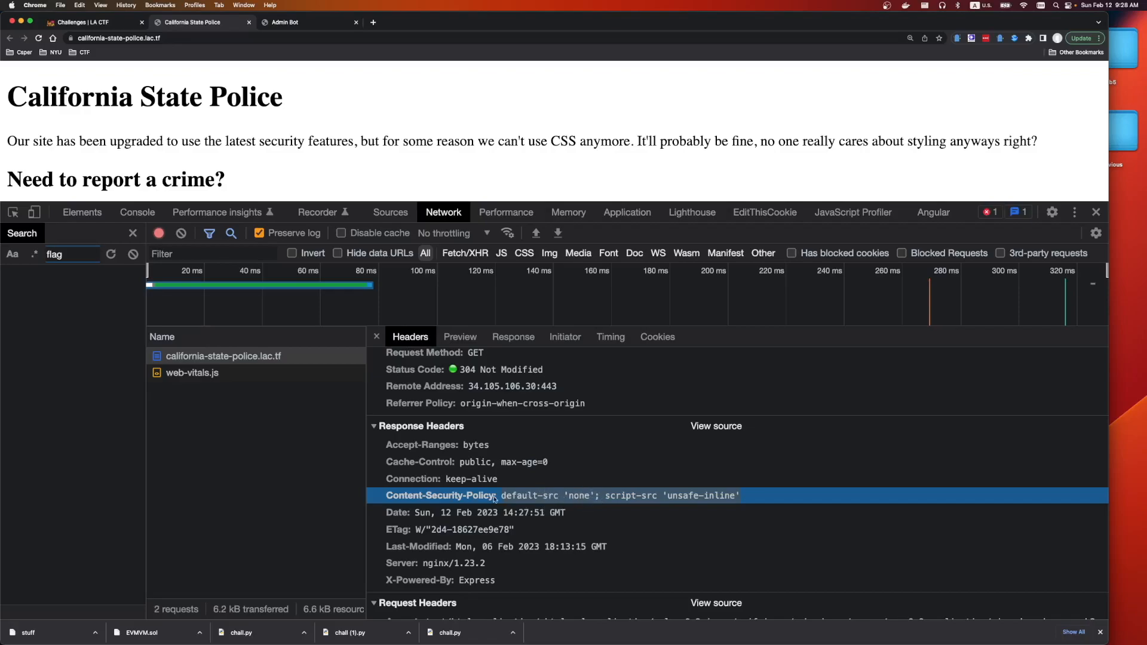
{"action": "mouse_move", "coordinate": [633, 548]}
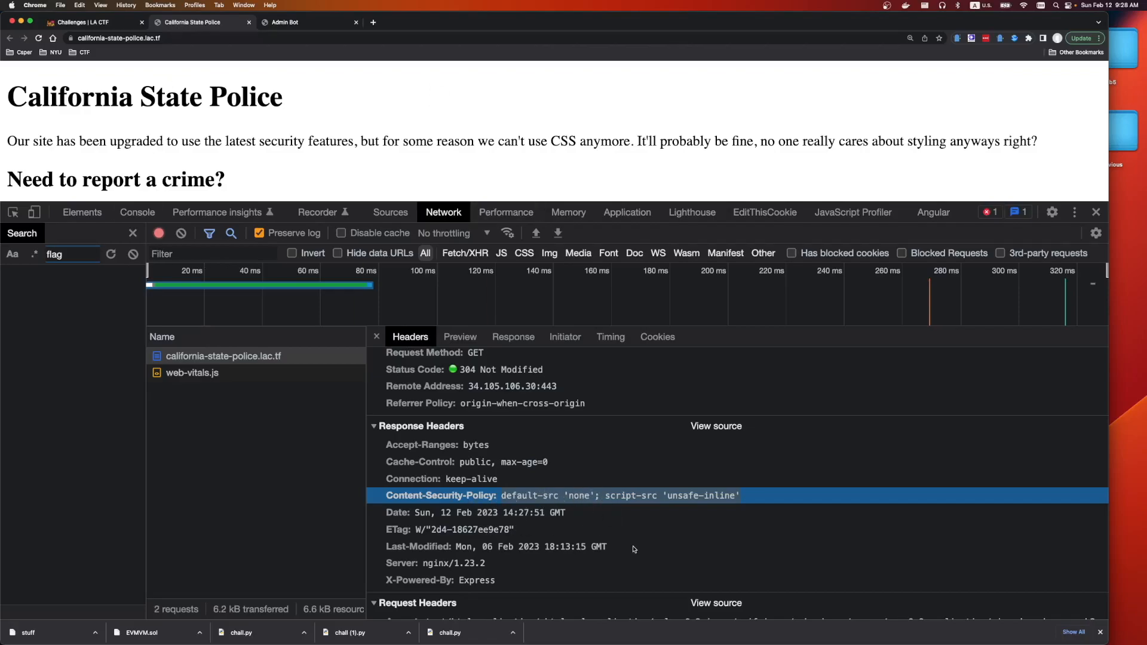
{"action": "mouse_move", "coordinate": [724, 461]}
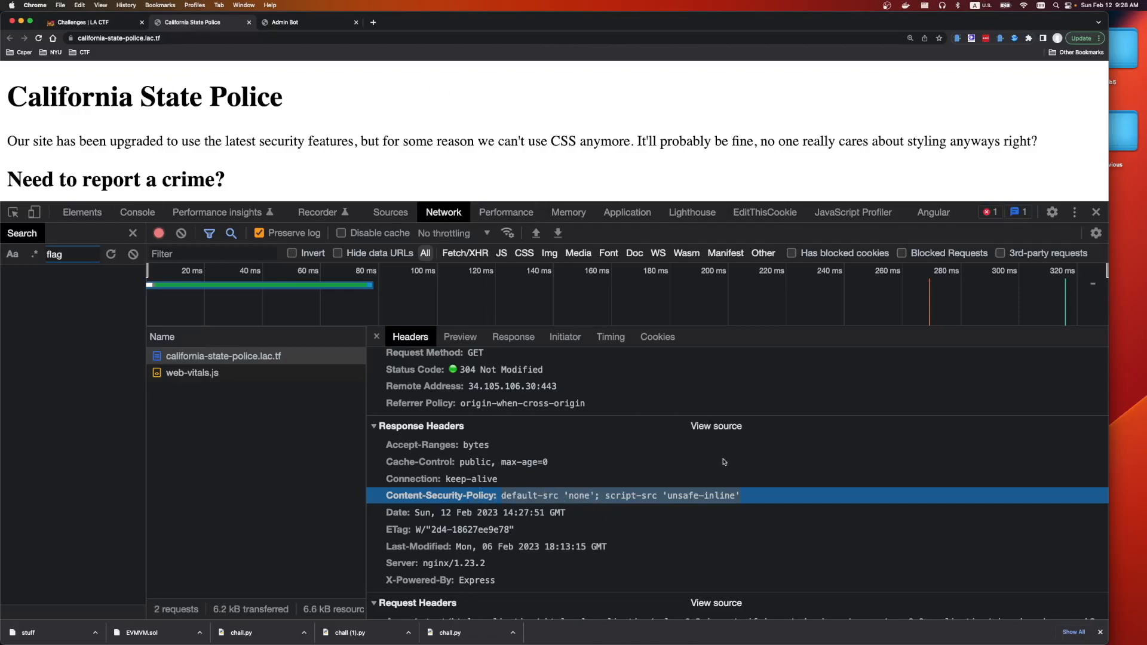
{"action": "mouse_move", "coordinate": [761, 497]}
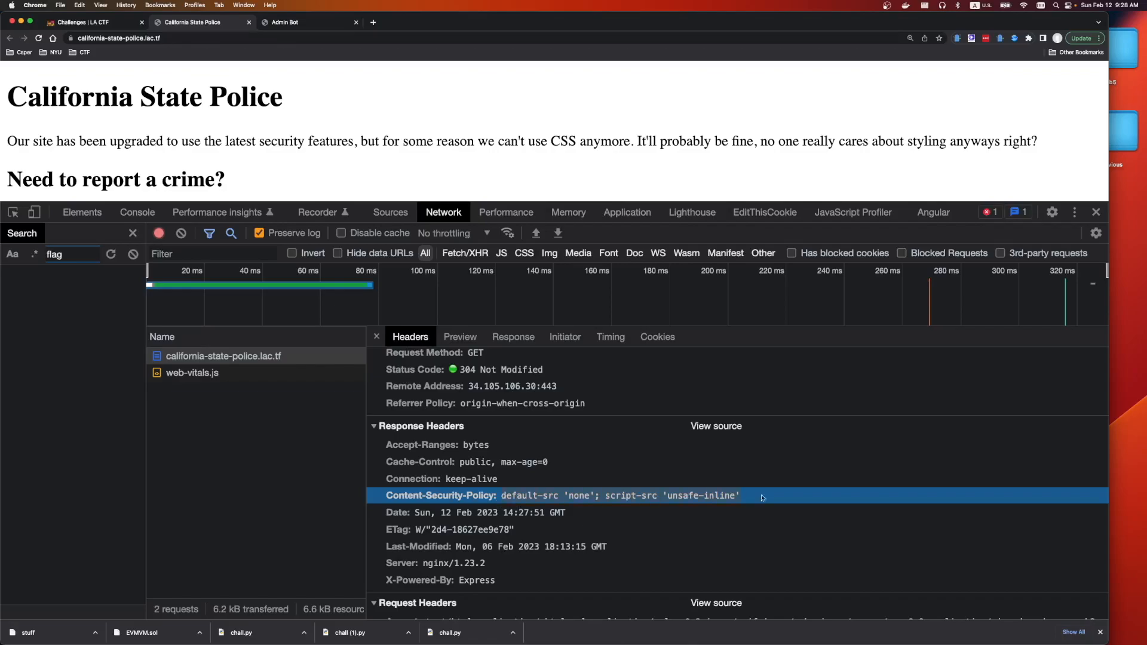
{"action": "mouse_move", "coordinate": [503, 519]}
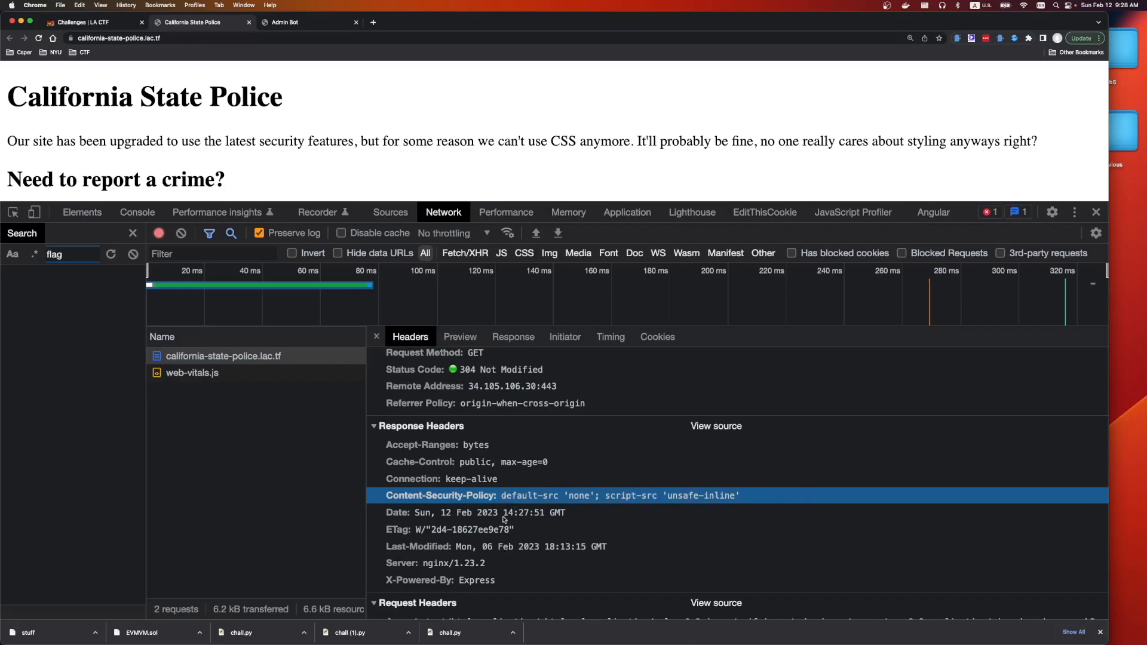
{"action": "mouse_move", "coordinate": [702, 506]}
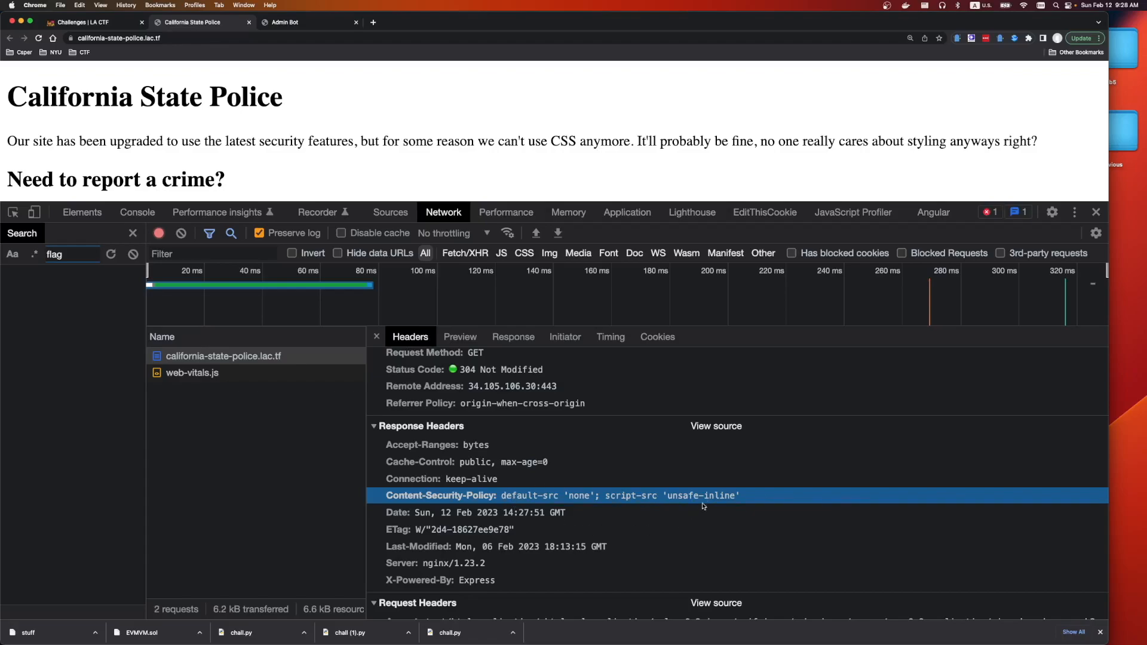
{"action": "mouse_move", "coordinate": [607, 503]}
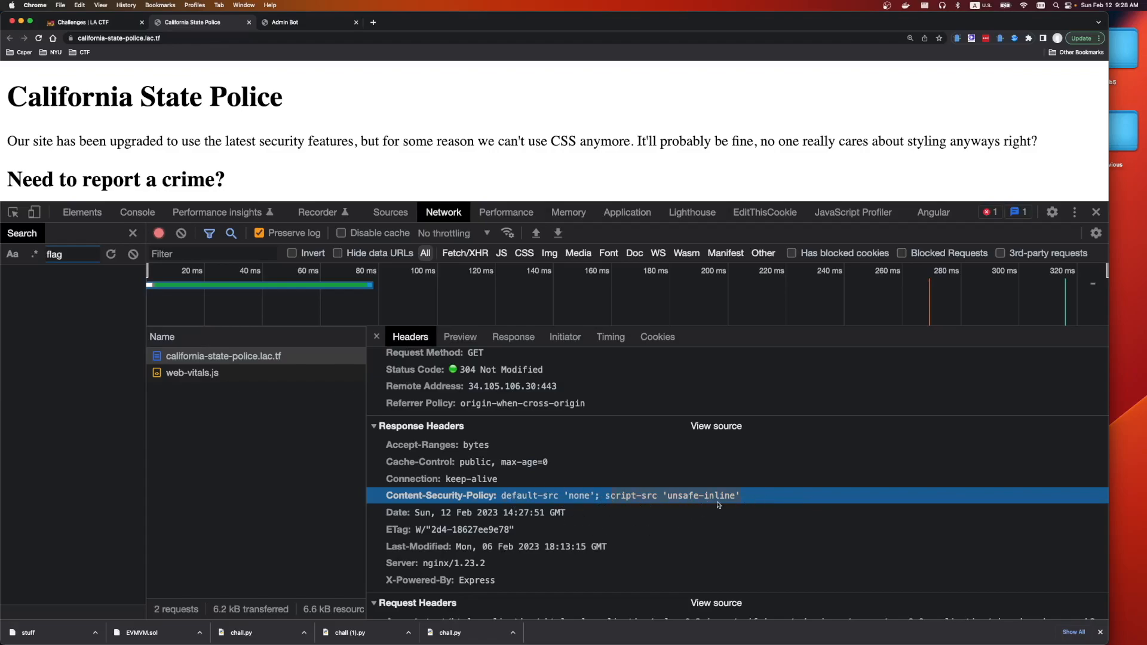
{"action": "mouse_move", "coordinate": [1049, 79]}
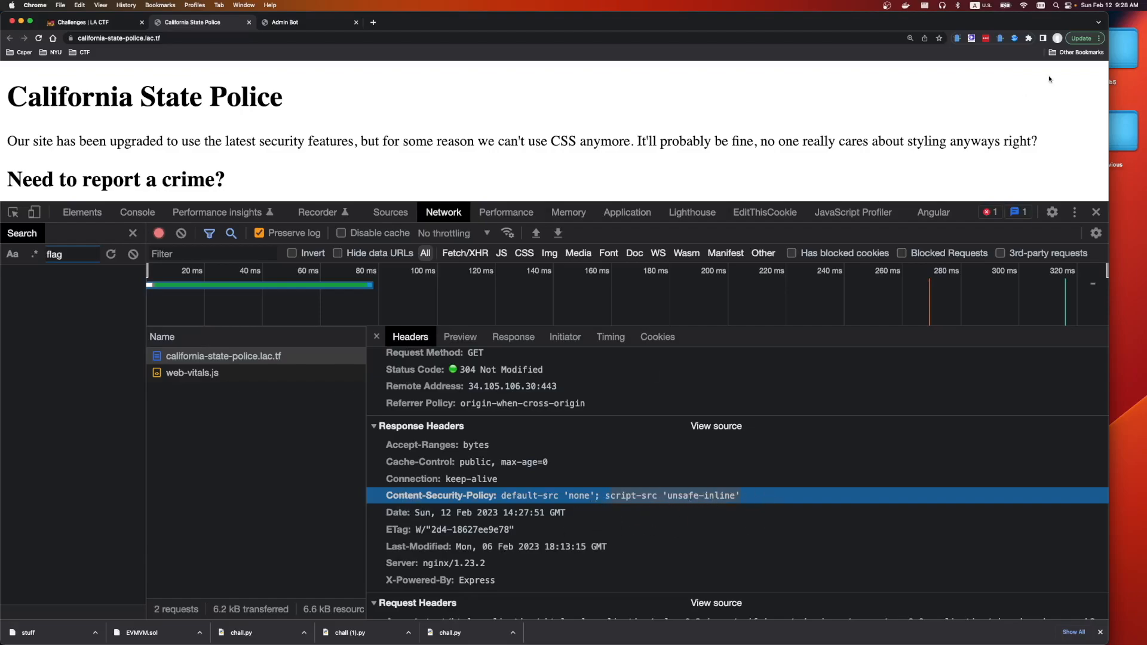
- Submit a crime report containing <h1>Hello World</h1><script>alert(1)</script>
{"action": "left_click", "coordinate": [1096, 213]}
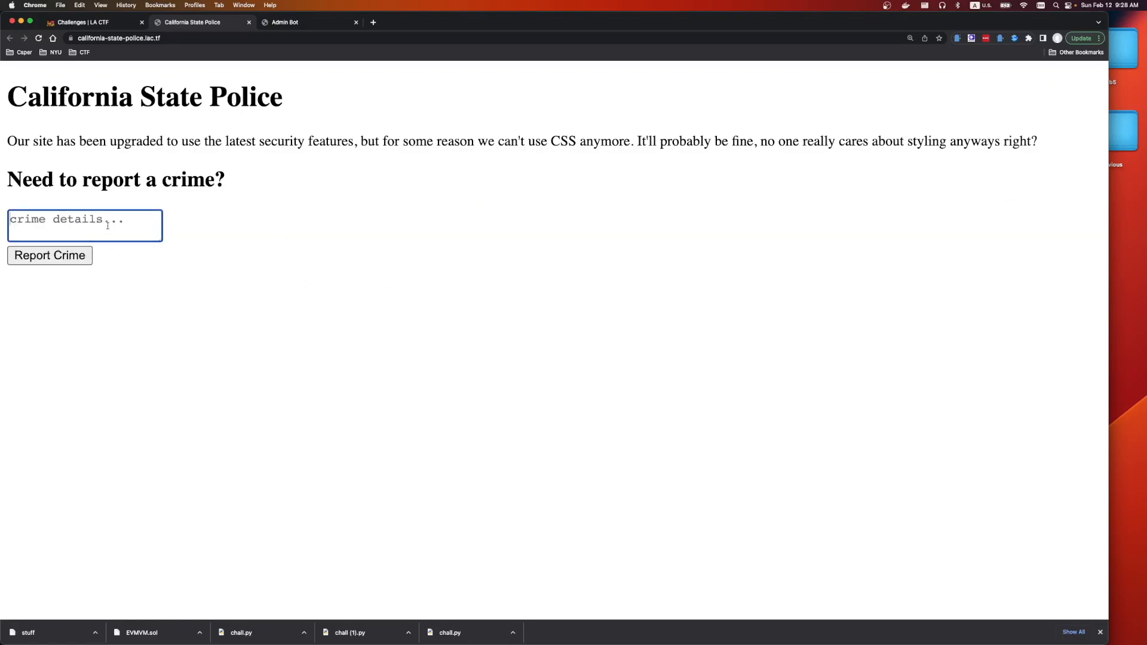
{"action": "type", "text": "<h1>Hello"}
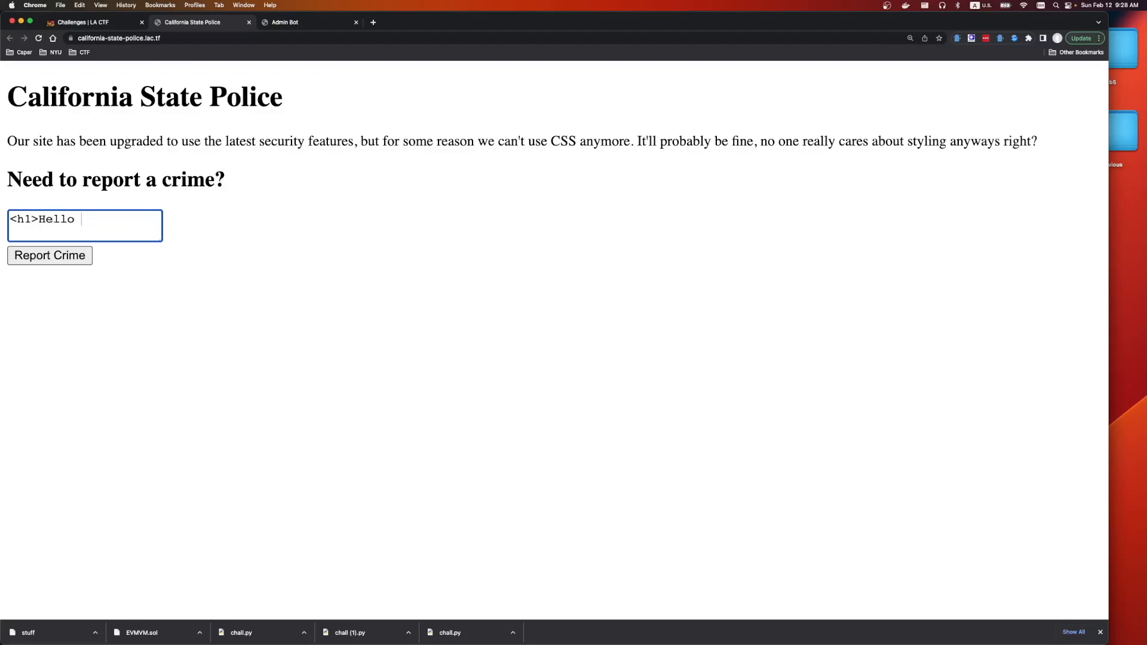
{"action": "type", "text": "World</h1>"}
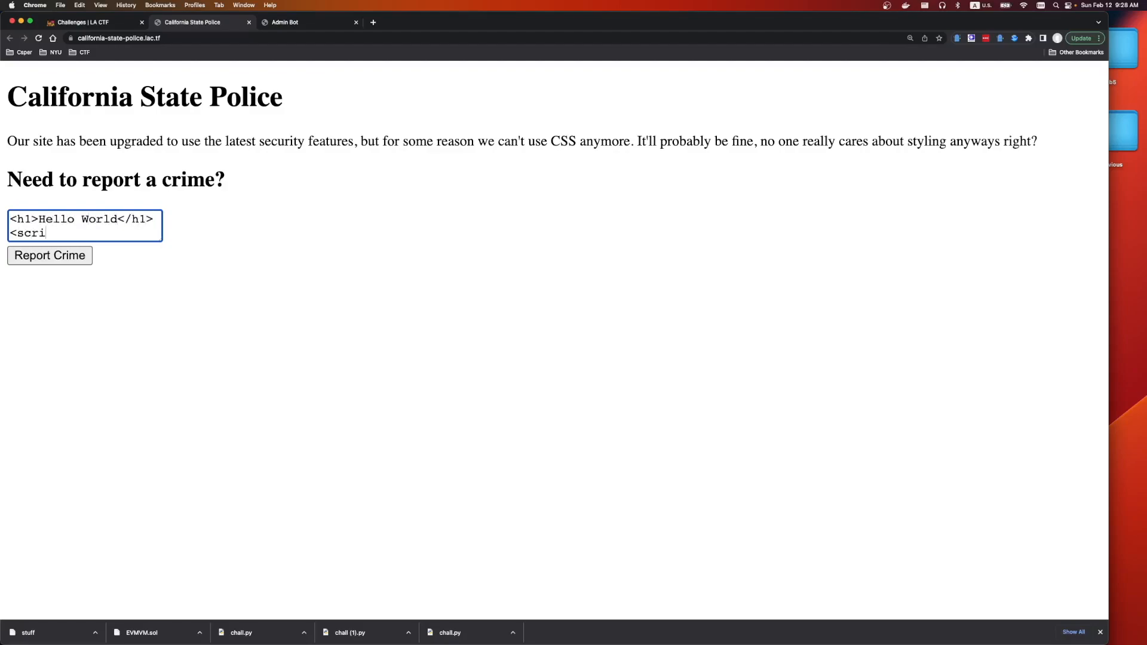
{"action": "type", "text": "pt>alert(1)</si"}
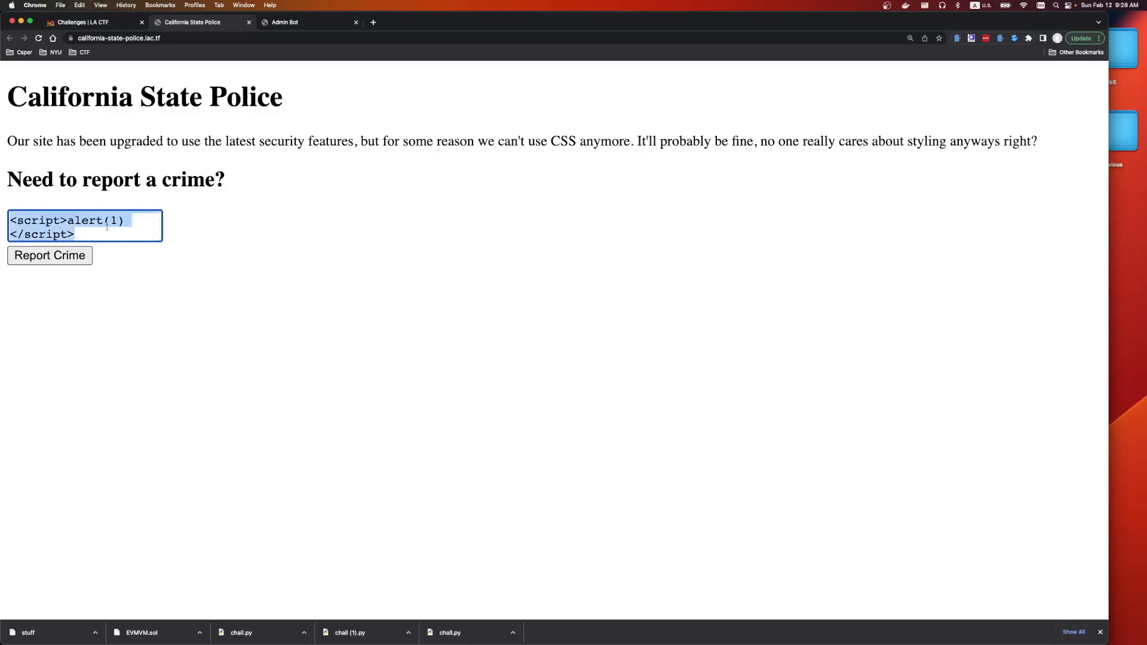
{"action": "left_click", "coordinate": [49, 256]}
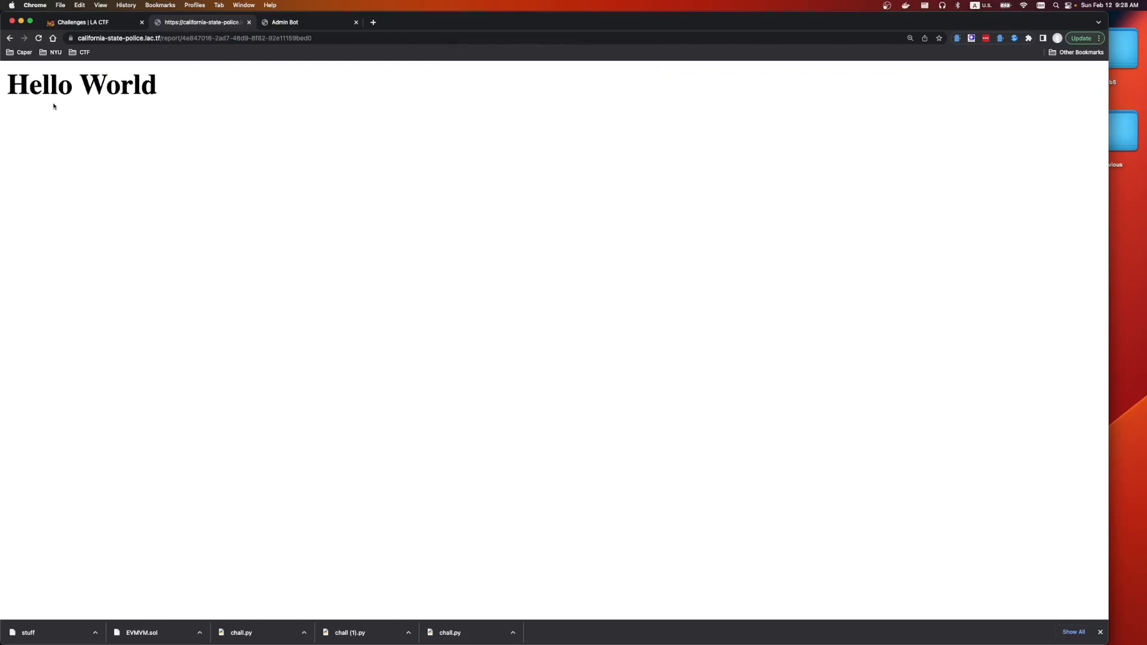
- View the report page's source, confirming the heading and alert script are stored unchanged
{"action": "right_click", "coordinate": [52, 106]}
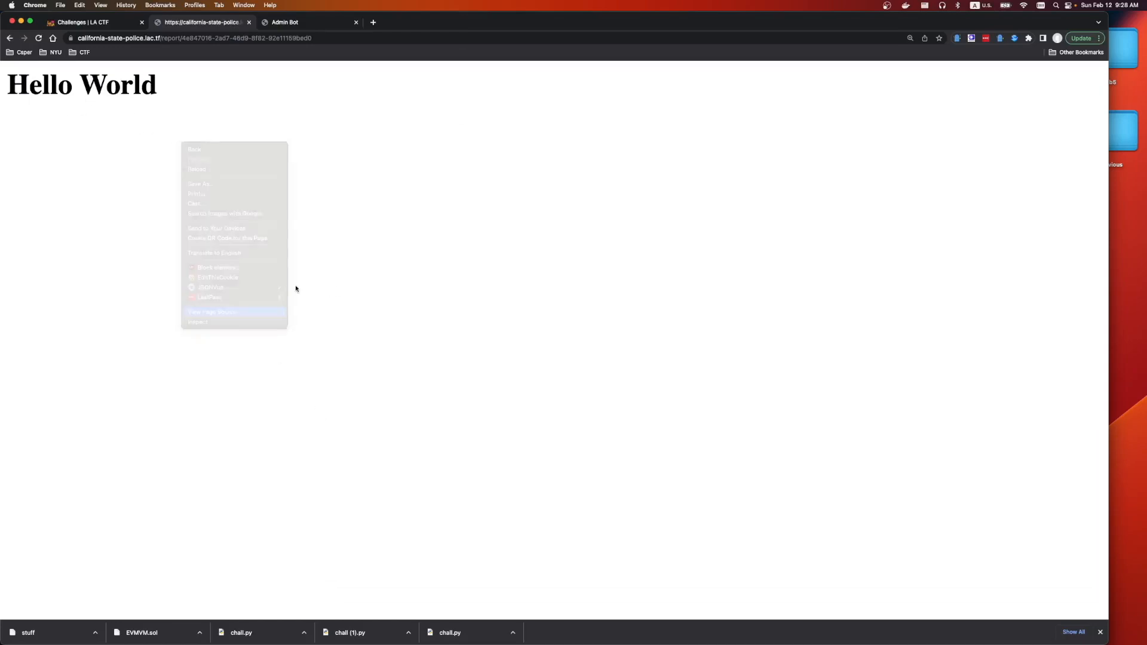
{"action": "left_click", "coordinate": [211, 312]}
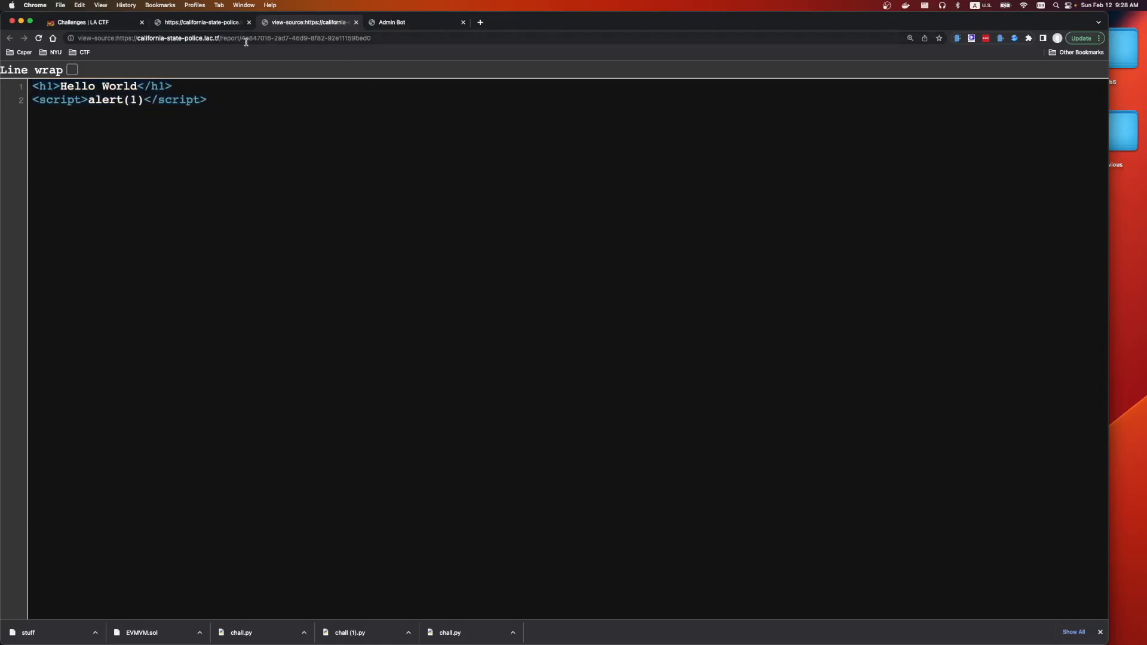
{"action": "double_click", "coordinate": [256, 38]}
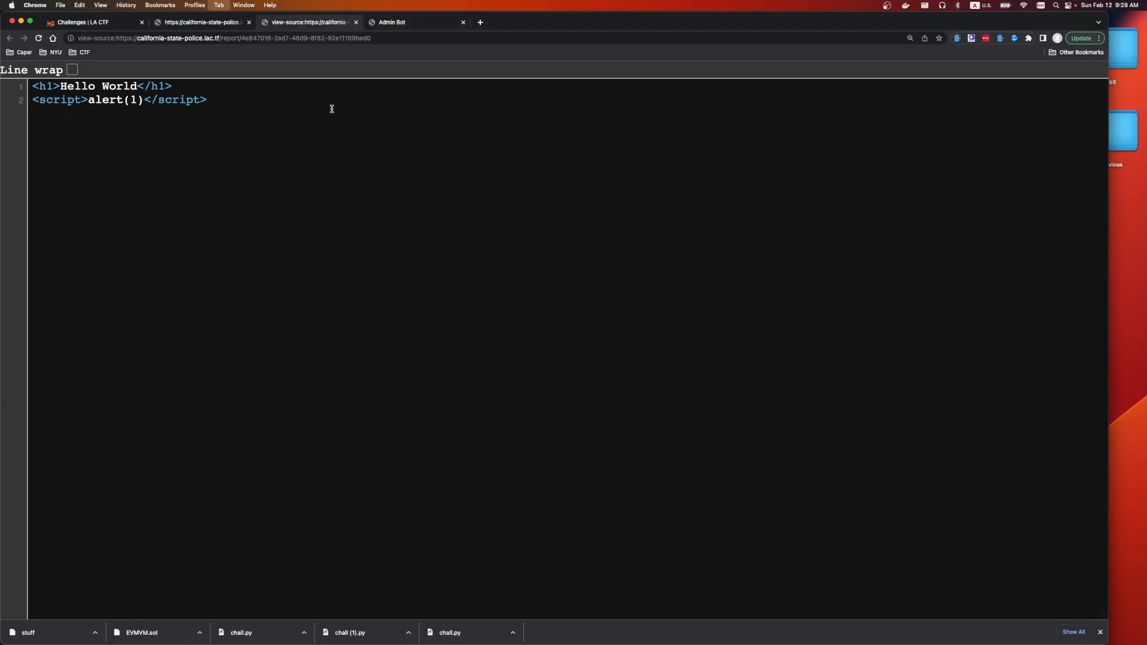
{"action": "left_click", "coordinate": [392, 21]}
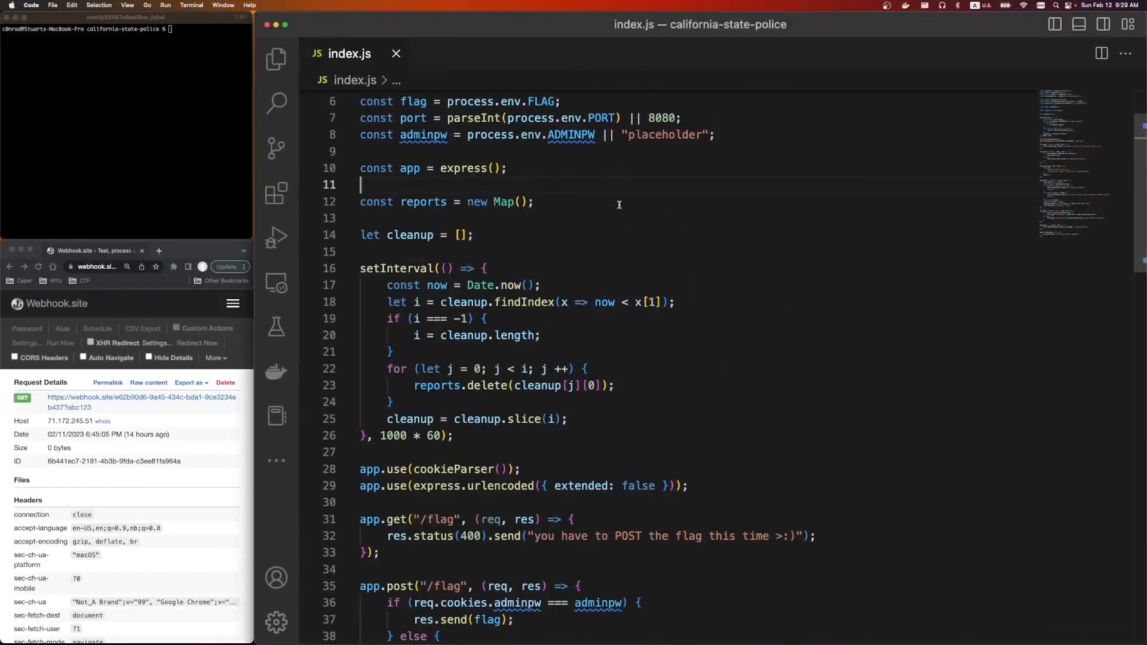
- Step through 'flag' matches in index.js to the POST /flag route guarded by the admin cookie
{"action": "scroll", "scroll_direction": "up", "scroll_amount": 3}
{"action": "type", "text": "flag"}
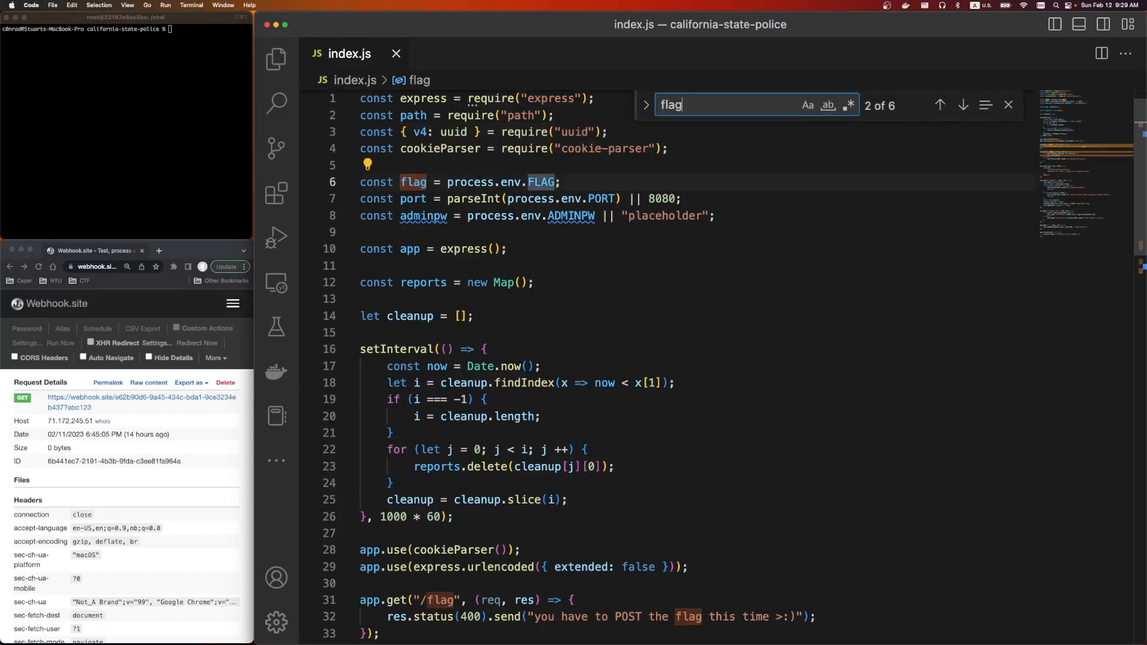
{"action": "left_click", "coordinate": [962, 105]}
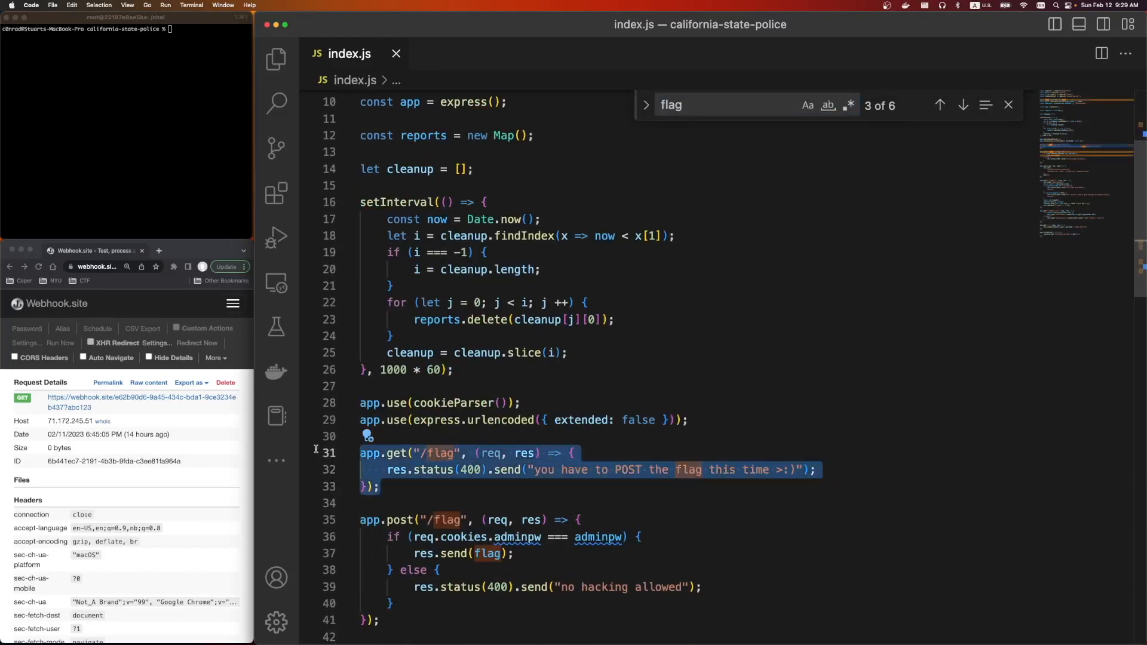
{"action": "scroll", "scroll_direction": "down", "scroll_amount": 3}
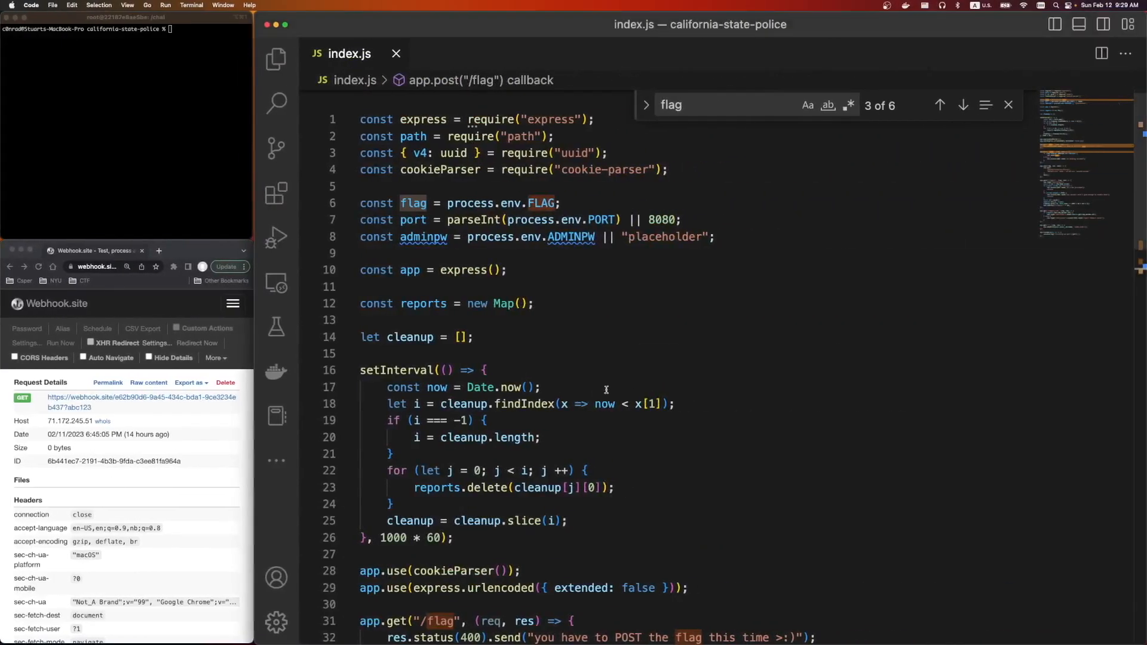
{"action": "scroll", "scroll_direction": "down", "scroll_amount": 3}
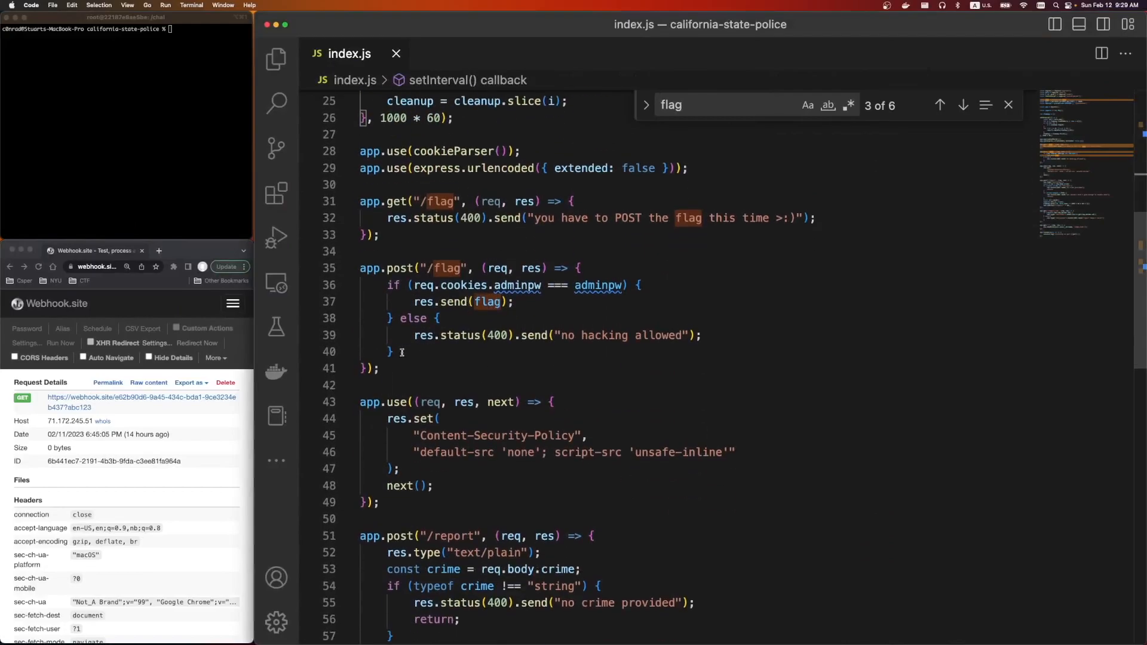
{"action": "left_click", "coordinate": [419, 268]}
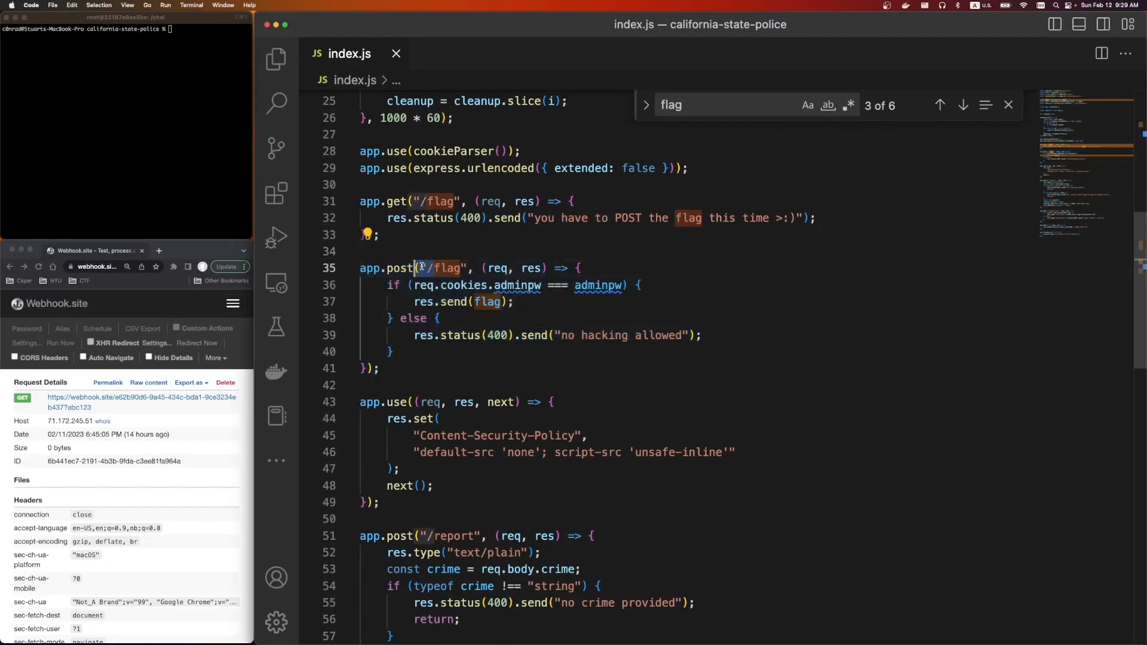
{"action": "left_click", "coordinate": [477, 354]}
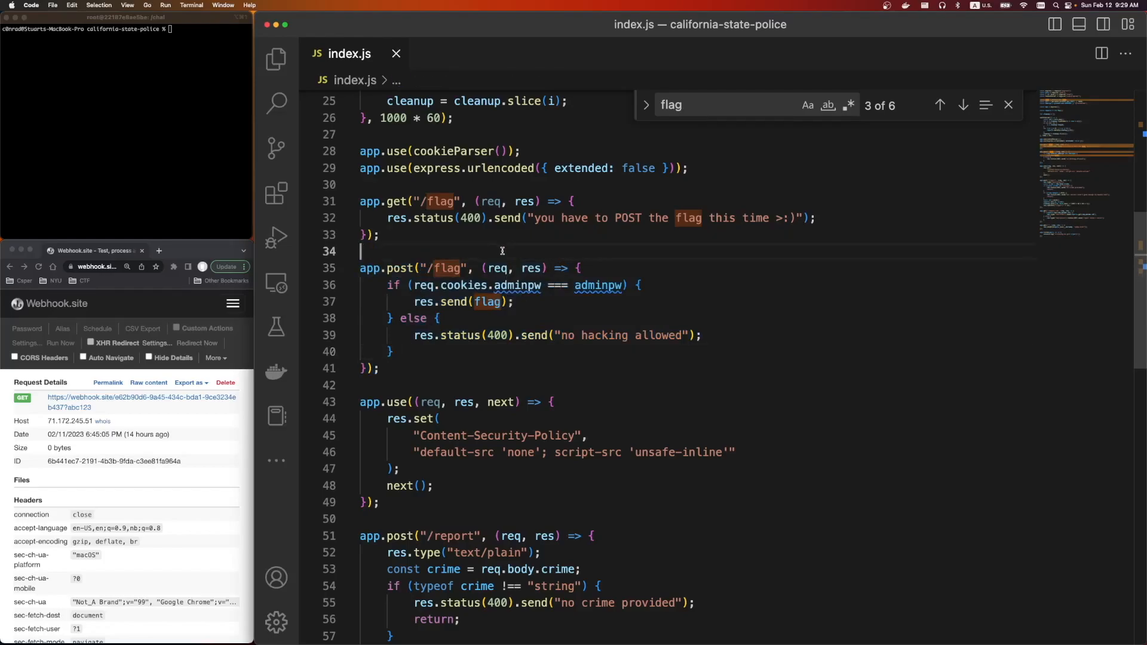
- Review the reports map and cleanup timer code above the routes
{"action": "scroll", "scroll_direction": "up", "scroll_amount": 3}
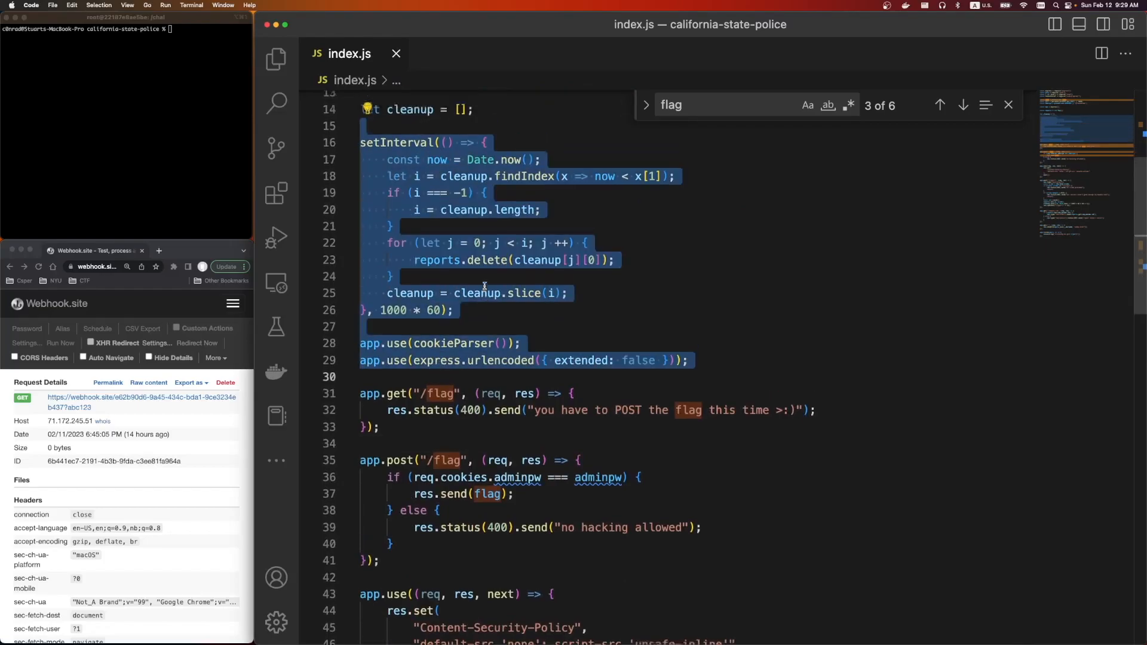
{"action": "scroll", "scroll_direction": "up", "scroll_amount": 3}
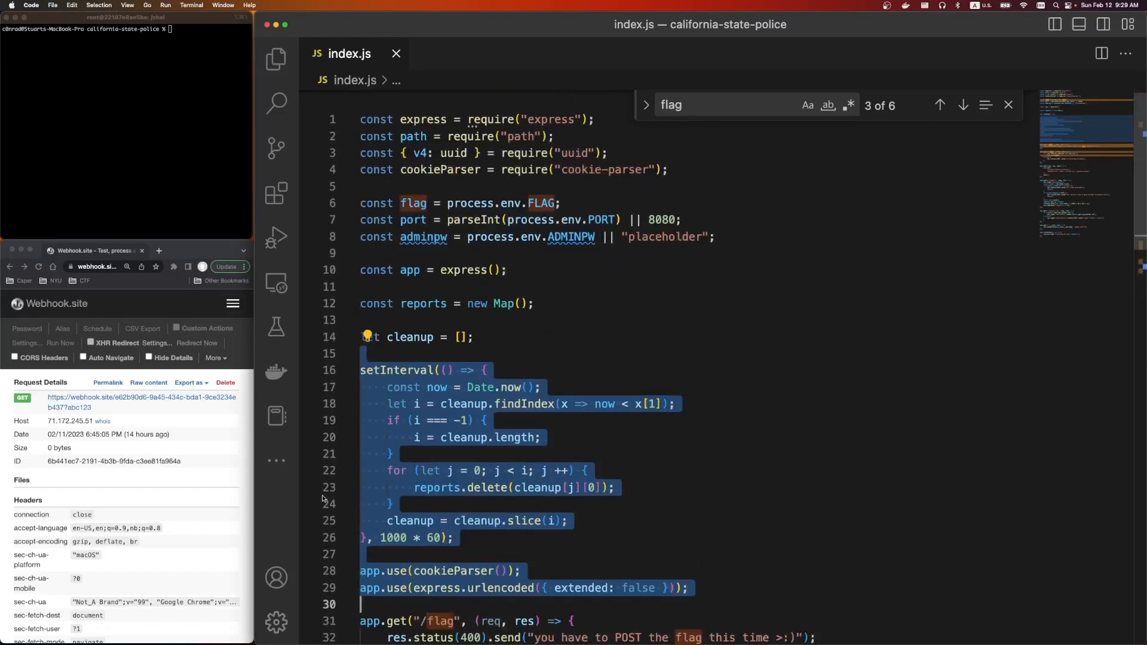
{"action": "left_click", "coordinate": [437, 488]}
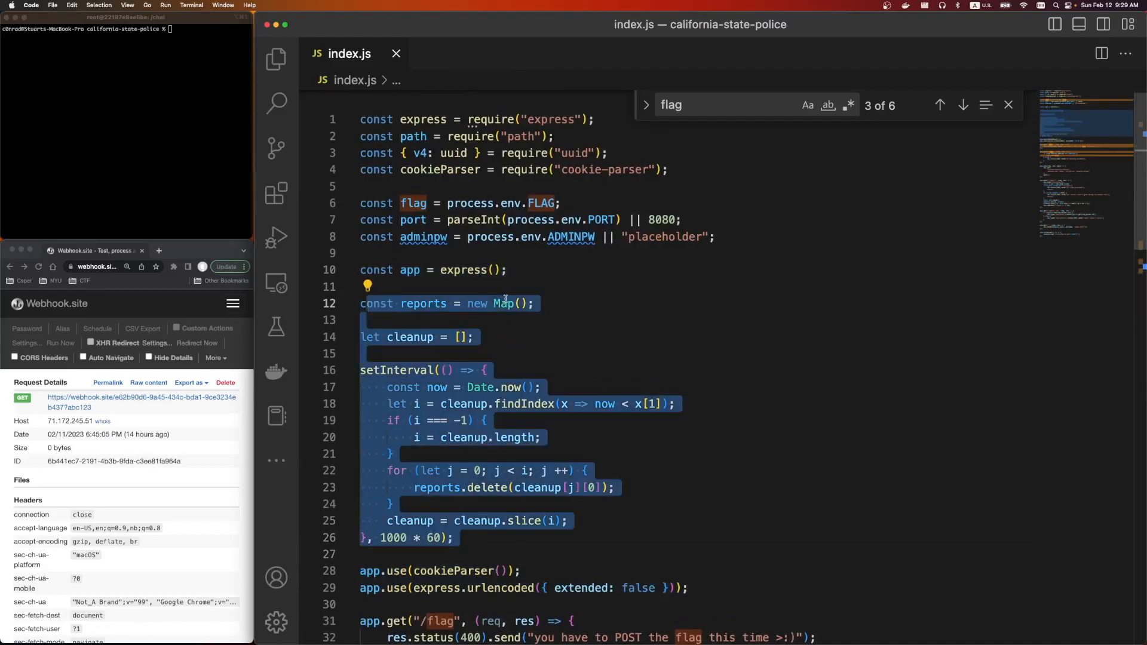
{"action": "scroll", "scroll_direction": "down", "scroll_amount": 3}
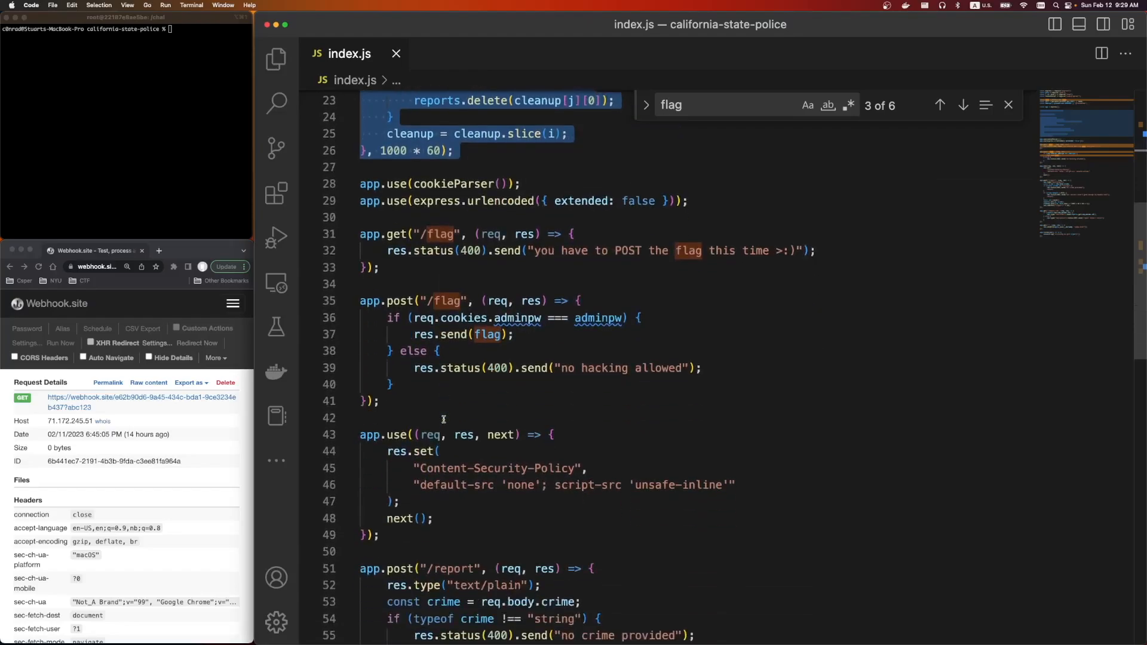
{"action": "scroll", "scroll_direction": "down", "scroll_amount": 3}
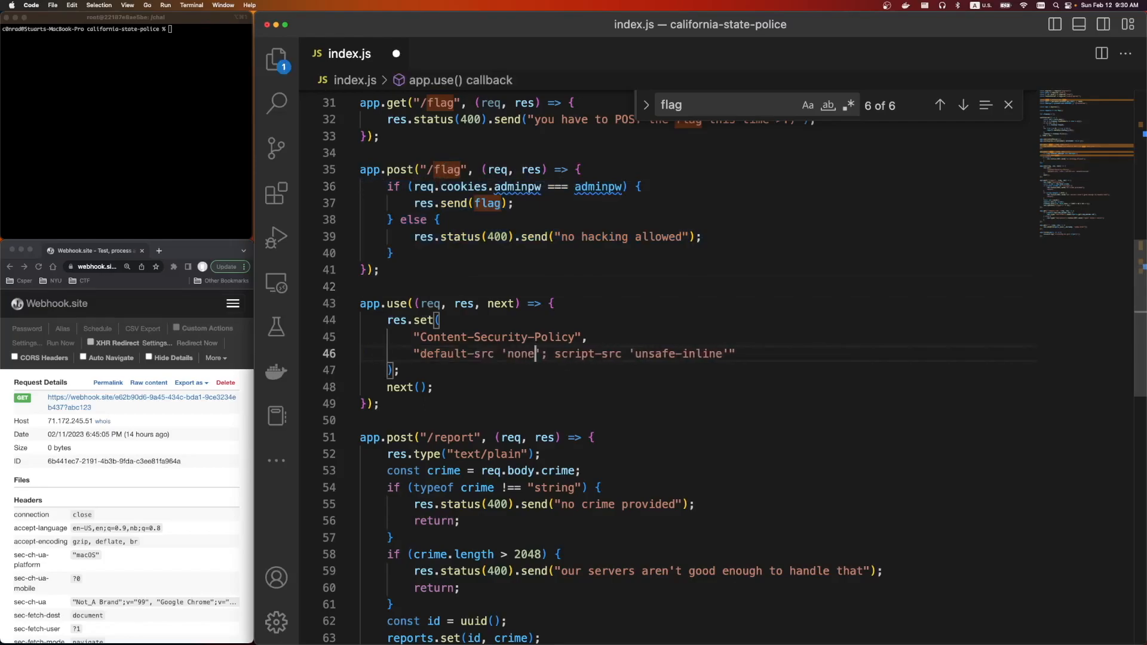
- Scroll through the /report handlers in index.js that serve stored crimes as HTML
{"action": "scroll", "scroll_direction": "down", "scroll_amount": 3}
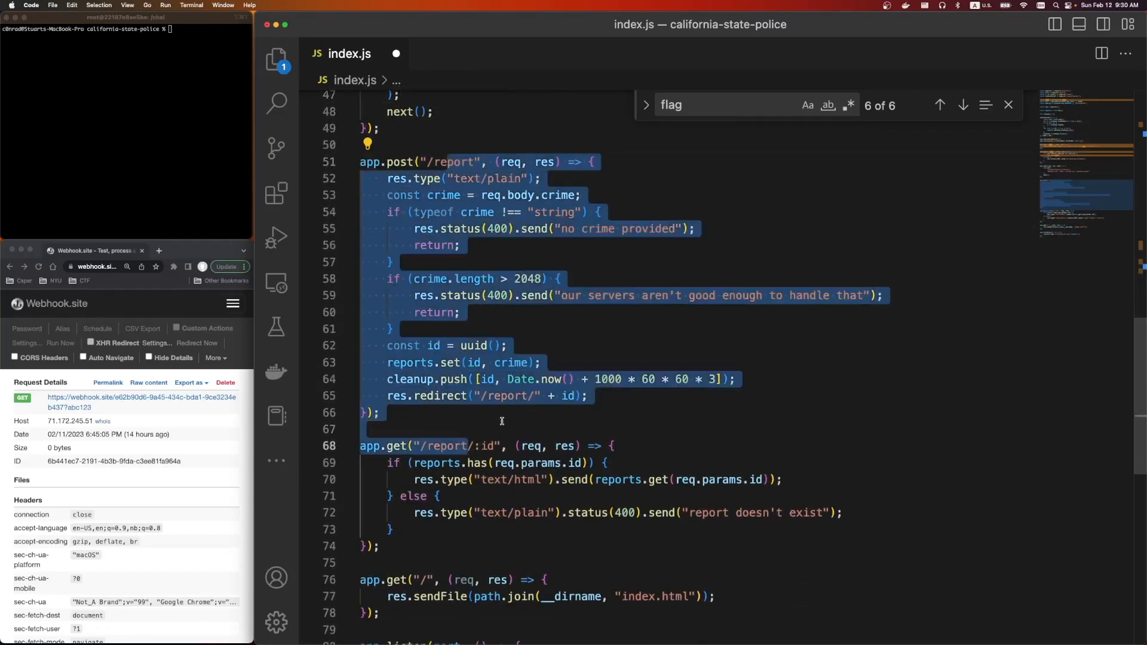
{"action": "scroll", "scroll_direction": "up", "scroll_amount": 3}
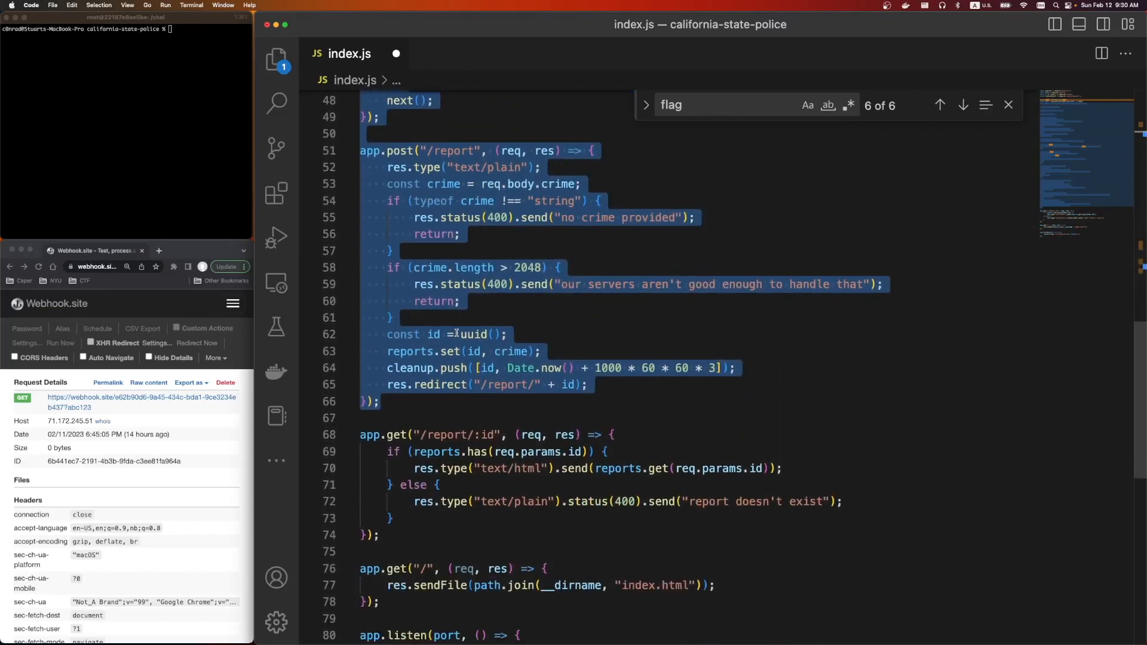
{"action": "left_click", "coordinate": [454, 334]}
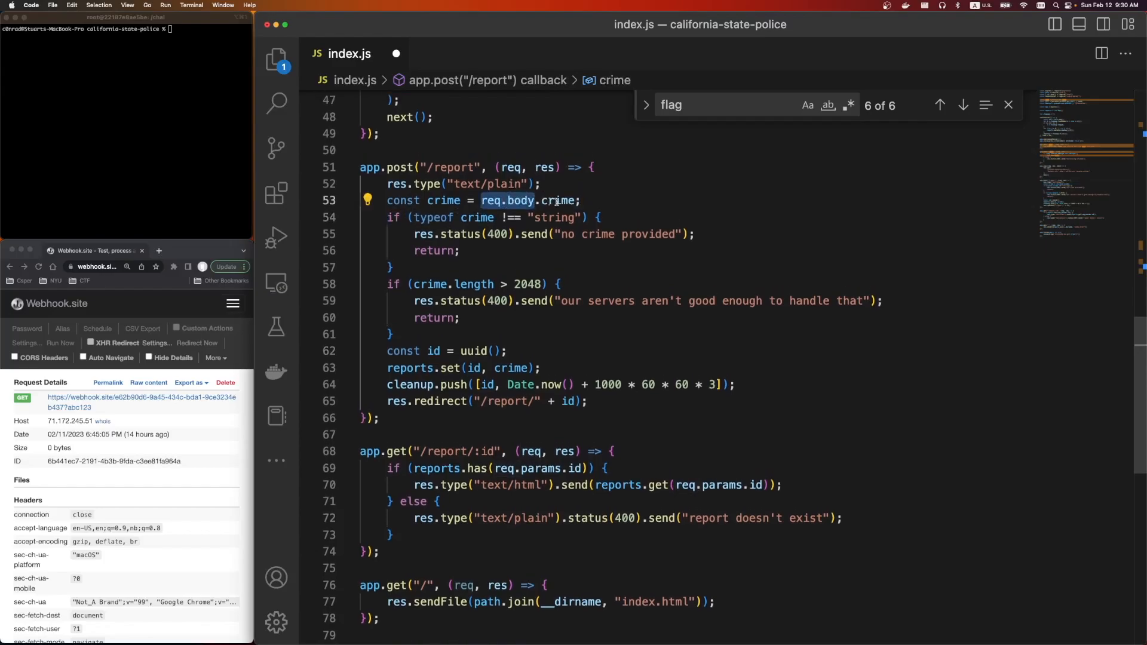
{"action": "scroll", "scroll_direction": "down", "scroll_amount": 3}
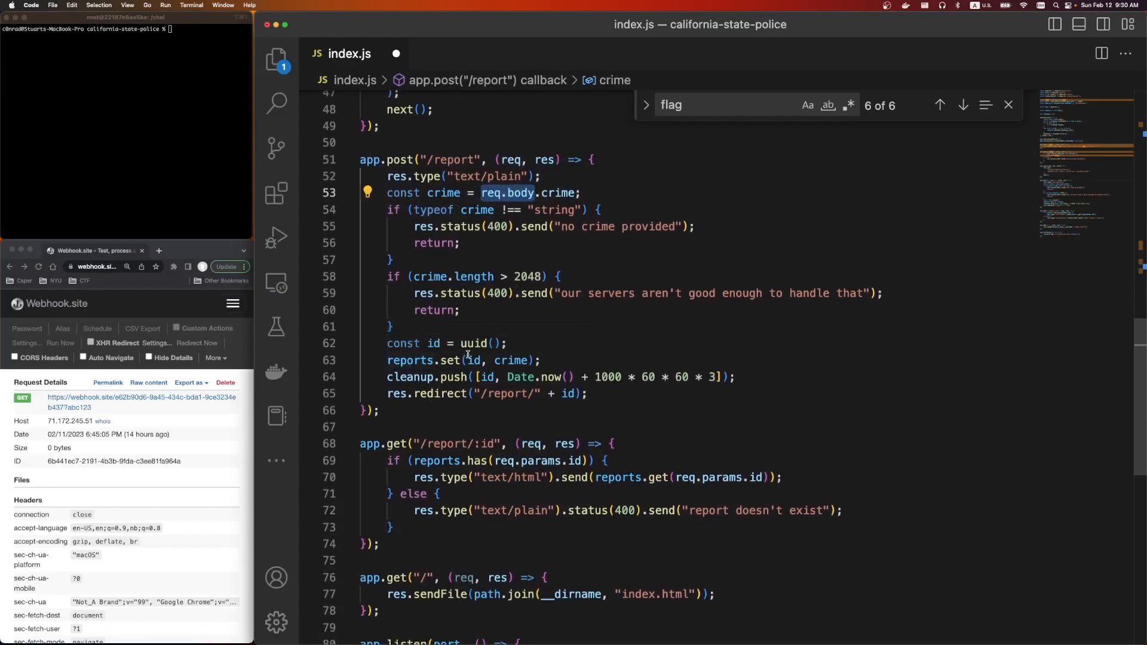
{"action": "scroll", "scroll_direction": "down", "scroll_amount": 3}
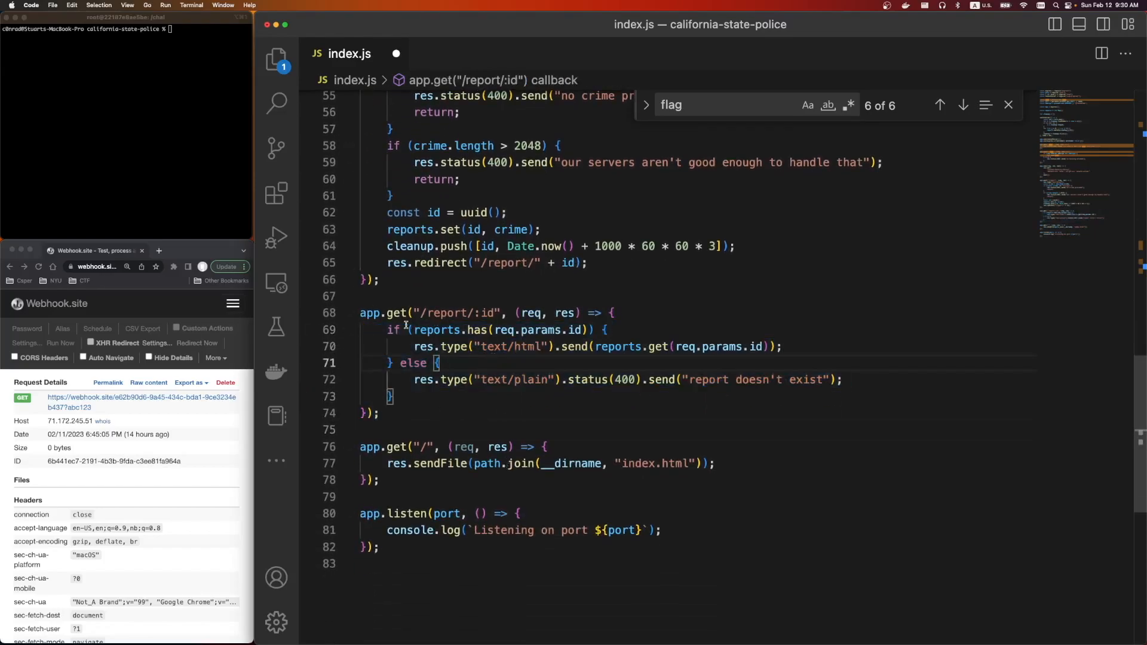
{"action": "scroll", "scroll_direction": "up", "scroll_amount": 3}
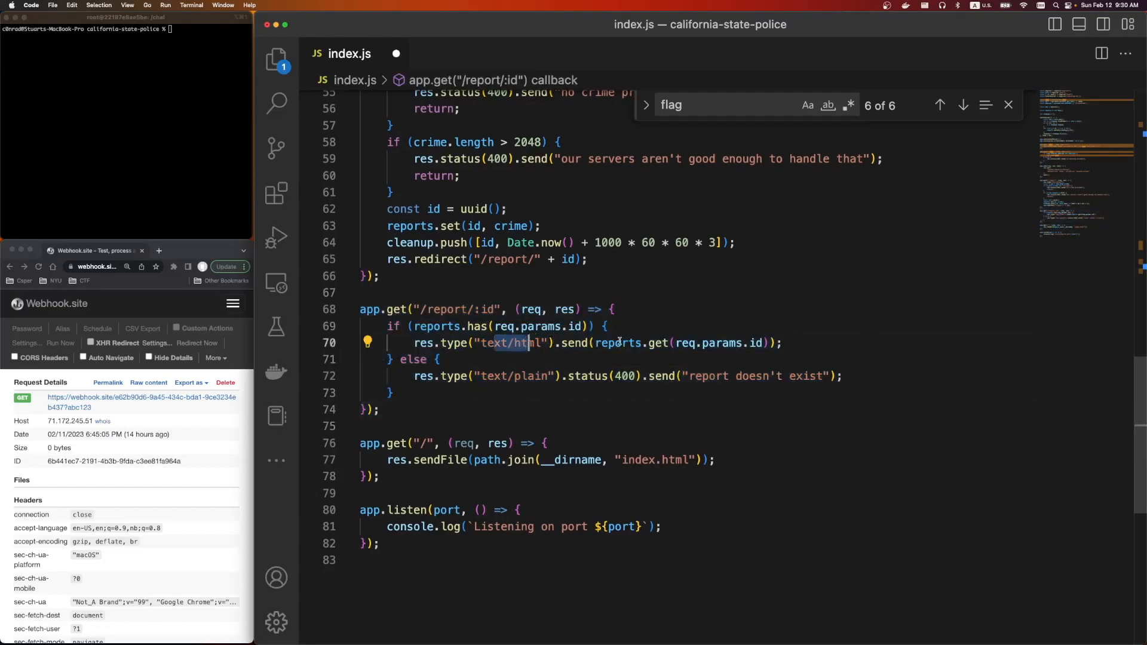
{"action": "mouse_move", "coordinate": [644, 348]}
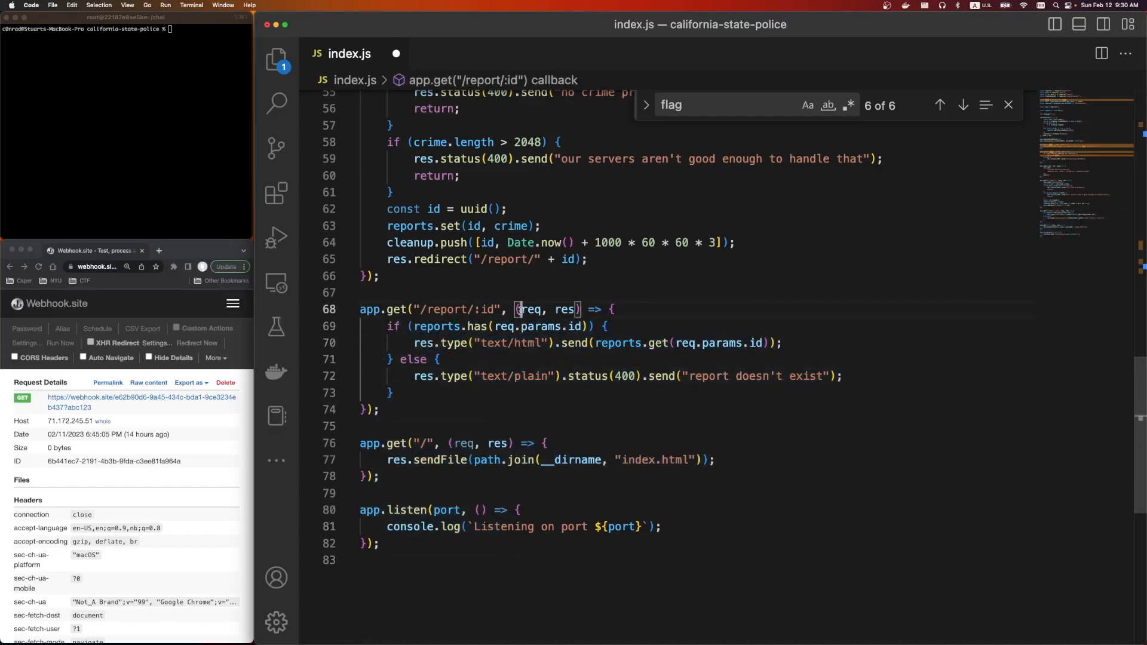
{"action": "scroll", "scroll_direction": "up", "scroll_amount": 3}
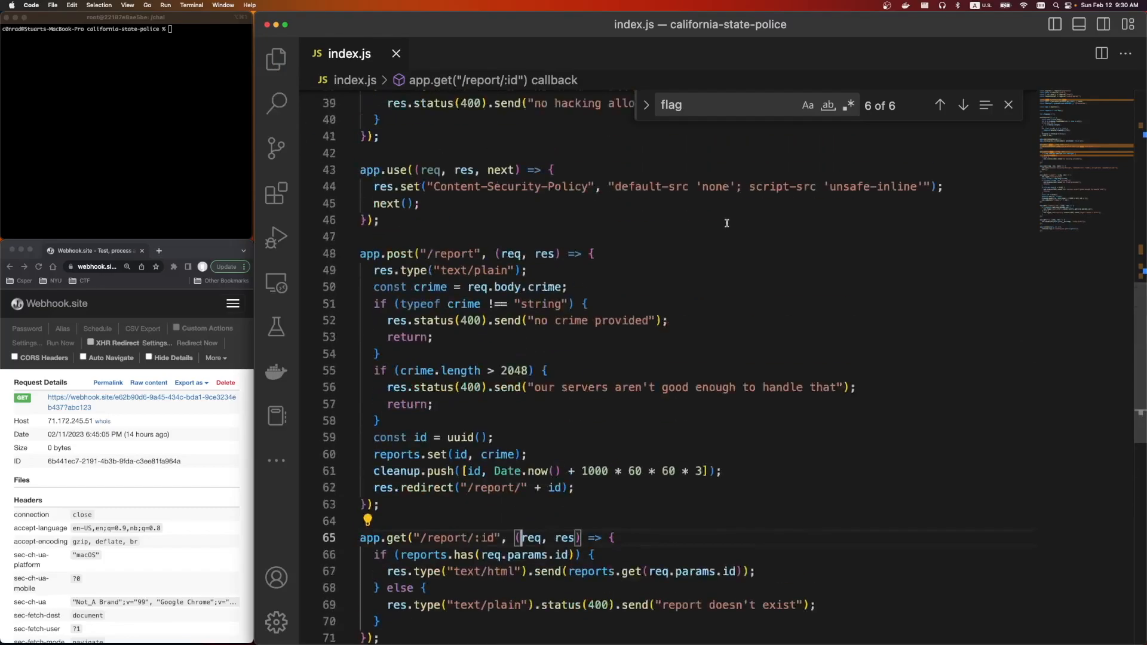
{"action": "scroll", "scroll_direction": "up", "scroll_amount": 3}
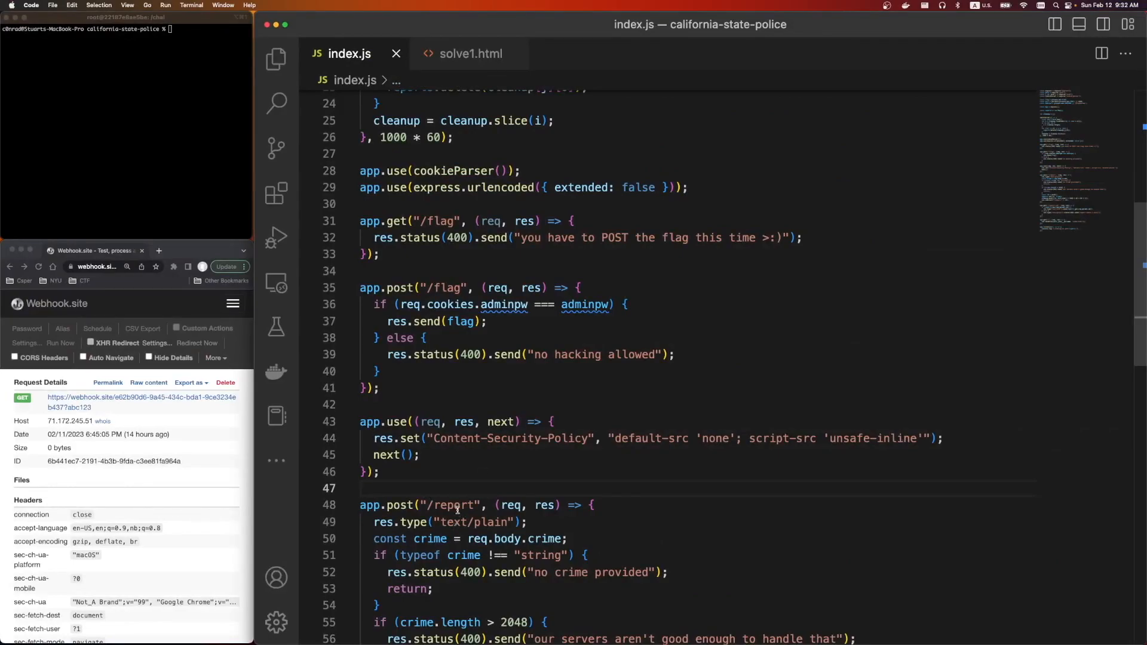
- Show solve1.html and open solve2.html from the Explorer
{"action": "left_click", "coordinate": [471, 53]}
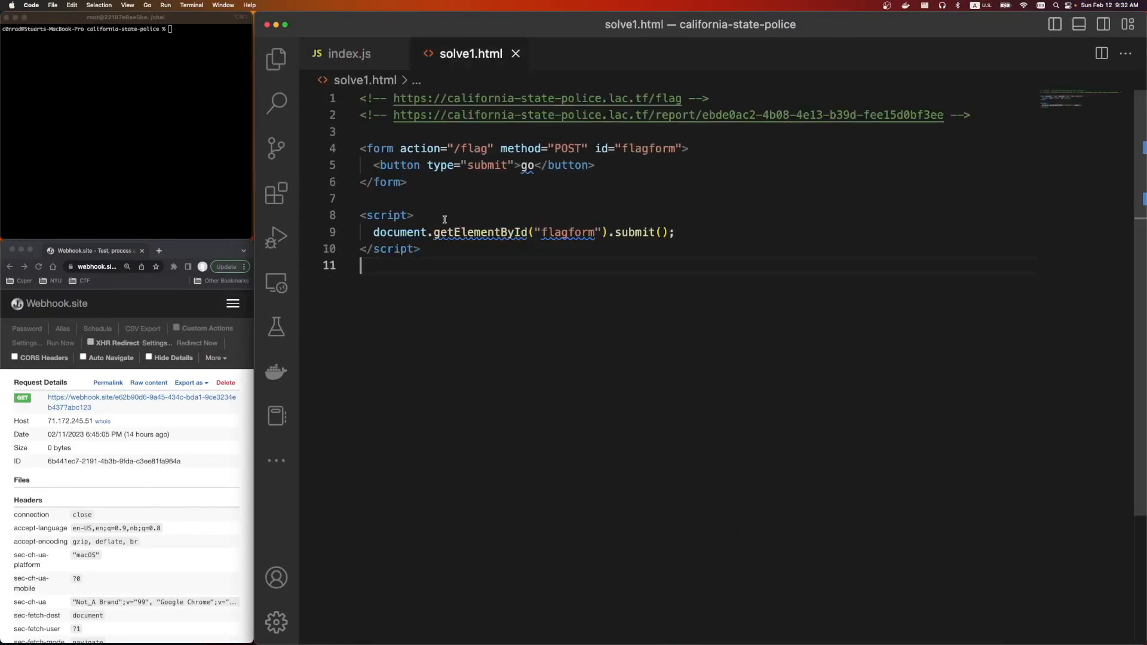
{"action": "left_click", "coordinate": [276, 60]}
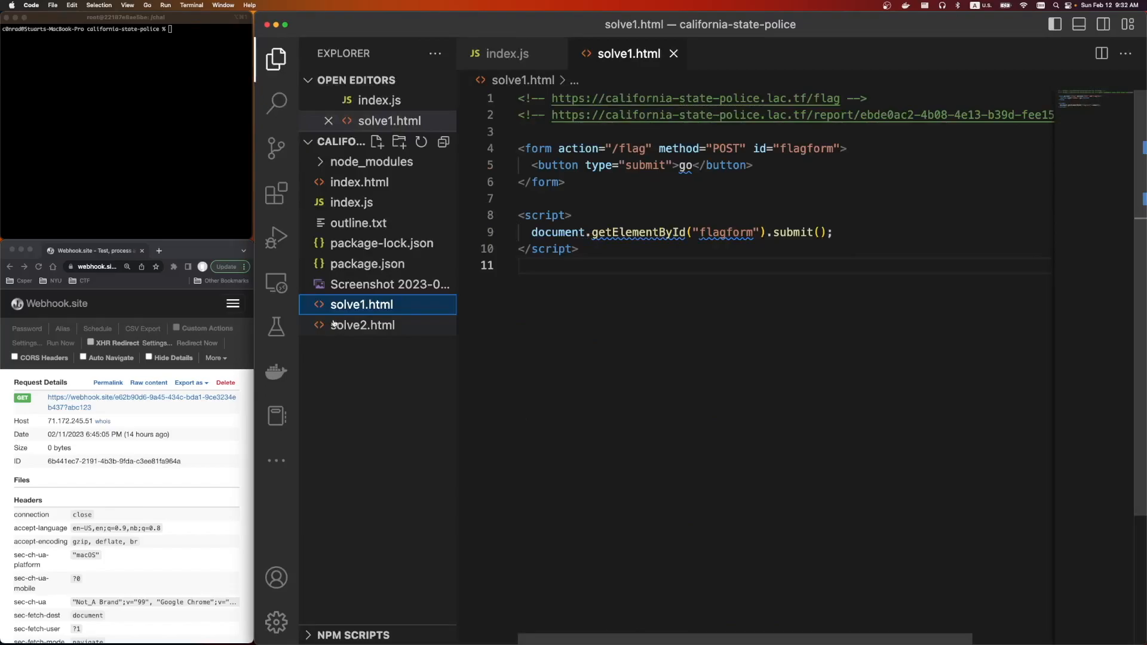
{"action": "left_click", "coordinate": [360, 325]}
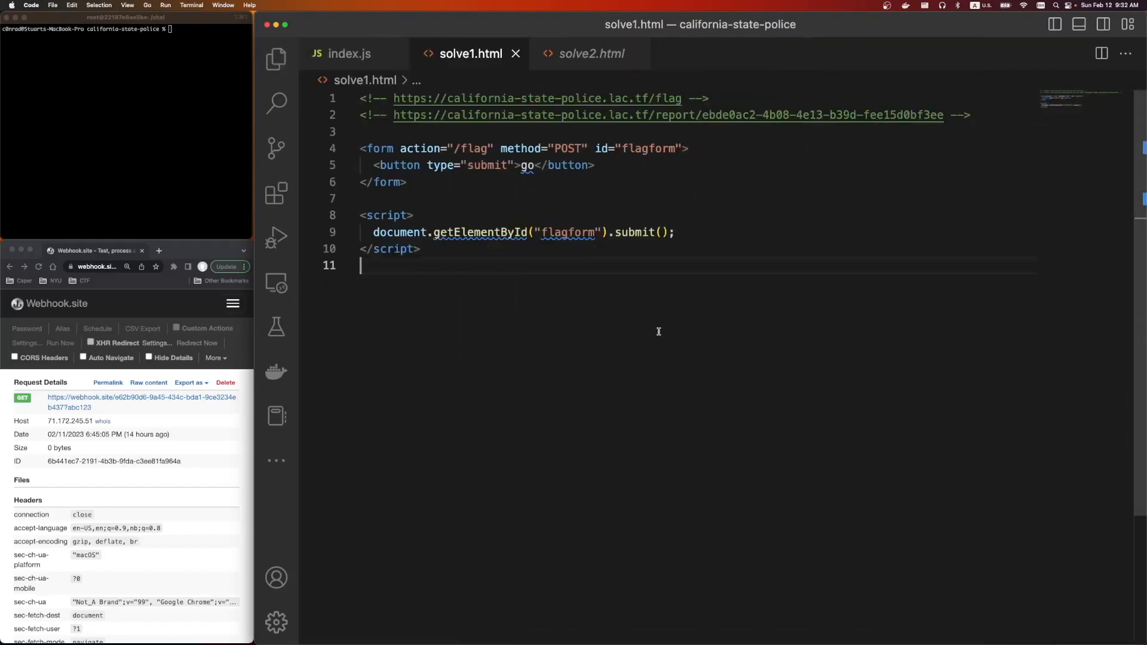
{"action": "mouse_move", "coordinate": [679, 233]}
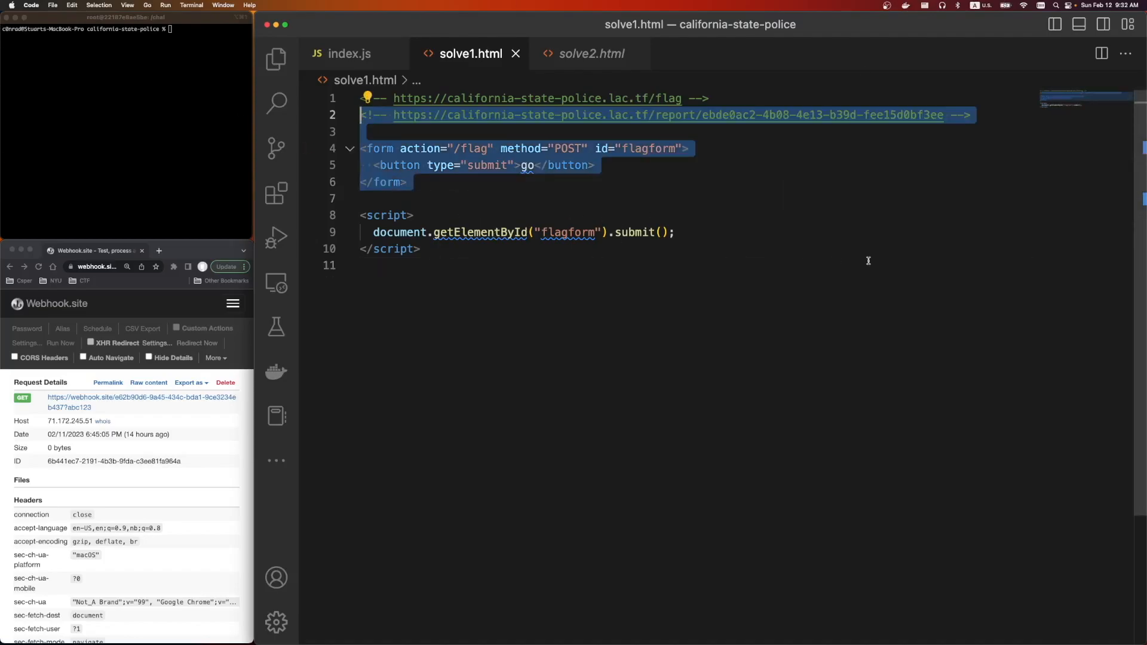
- Highlight the auto-submitting POST /flag form in solve1.html, then move to solve2.html
{"action": "left_click", "coordinate": [506, 143]}
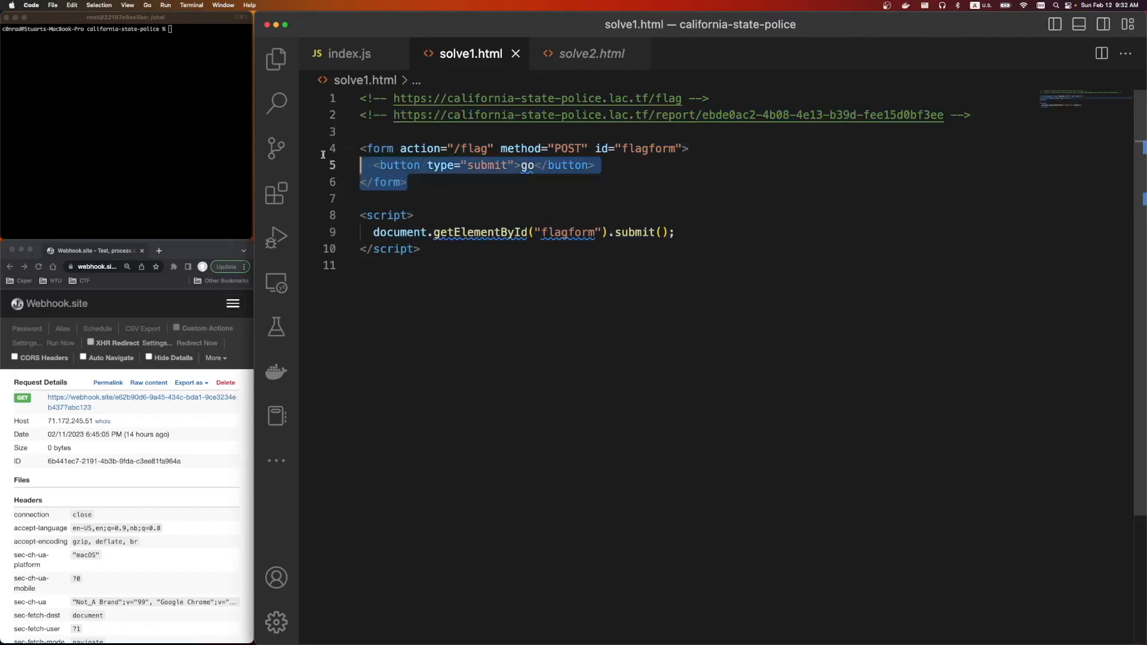
{"action": "mouse_move", "coordinate": [422, 148]}
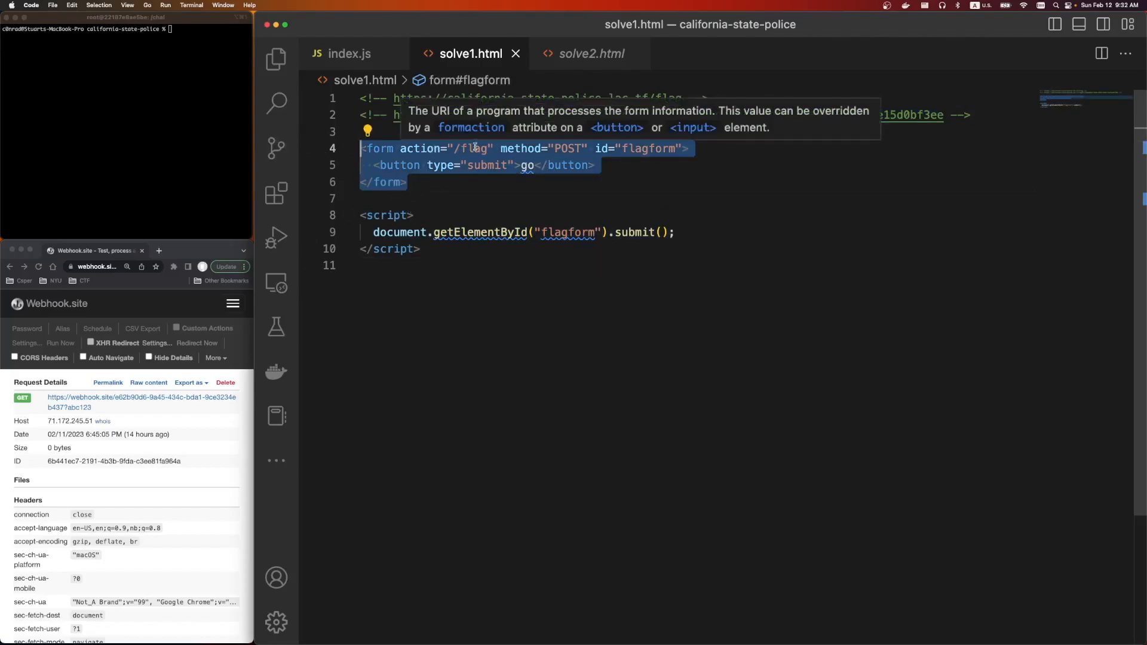
{"action": "left_click", "coordinate": [518, 165]}
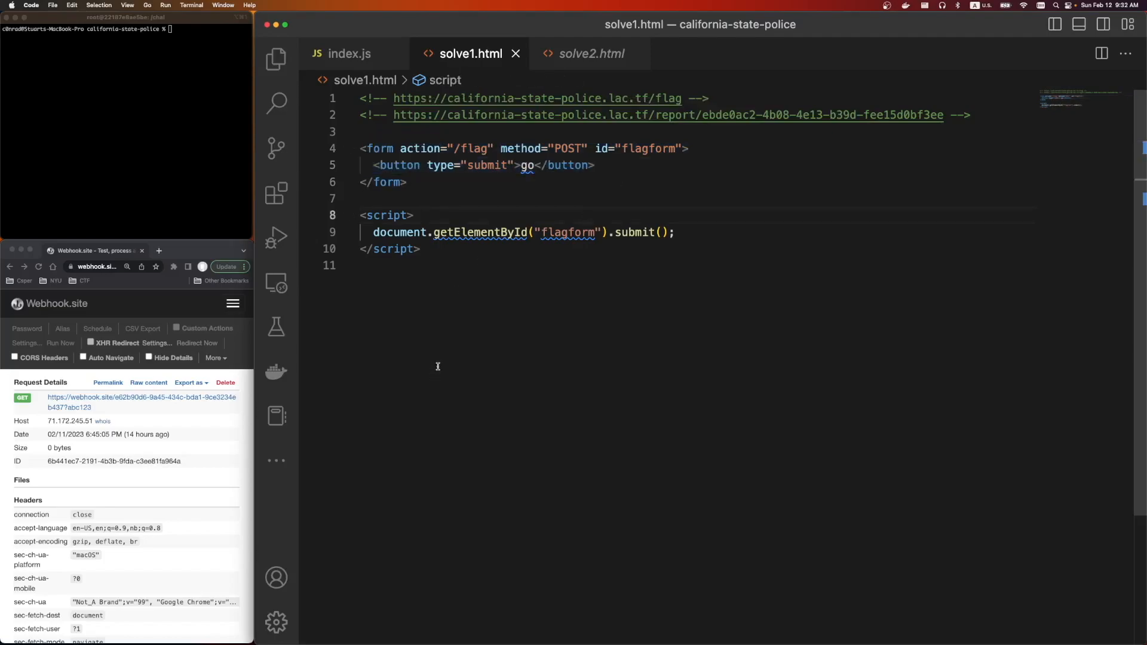
{"action": "left_click", "coordinate": [369, 233]}
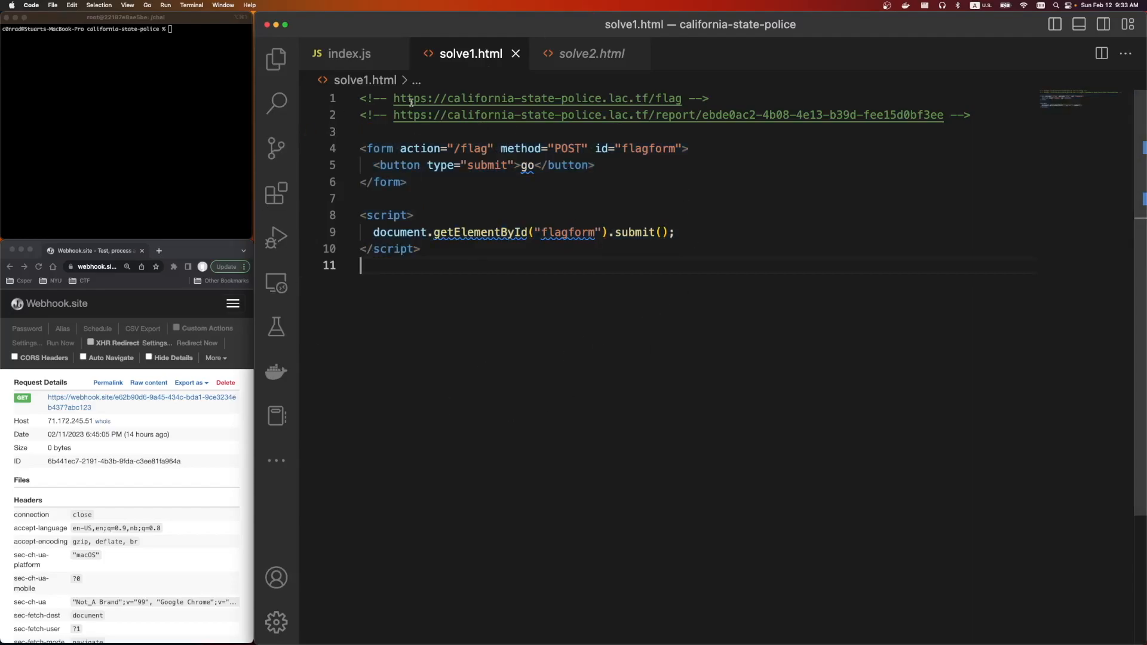
{"action": "left_click", "coordinate": [589, 53]}
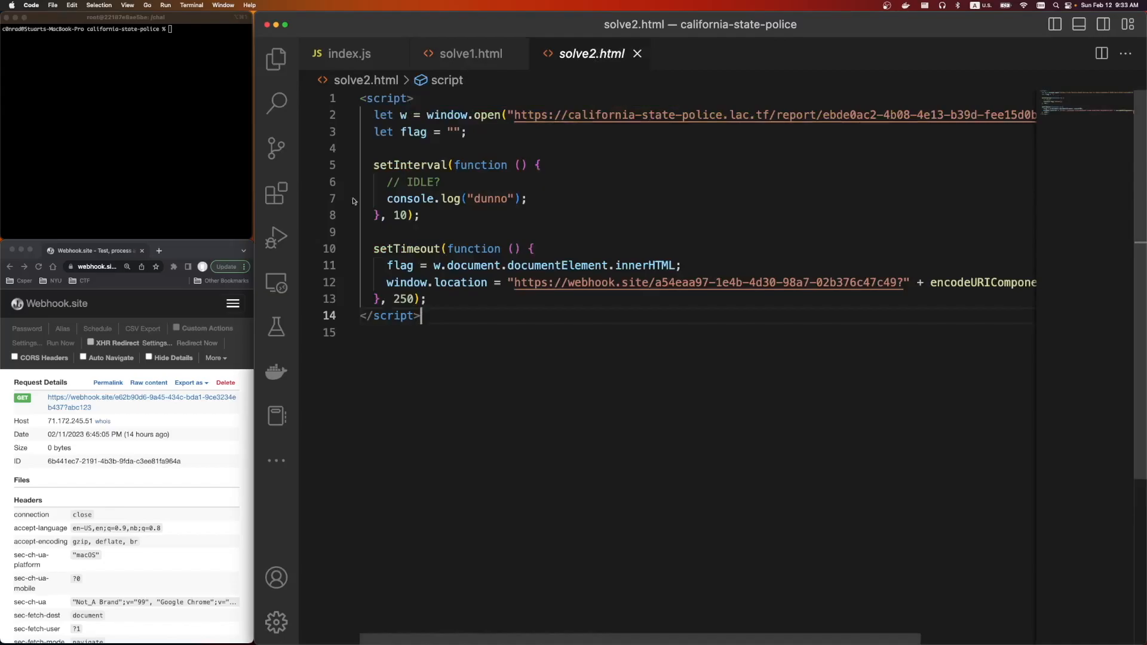
- Switch over to the browser showing the 'csp form action' search results
{"action": "left_click", "coordinate": [471, 53]}
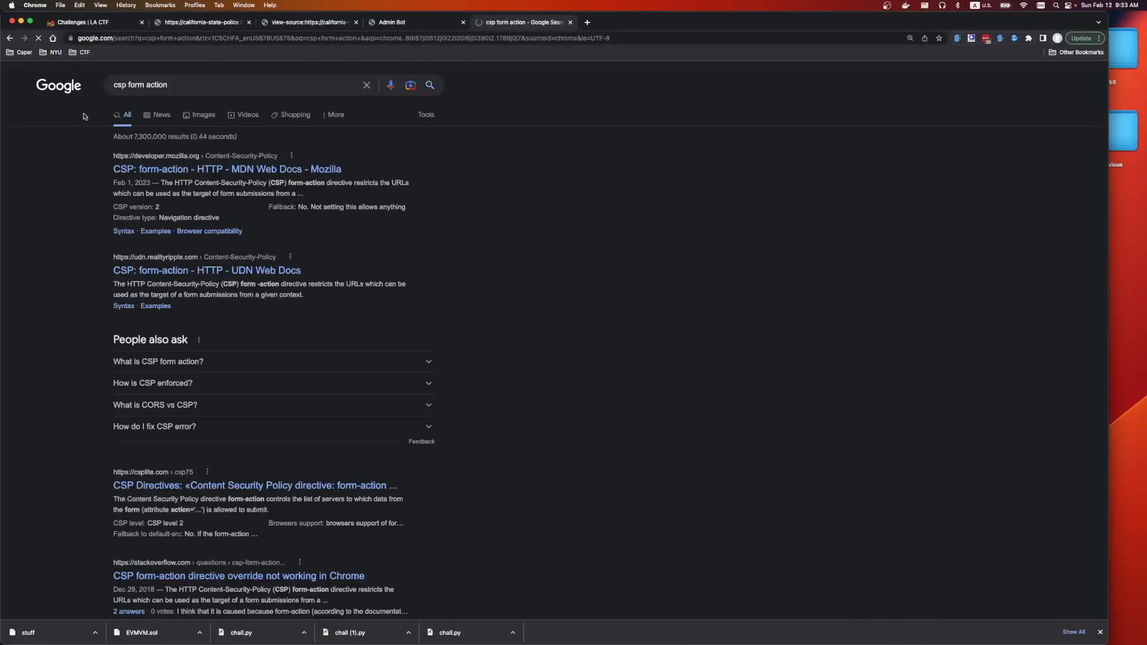
- Open the MDN 'CSP: form-action' article from the search results
{"action": "left_click", "coordinate": [227, 168]}
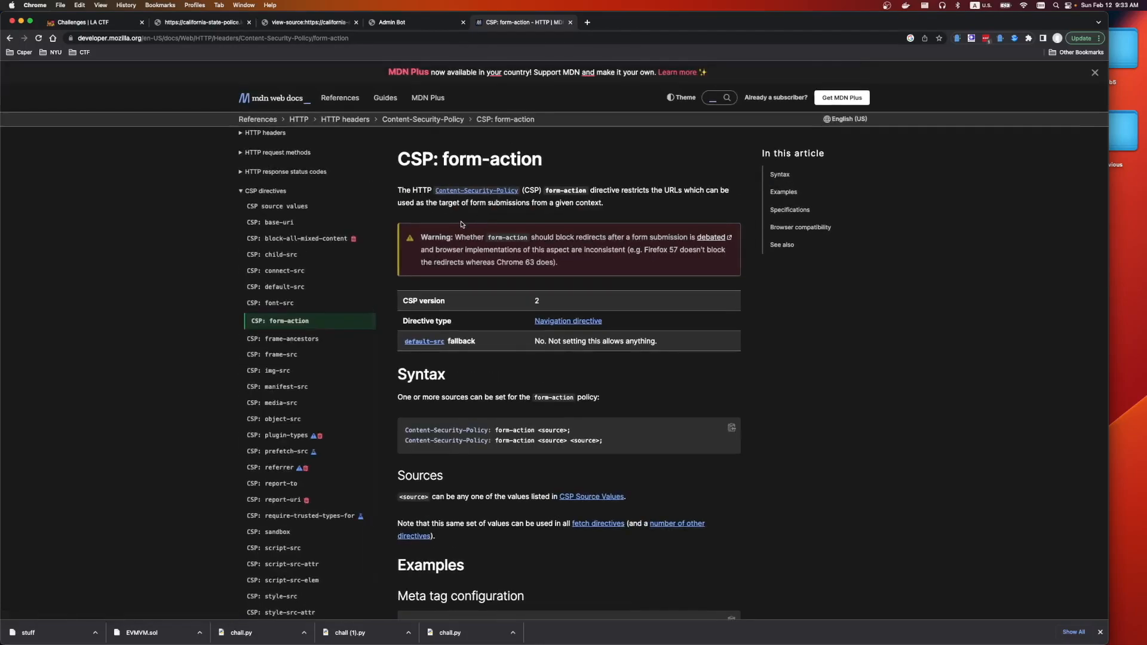
{"action": "mouse_move", "coordinate": [586, 100]}
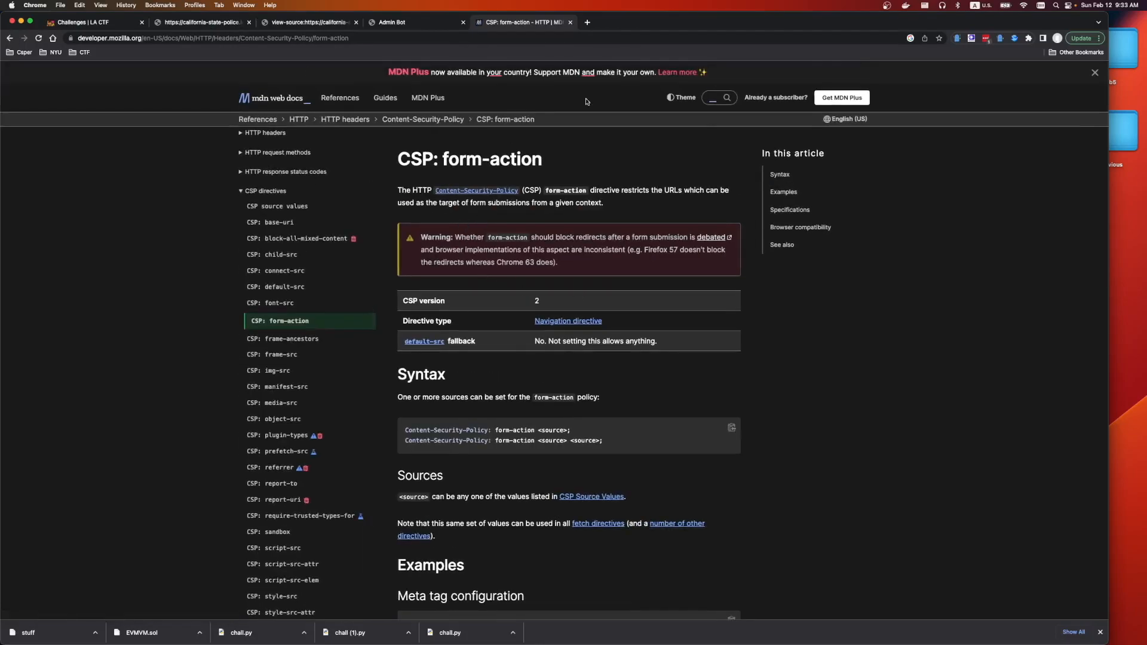
{"action": "mouse_move", "coordinate": [681, 383]}
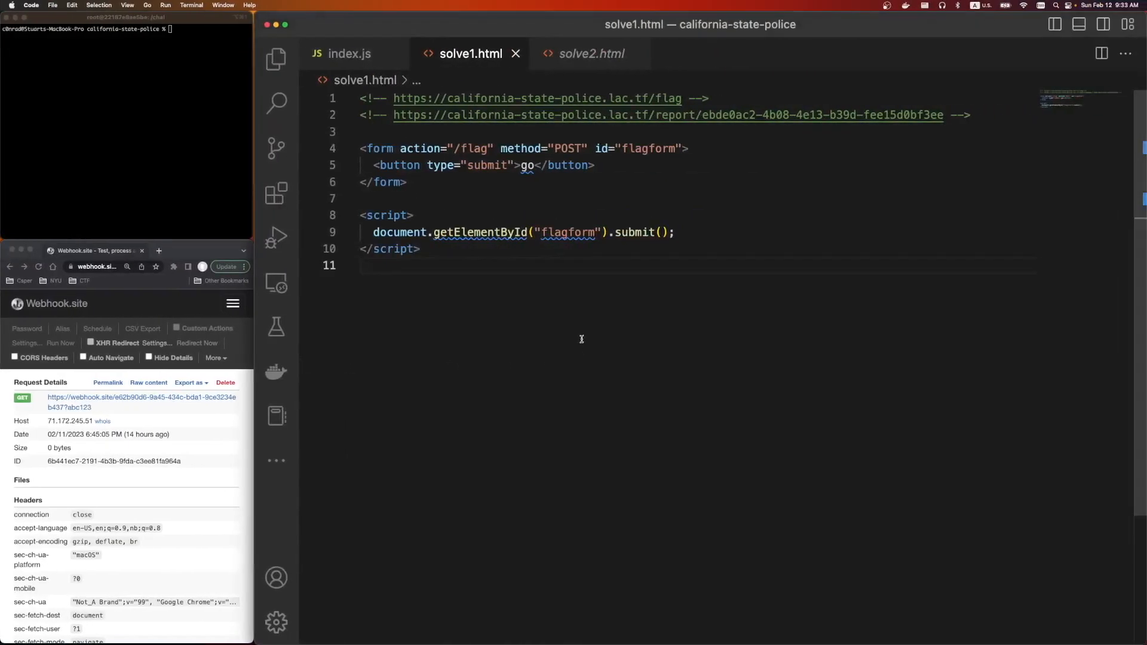
{"action": "left_click", "coordinate": [591, 54]}
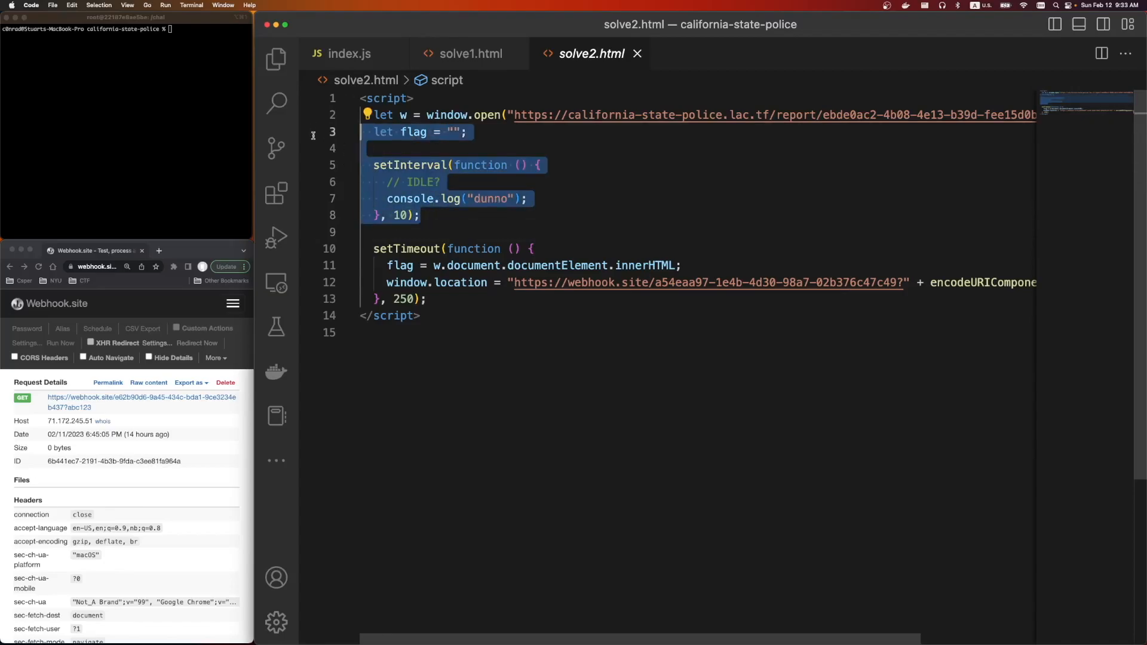
{"action": "left_click", "coordinate": [366, 150]}
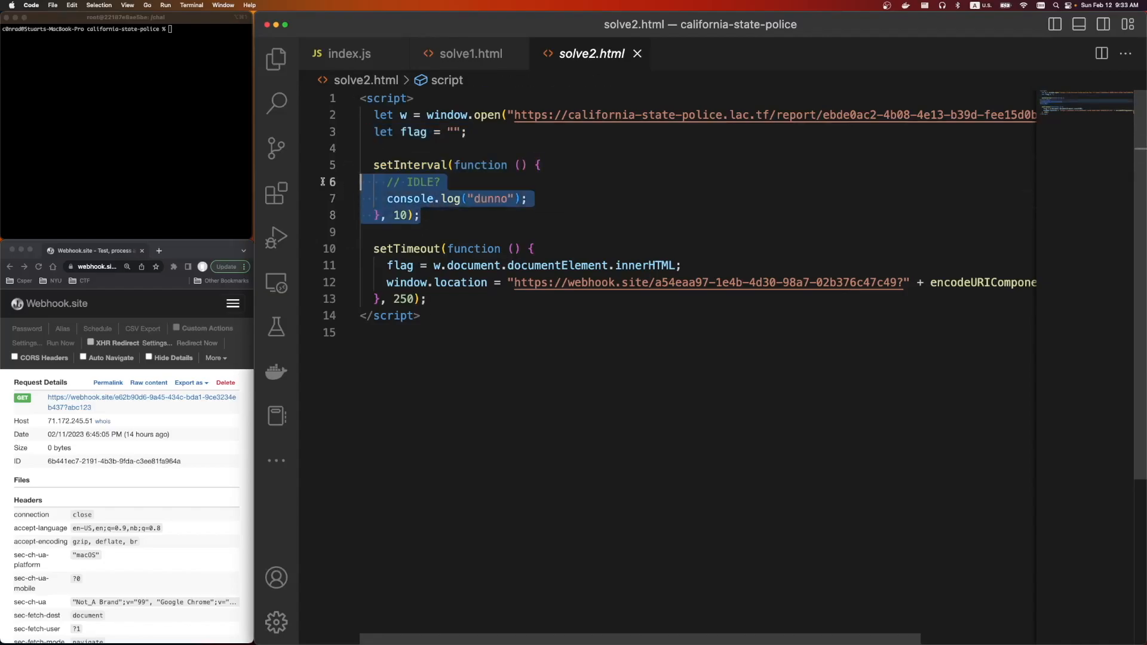
{"action": "left_click", "coordinate": [432, 215]}
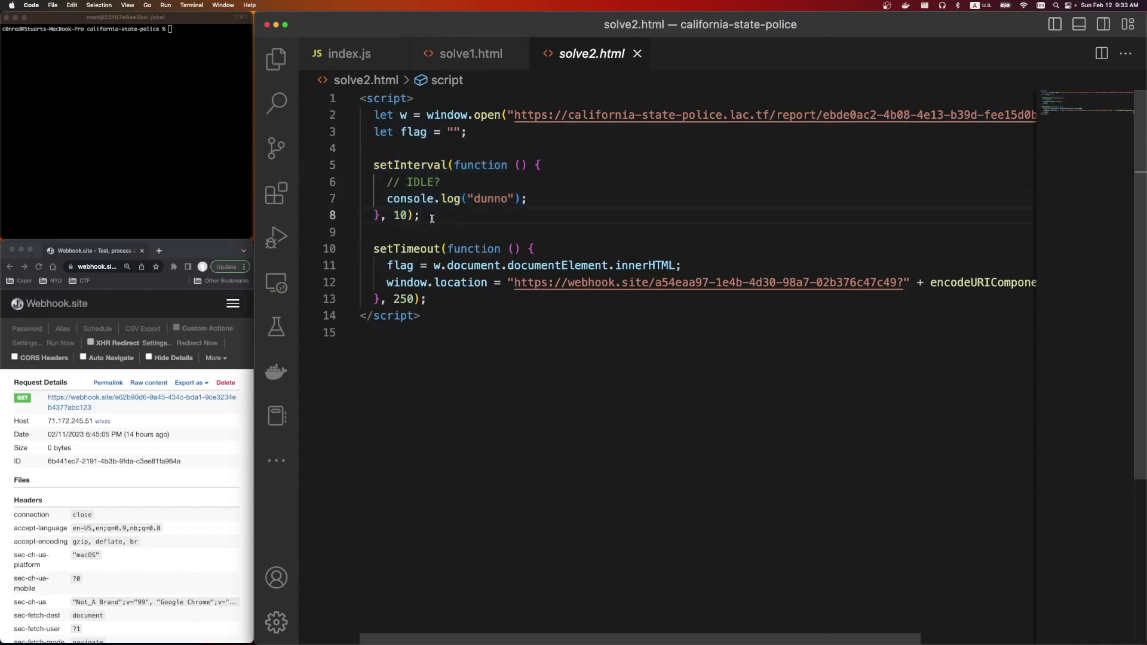
{"action": "left_click", "coordinate": [421, 316]}
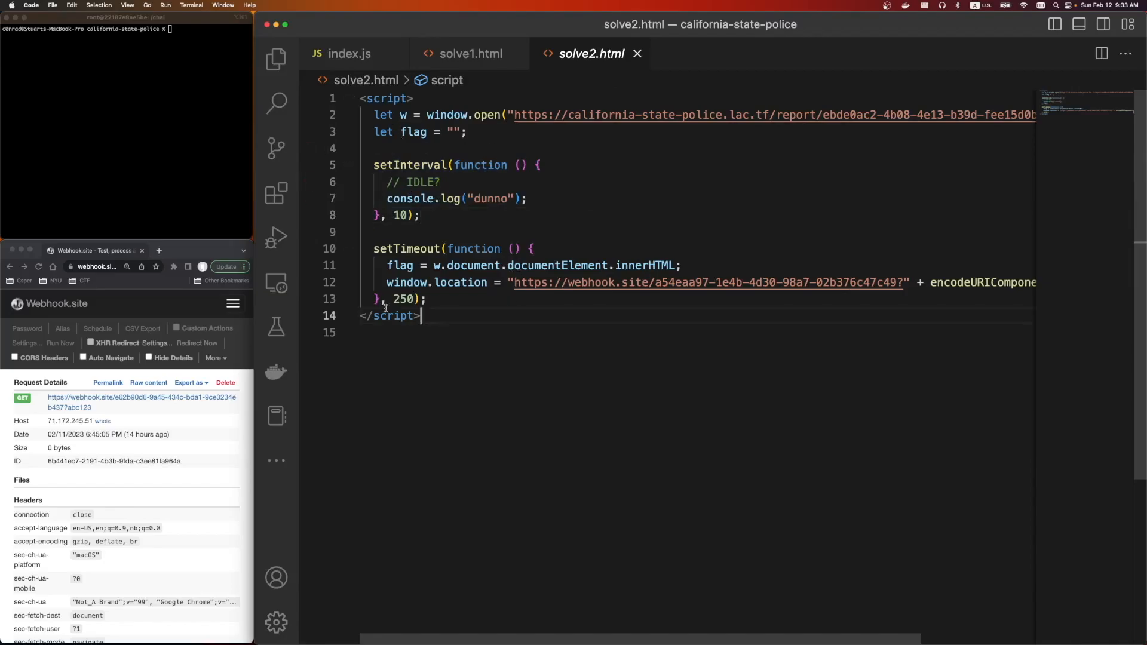
{"action": "scroll", "scroll_direction": "down", "scroll_amount": 3}
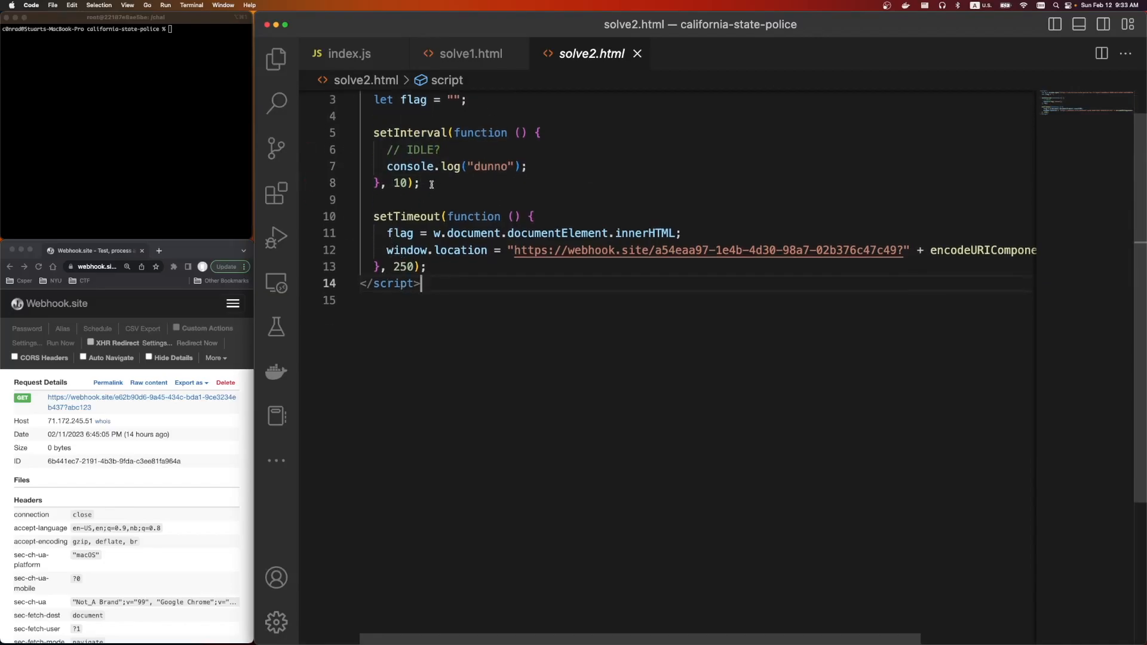
{"action": "scroll", "scroll_direction": "up", "scroll_amount": 3}
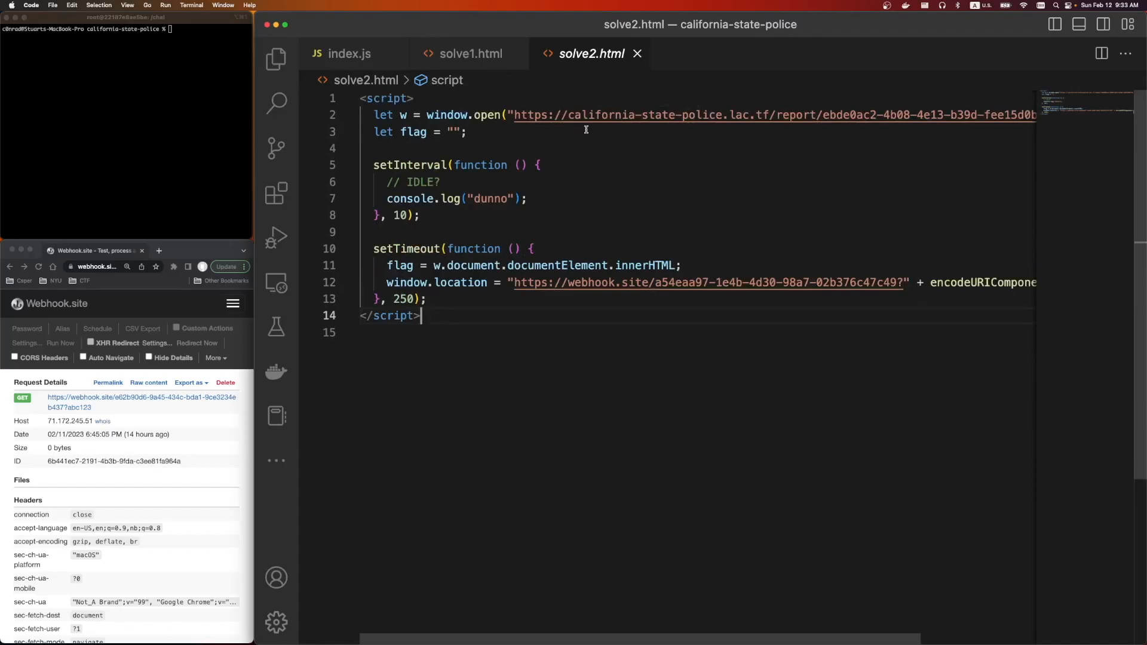
{"action": "mouse_move", "coordinate": [842, 105]}
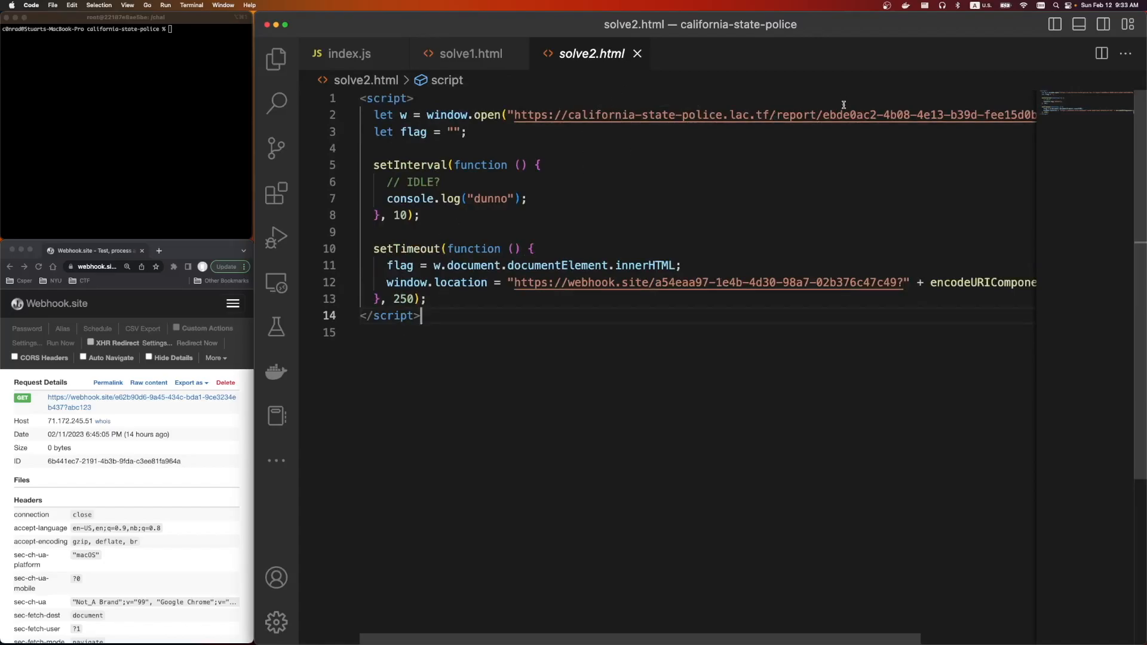
{"action": "mouse_move", "coordinate": [467, 193]}
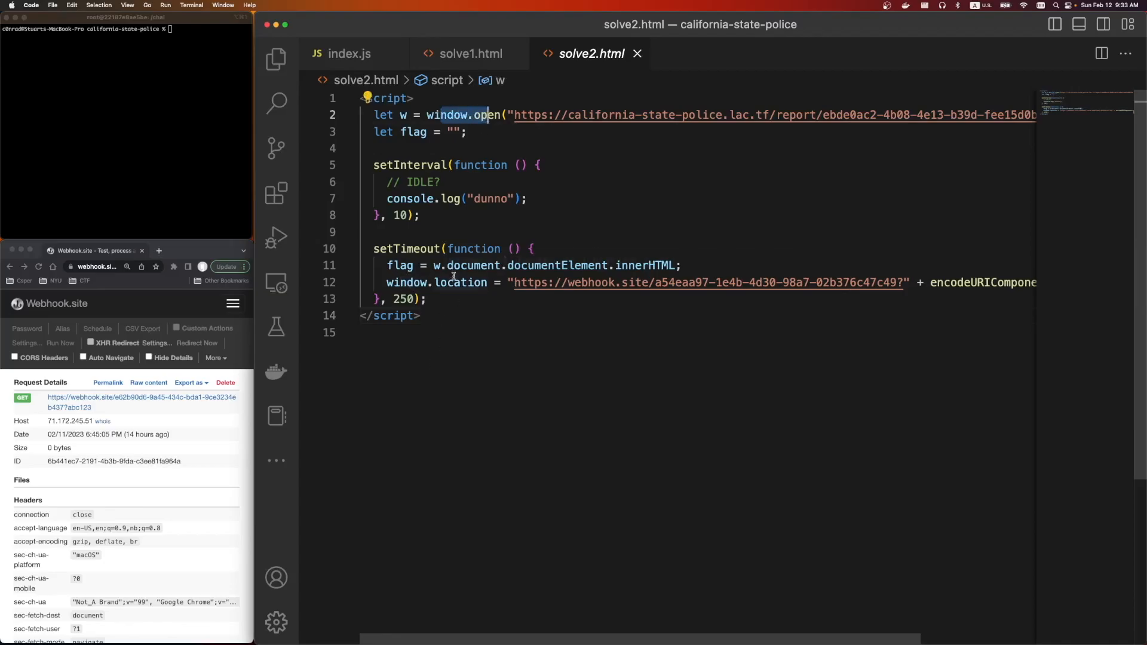
{"action": "left_click", "coordinate": [484, 265]}
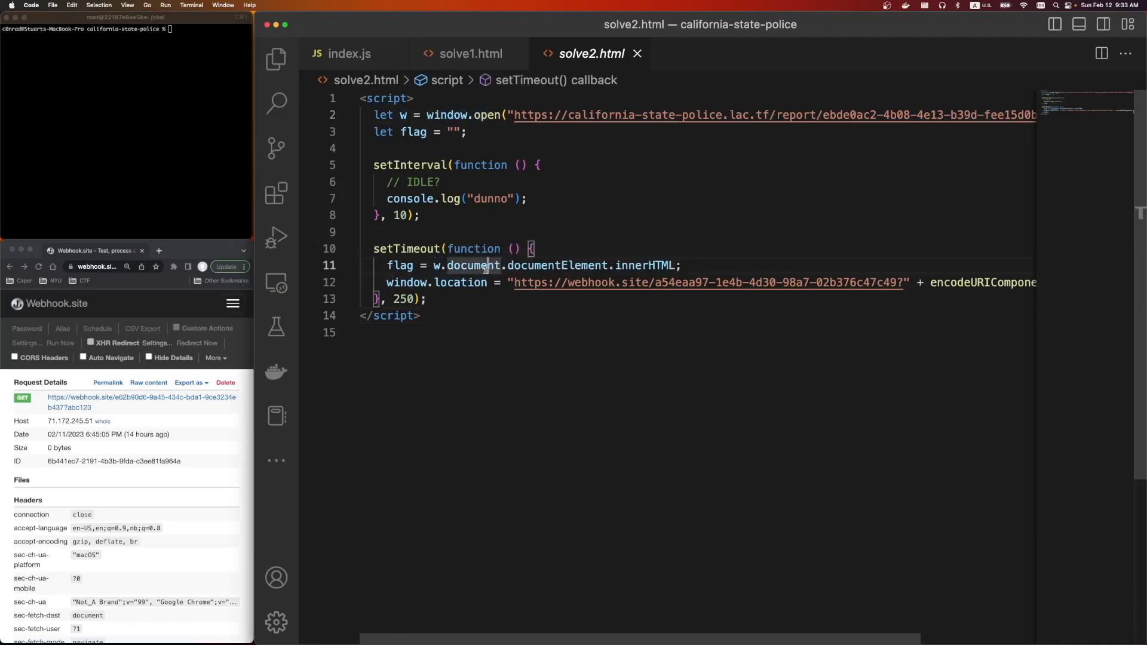
{"action": "double_click", "coordinate": [646, 265]}
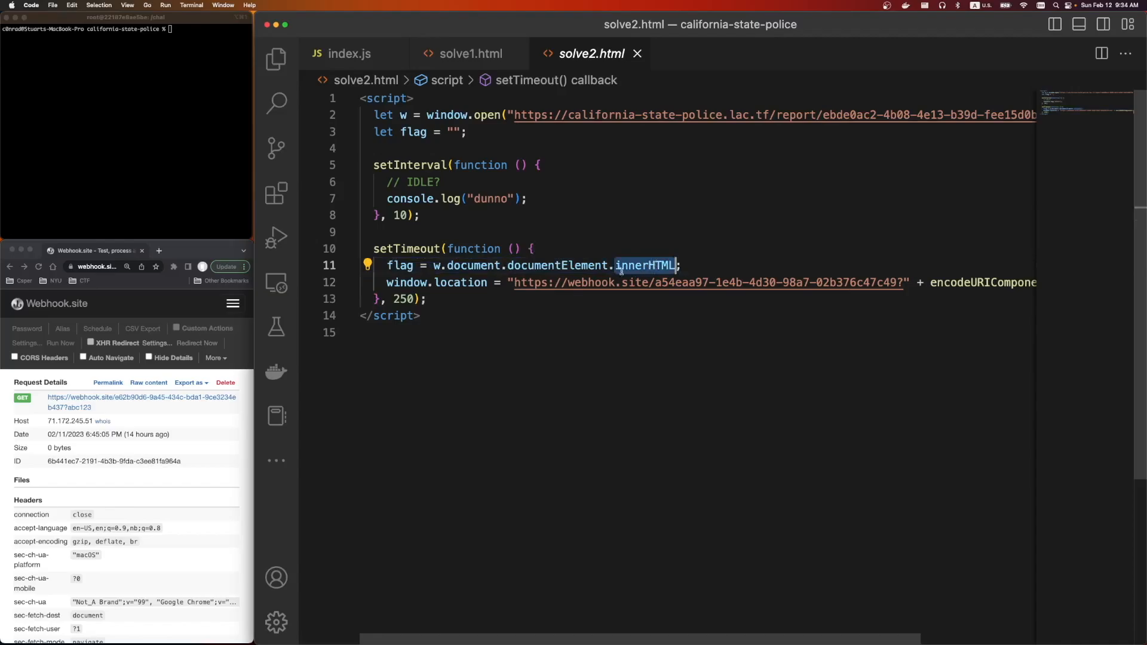
{"action": "left_click", "coordinate": [407, 282]}
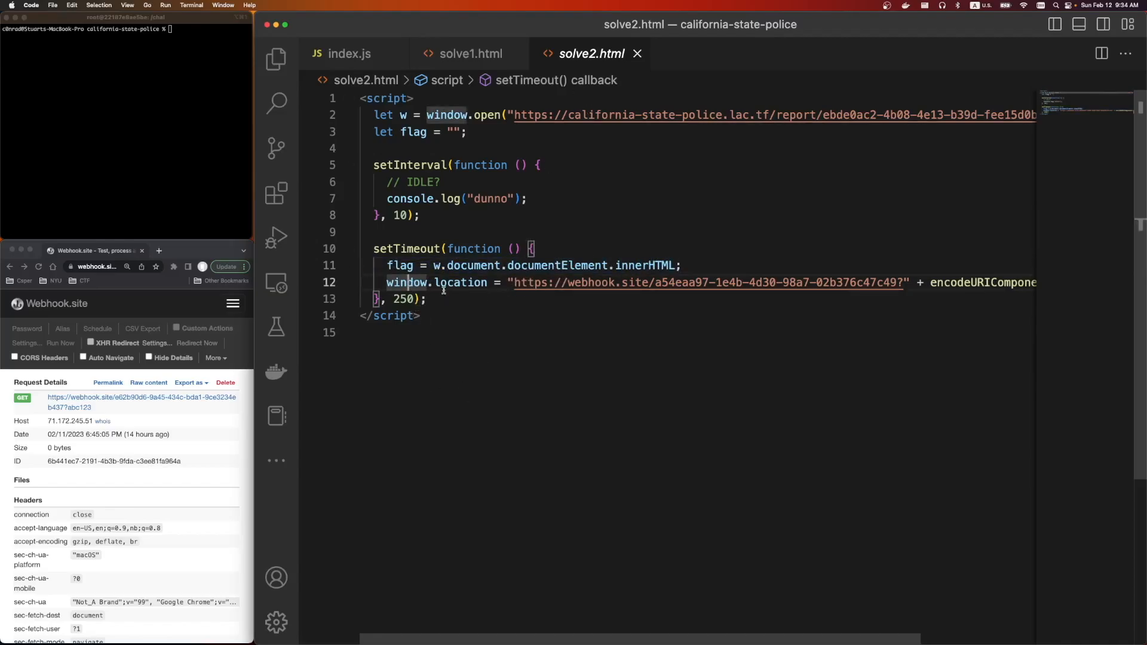
{"action": "scroll", "scroll_direction": "right", "scroll_amount": 3}
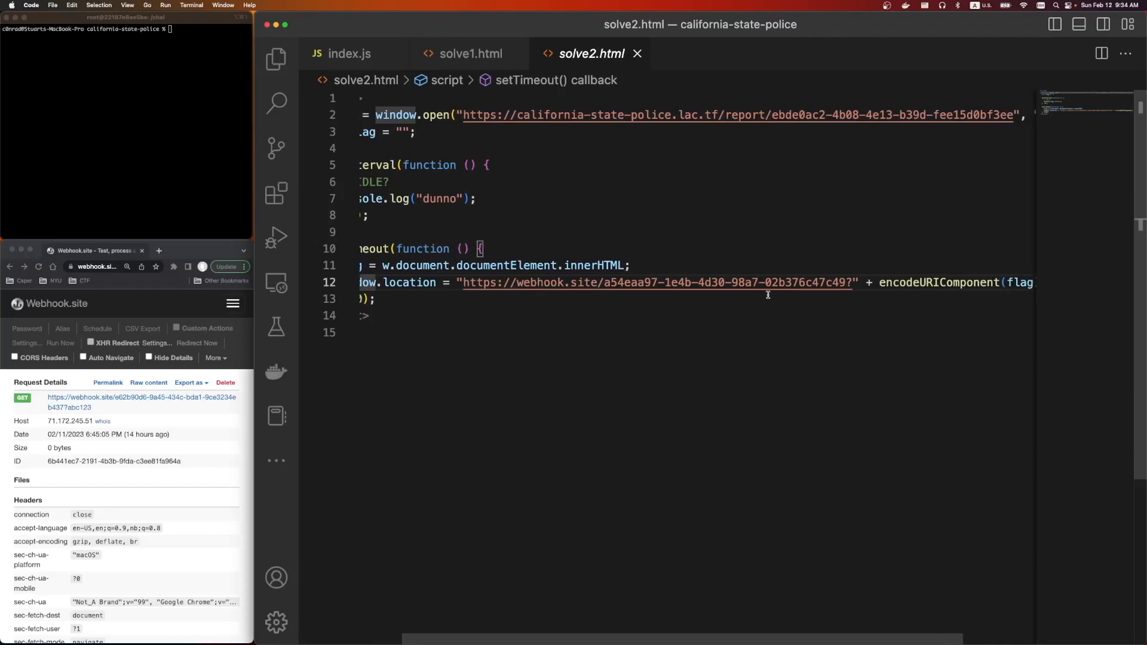
{"action": "scroll", "scroll_direction": "left", "scroll_amount": 3}
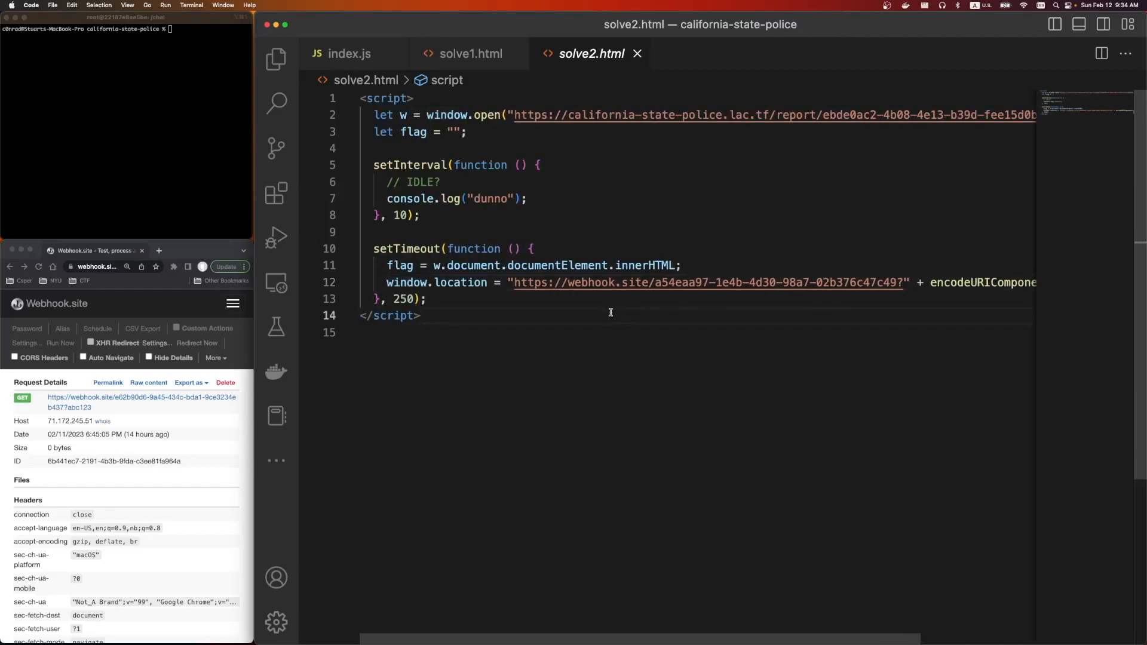
{"action": "left_click", "coordinate": [470, 54]}
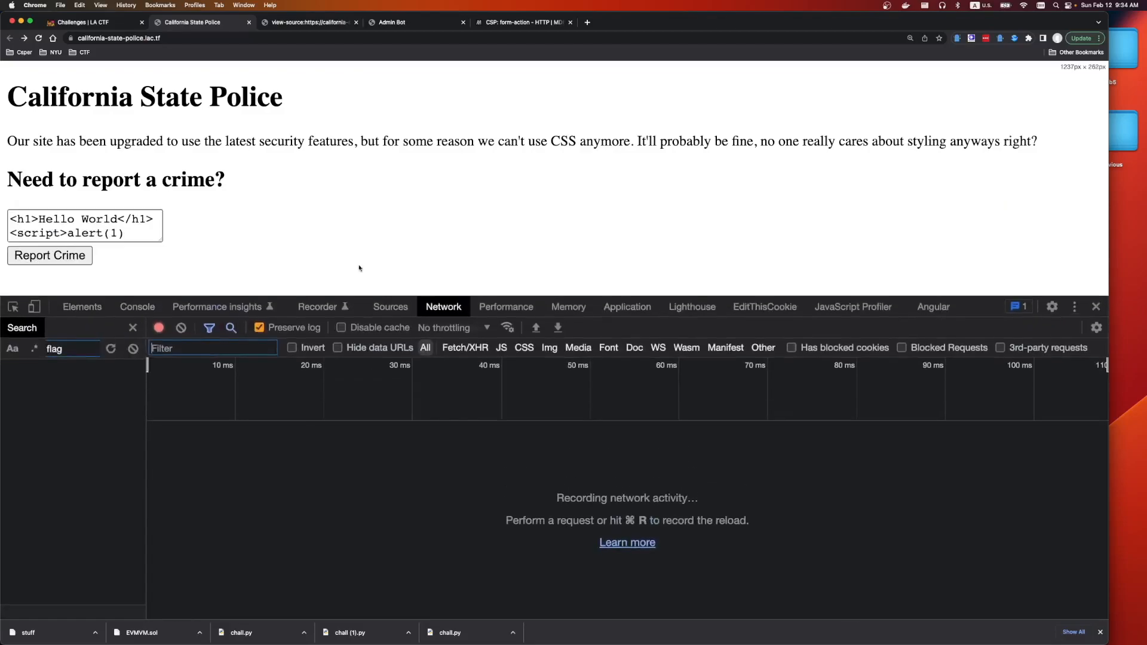
- Finish the flag-form payload with </script> and submit it as a crime report
{"action": "type", "text": "</script>"}
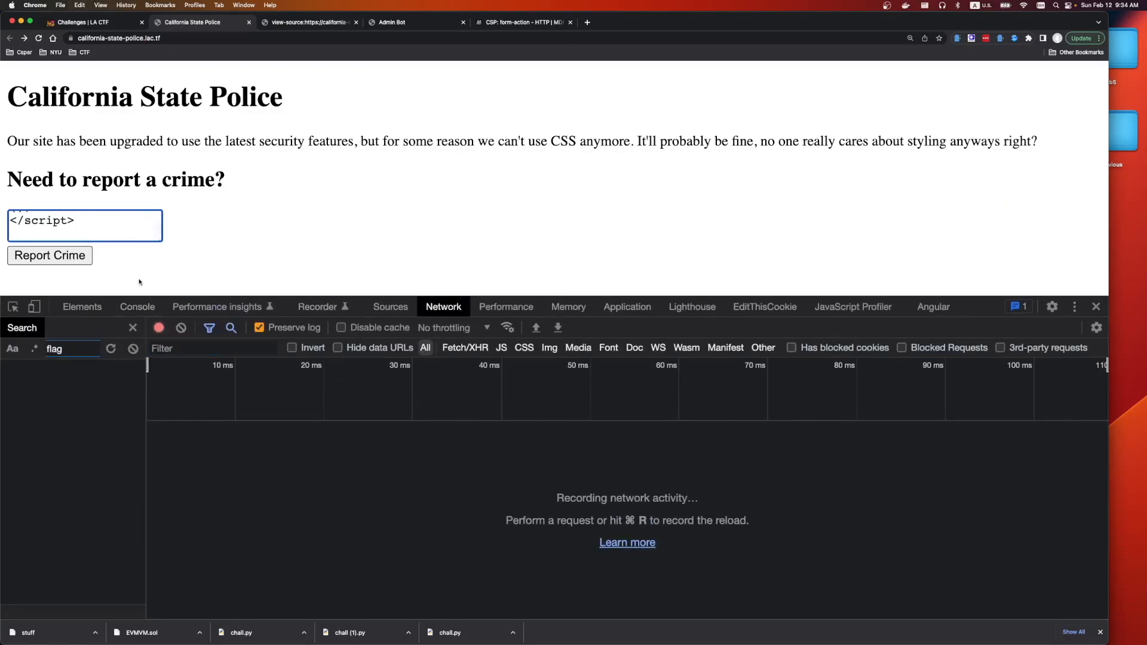
{"action": "left_click", "coordinate": [49, 256]}
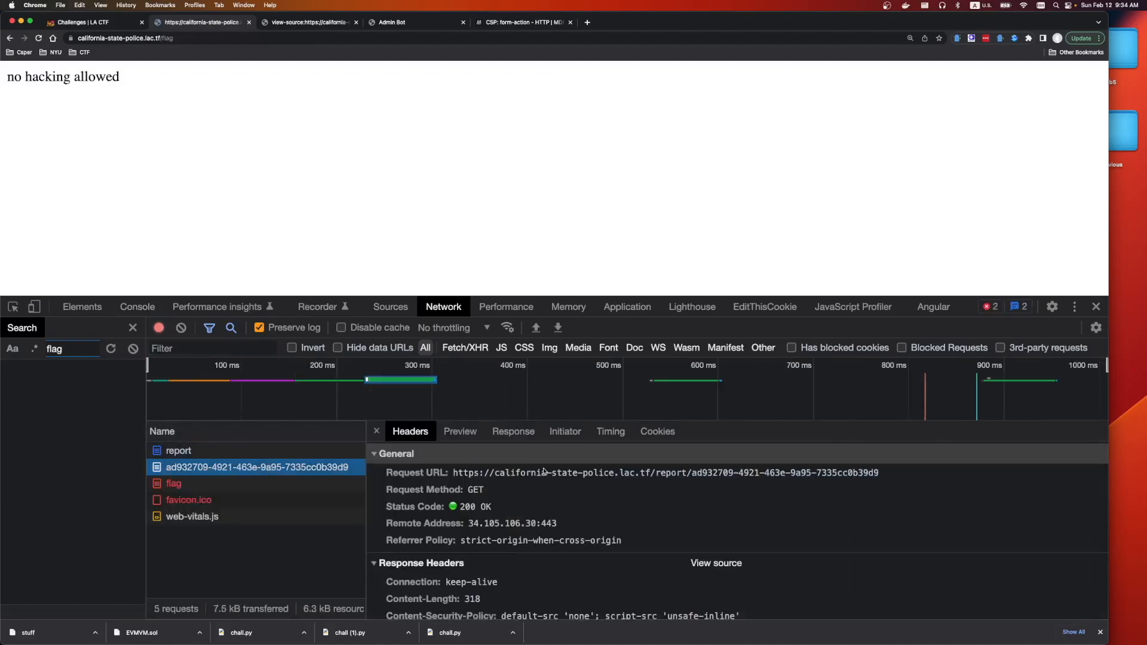
- Inspect the generated report request and its Request URL in DevTools Network
{"action": "left_click", "coordinate": [659, 473]}
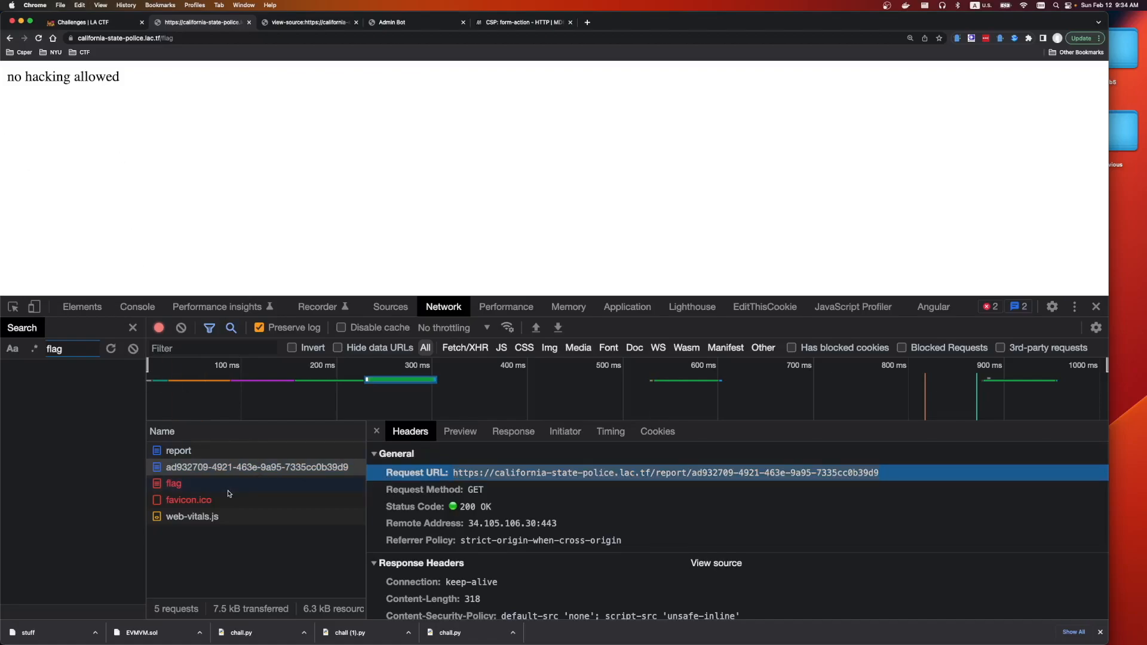
{"action": "left_click", "coordinate": [258, 467]}
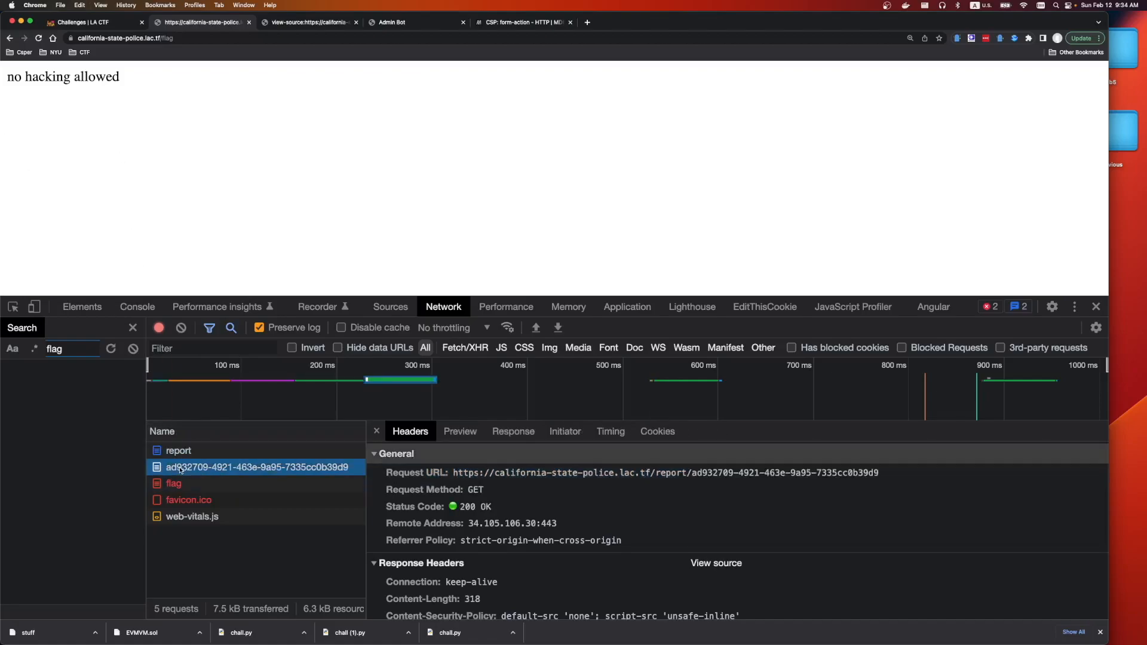
{"action": "left_click", "coordinate": [173, 482]}
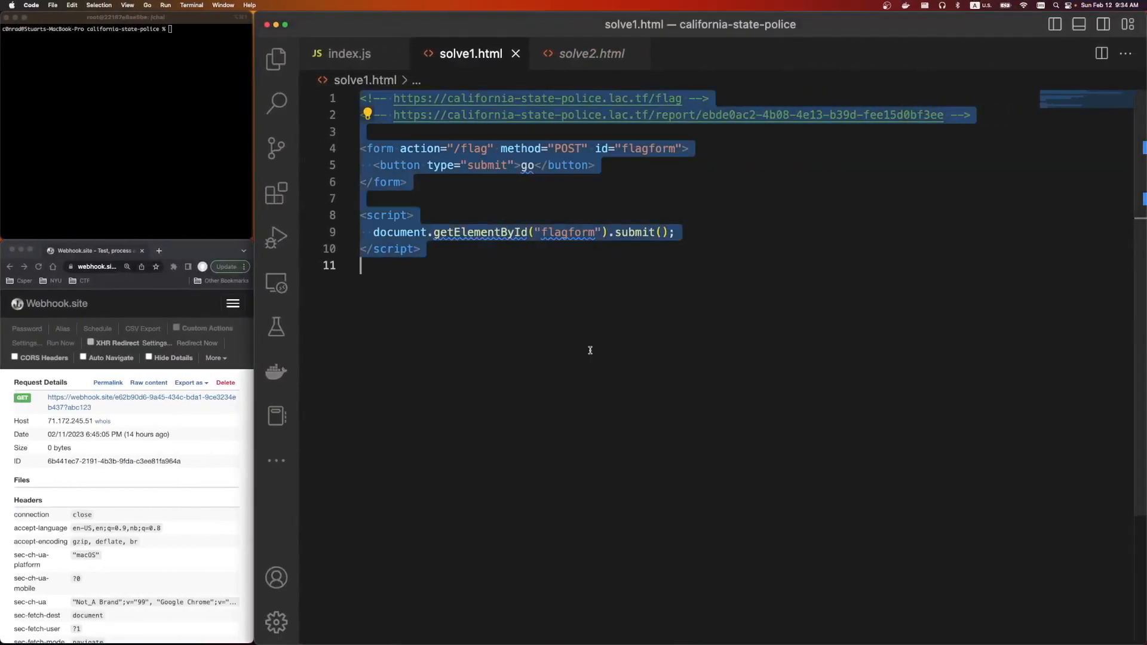
- Review index.js at app.post("/flag") and highlight the req.cookies.adminpw === adminpw check
{"action": "left_click", "coordinate": [349, 54]}
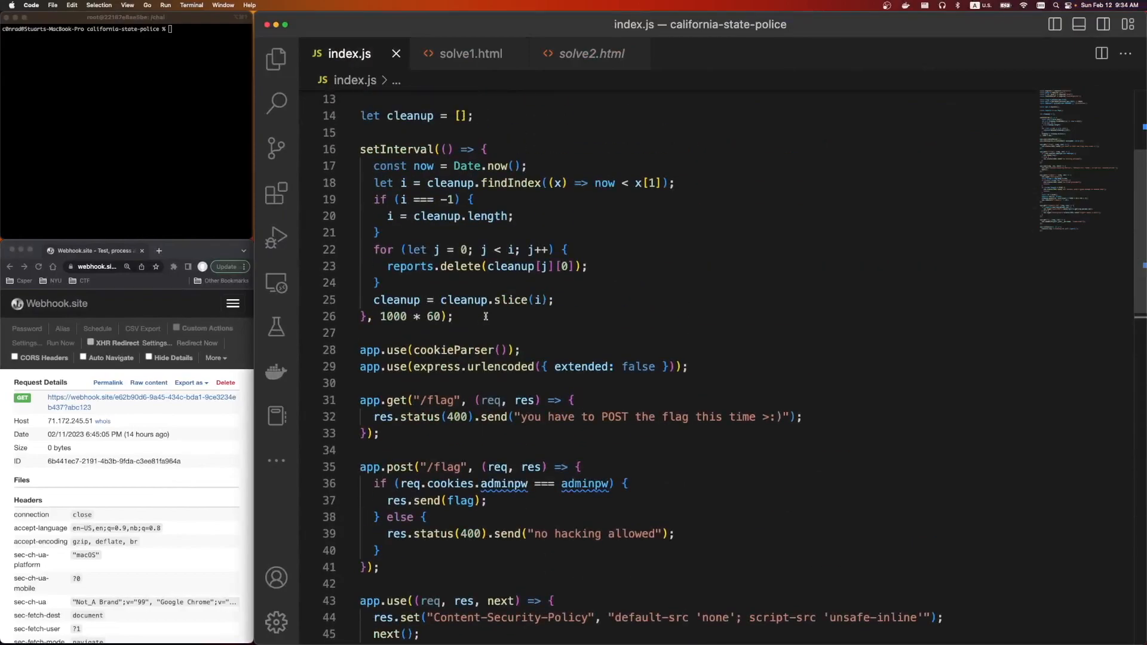
{"action": "scroll", "scroll_direction": "down", "scroll_amount": 3}
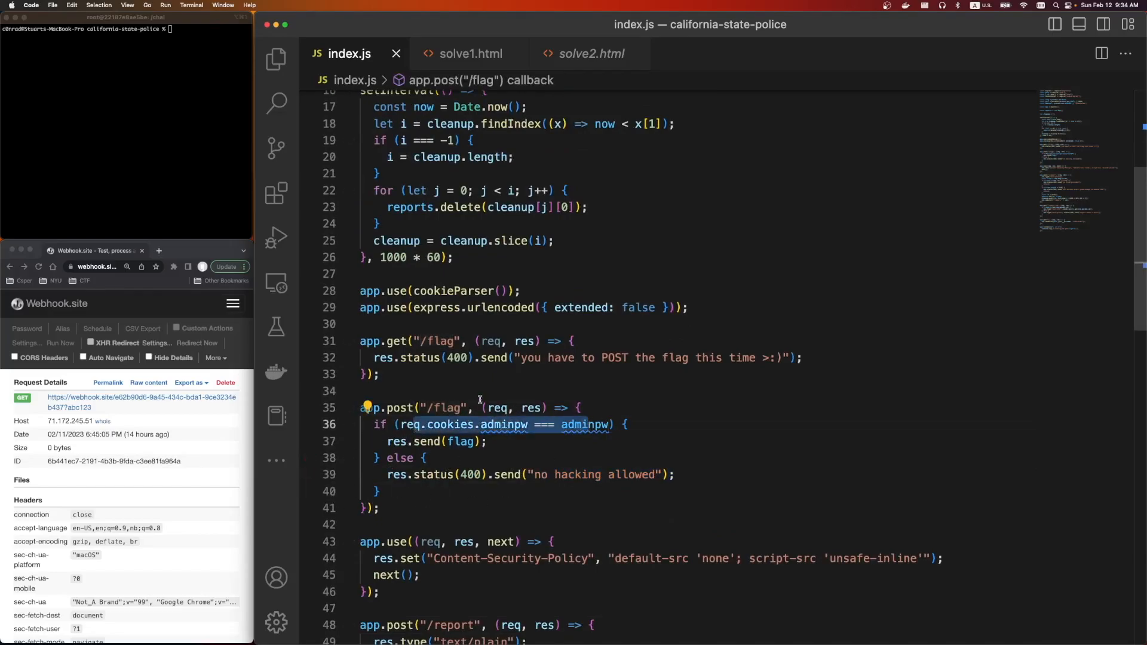
{"action": "left_click", "coordinate": [590, 54]}
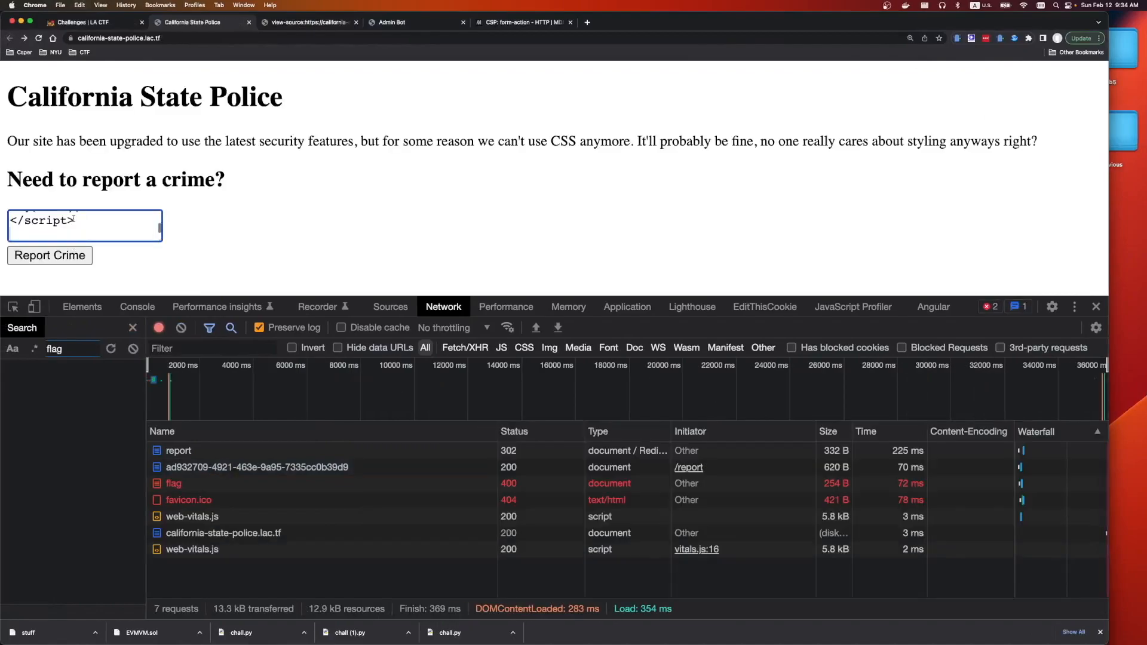
- Submit the second payload as a crime report and copy the new report's Request URL
{"action": "left_click", "coordinate": [49, 256]}
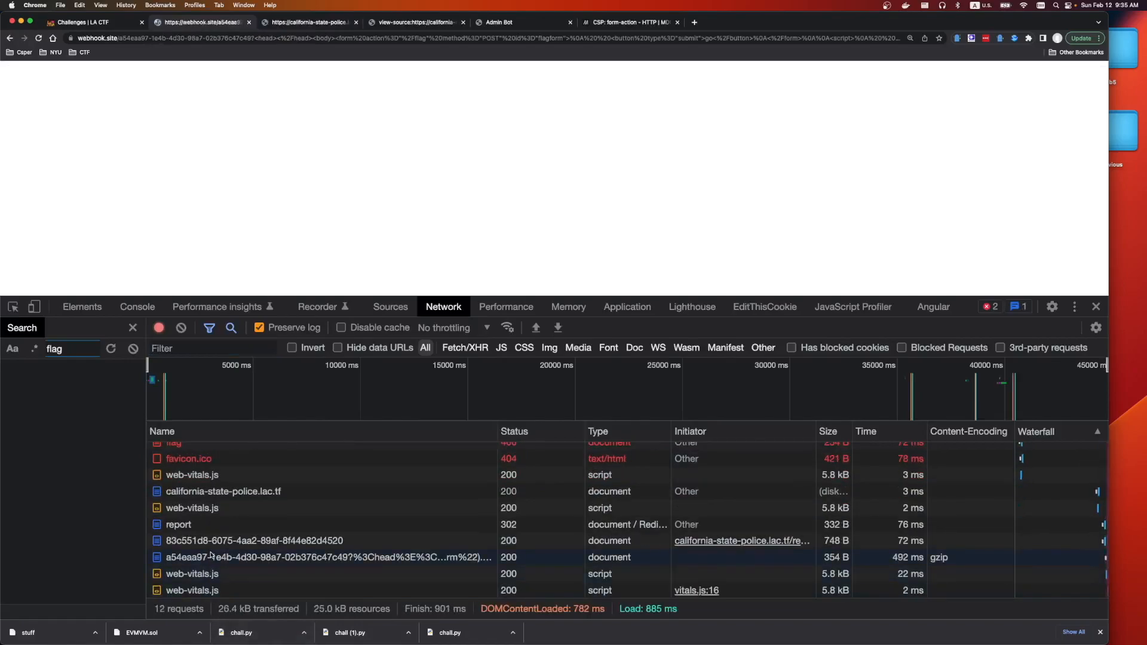
{"action": "left_click", "coordinate": [254, 540]}
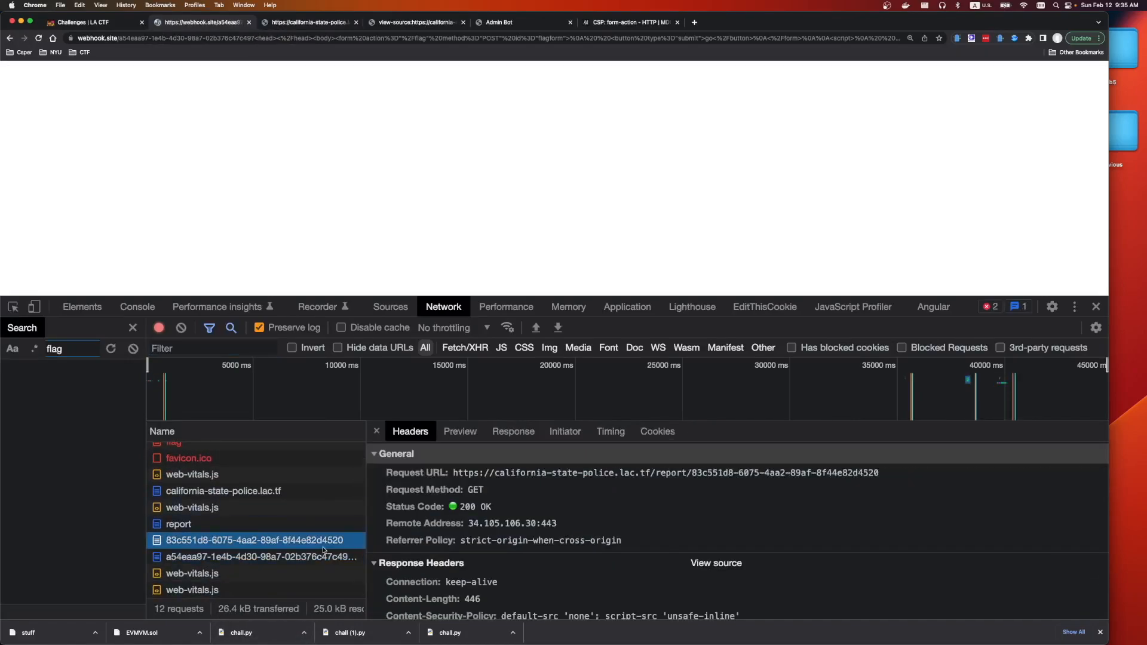
{"action": "left_click", "coordinate": [630, 473]}
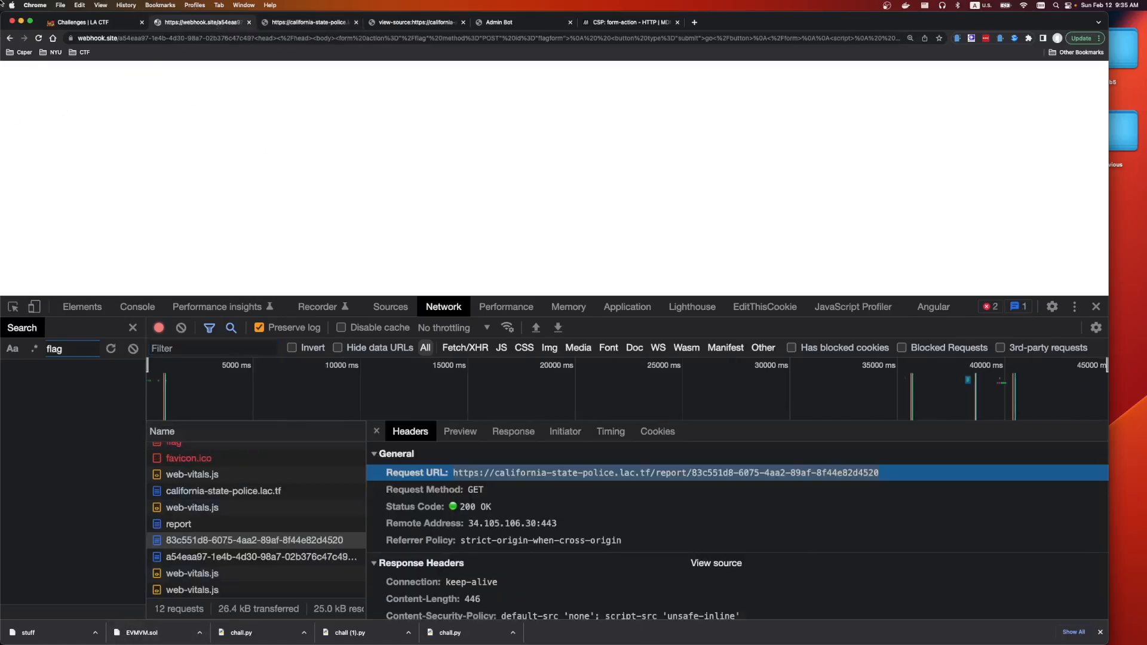
{"action": "mouse_move", "coordinate": [537, 54]}
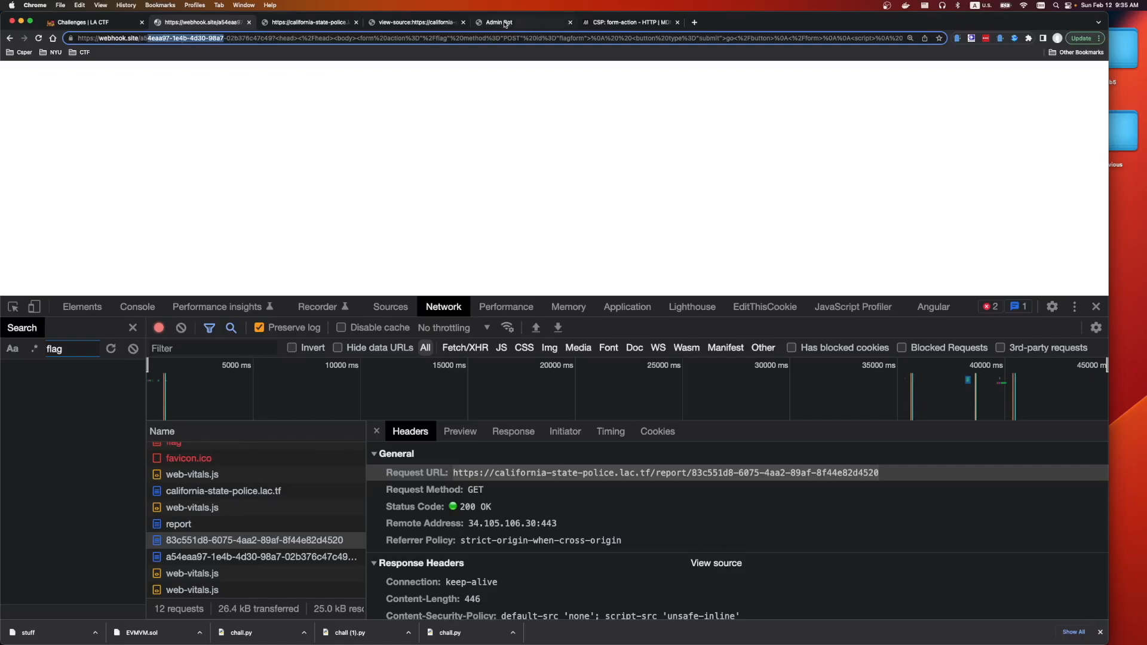
- Select the webhook page address and bring the CSP form-action documentation forward
{"action": "left_click", "coordinate": [629, 21]}
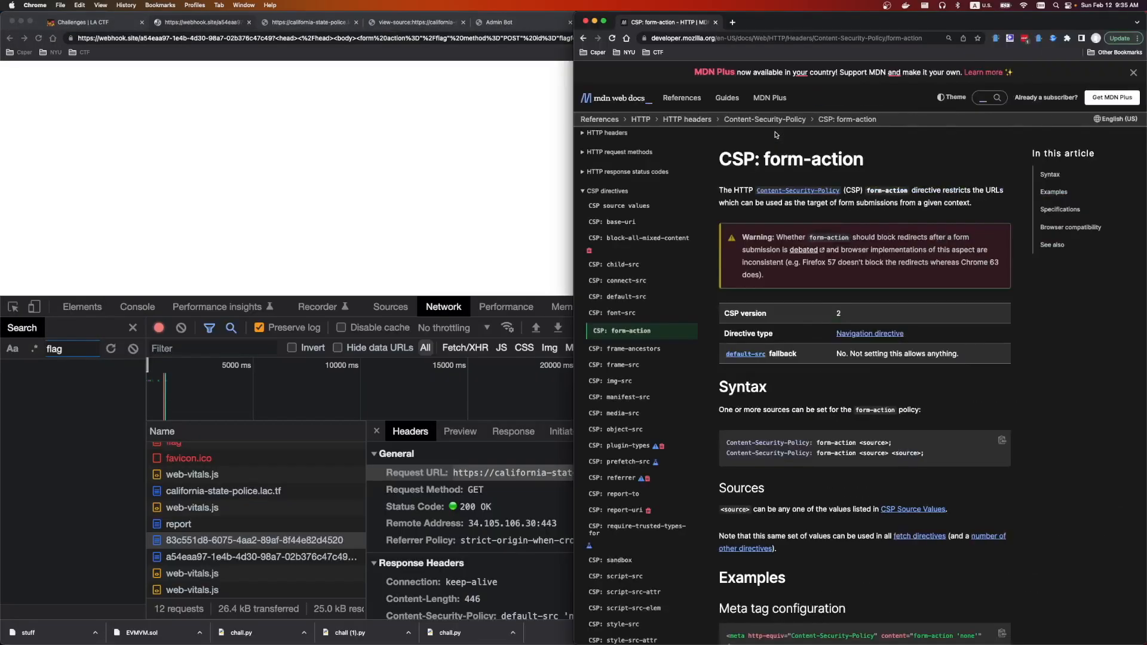
{"action": "left_click", "coordinate": [498, 22]}
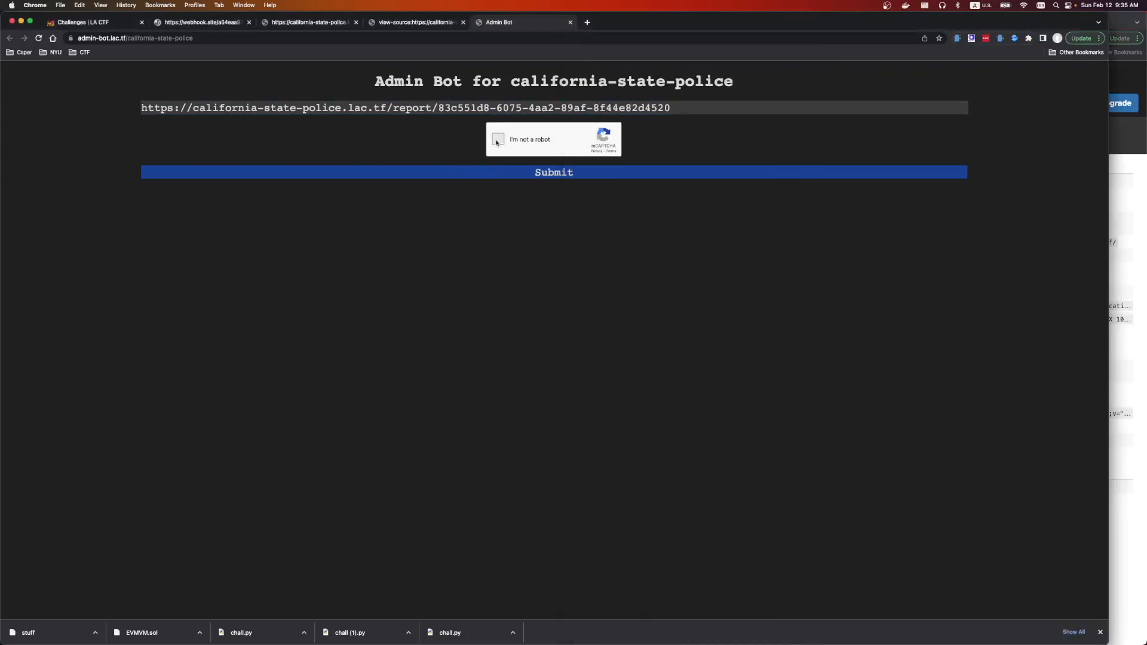
- Tick the reCAPTCHA and submit the second report link to the Admin Bot
{"action": "left_click", "coordinate": [498, 138]}
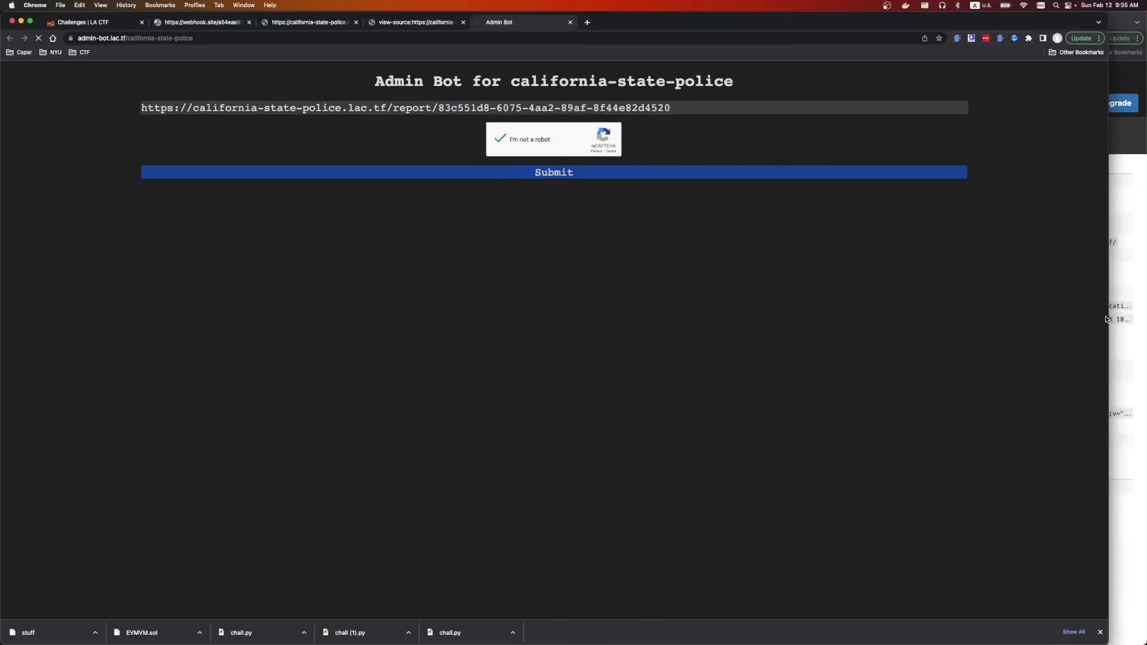
{"action": "left_click", "coordinate": [553, 172]}
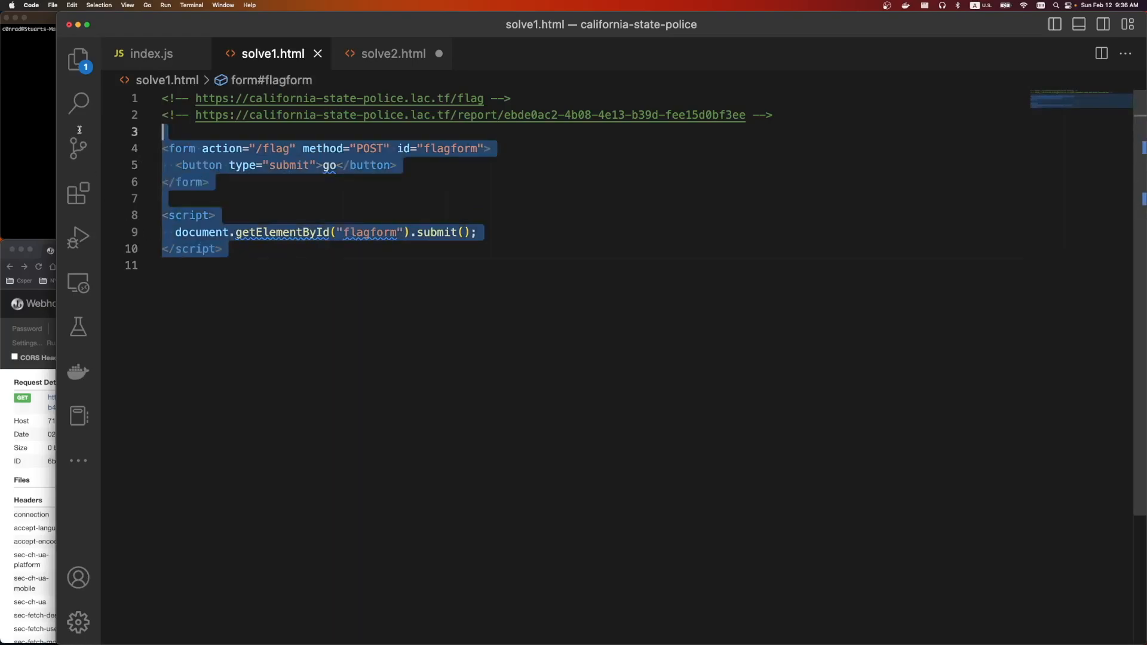
- Review the solve2.html payload, then return to index.js and highlight the app.post("/flag") handler
{"action": "left_click", "coordinate": [393, 53]}
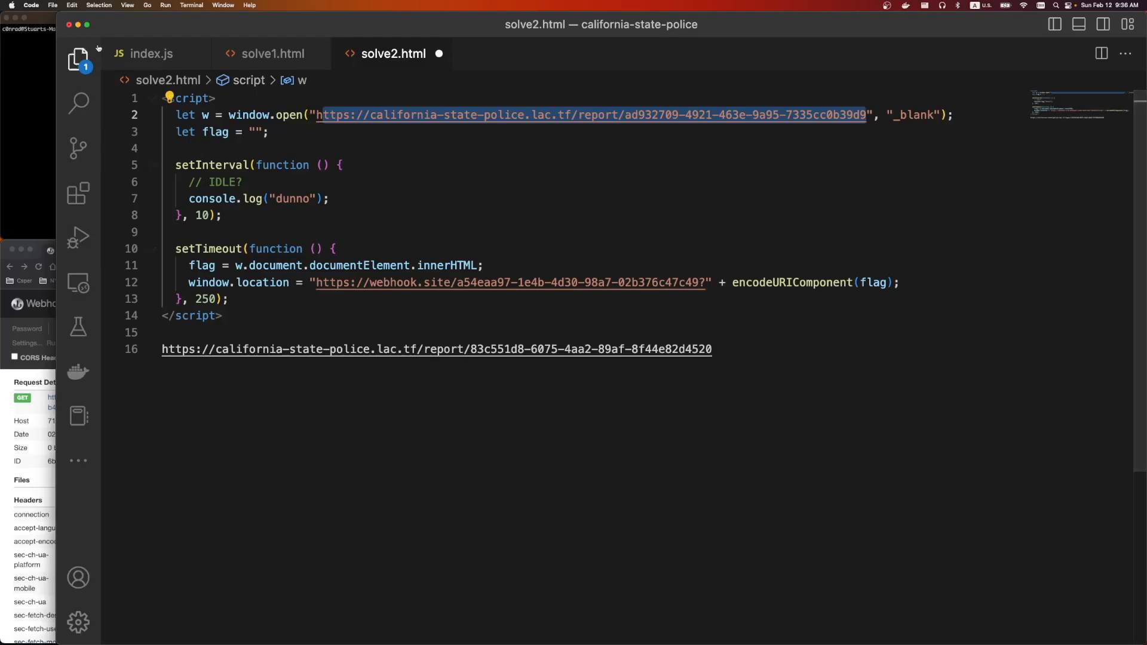
{"action": "left_click", "coordinate": [152, 54]}
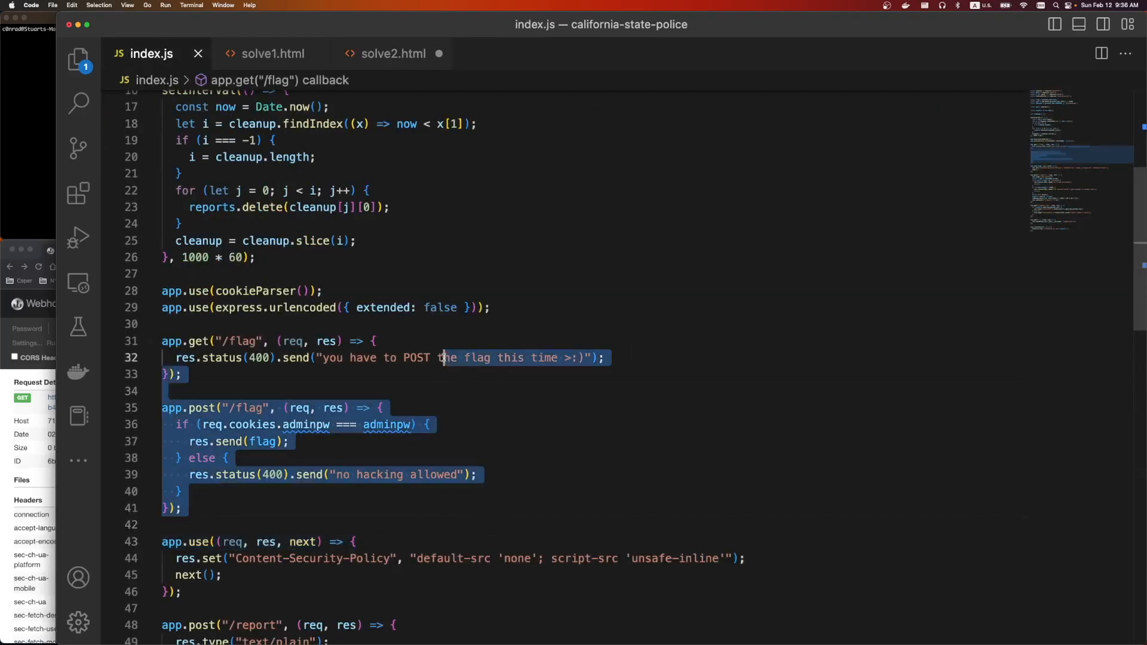
{"action": "left_click", "coordinate": [229, 507]}
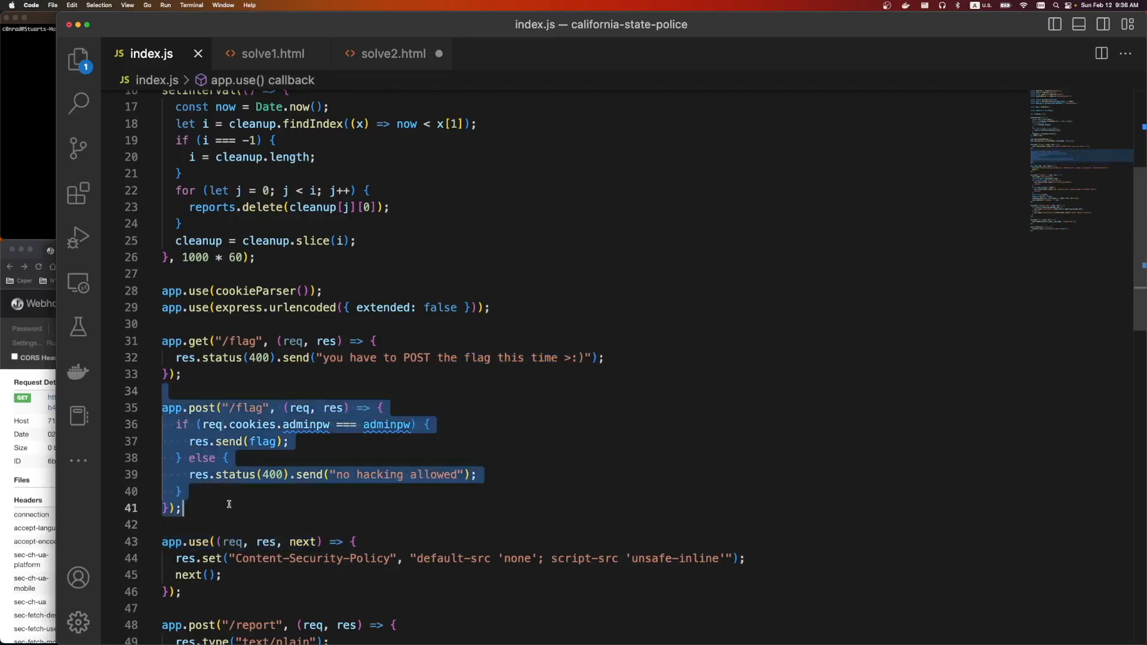